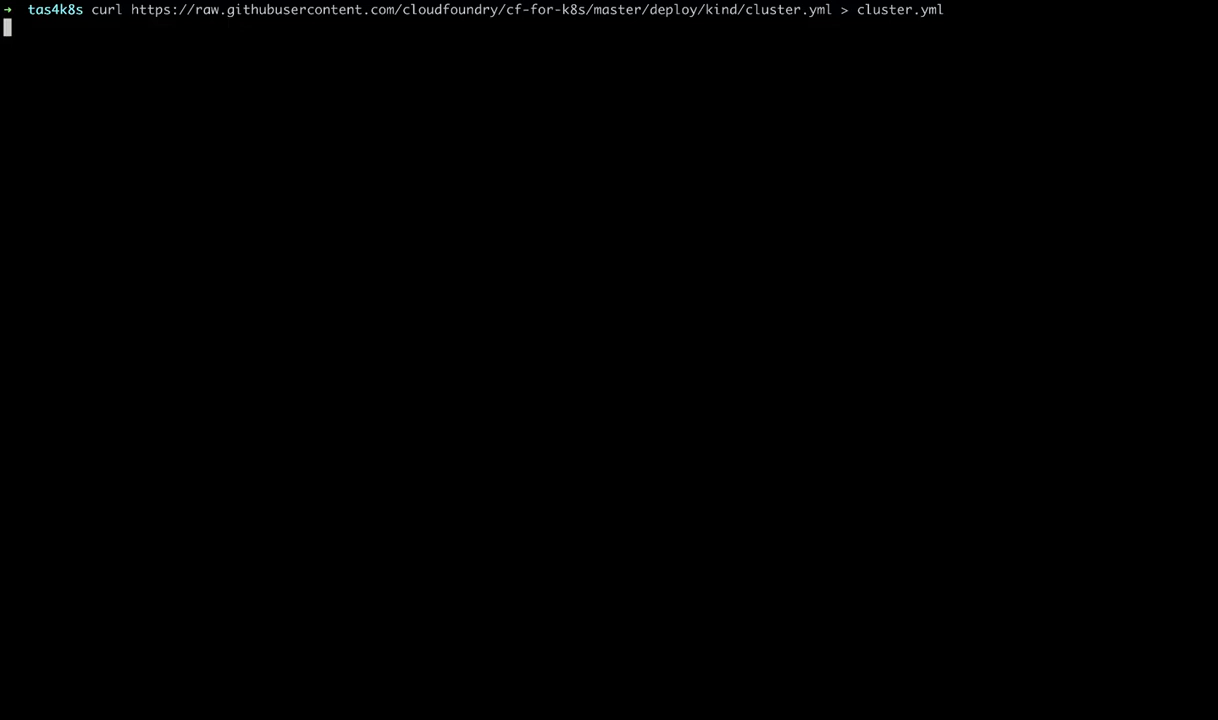
Open the downloaded kind cluster.yml in the code editor with 'code cluster.yml'
type("code")
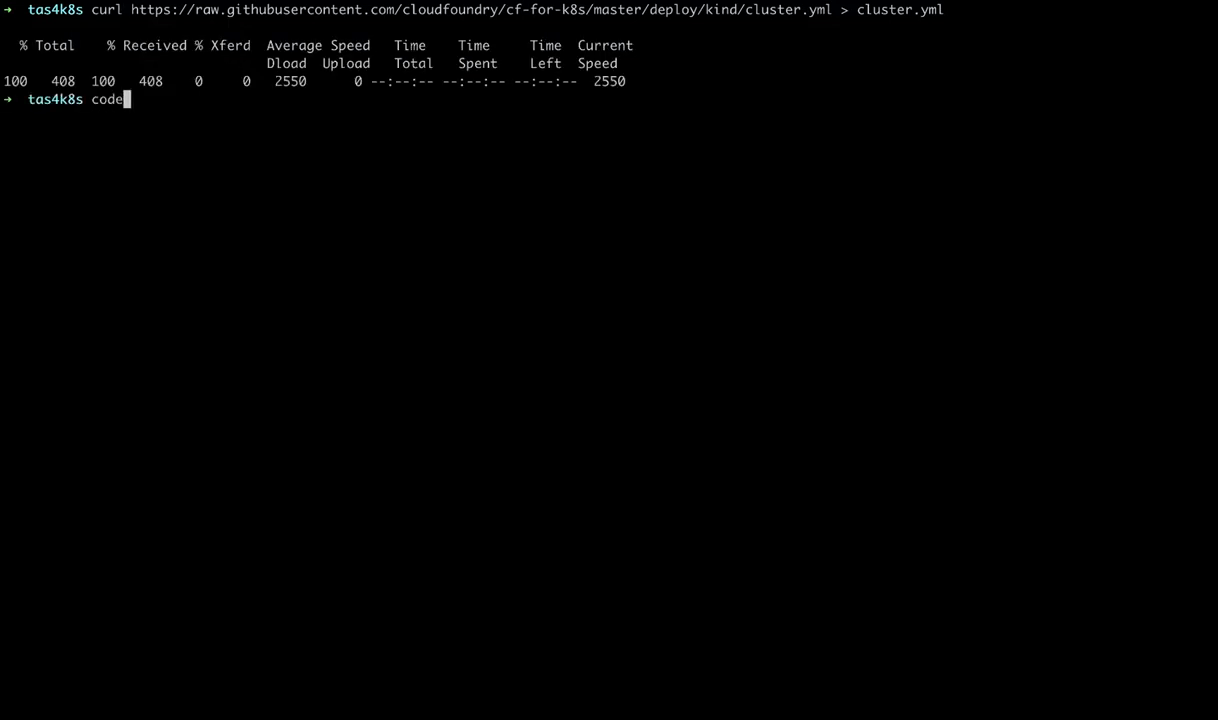
type("cluster.")
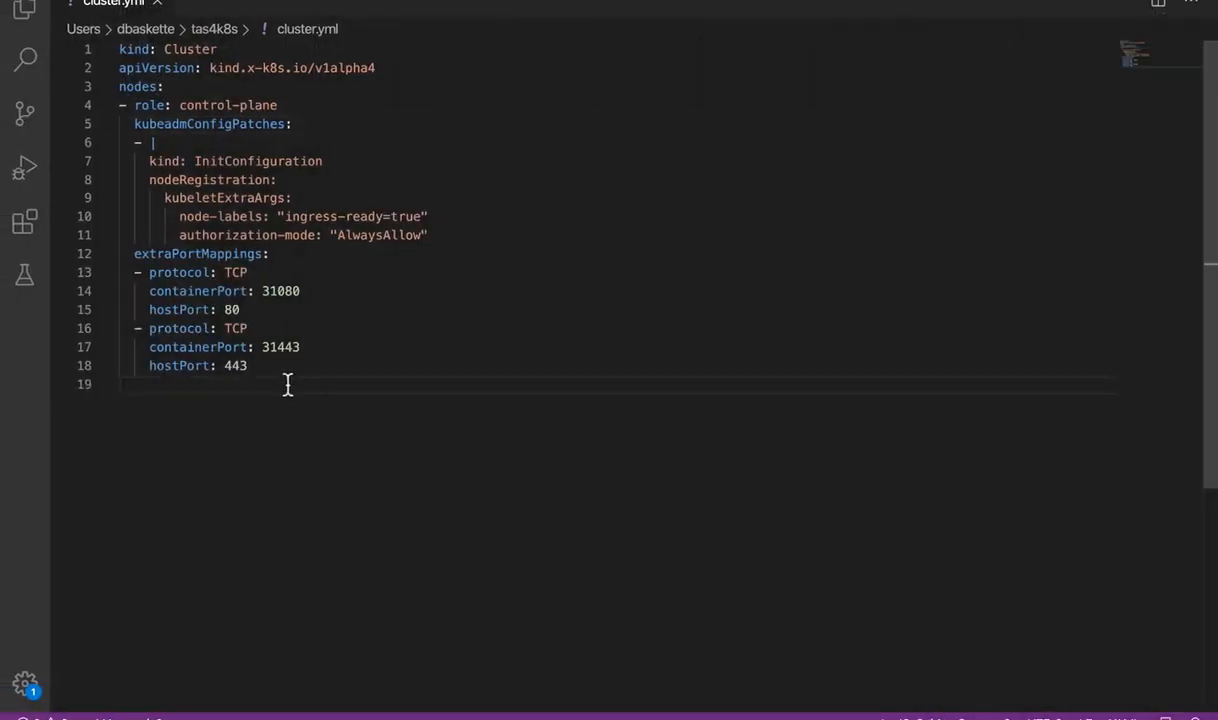
Review cluster.yml's node labels and control-plane port mappings, then return to Terminal
left_click_drag(147, 328, 247, 365)
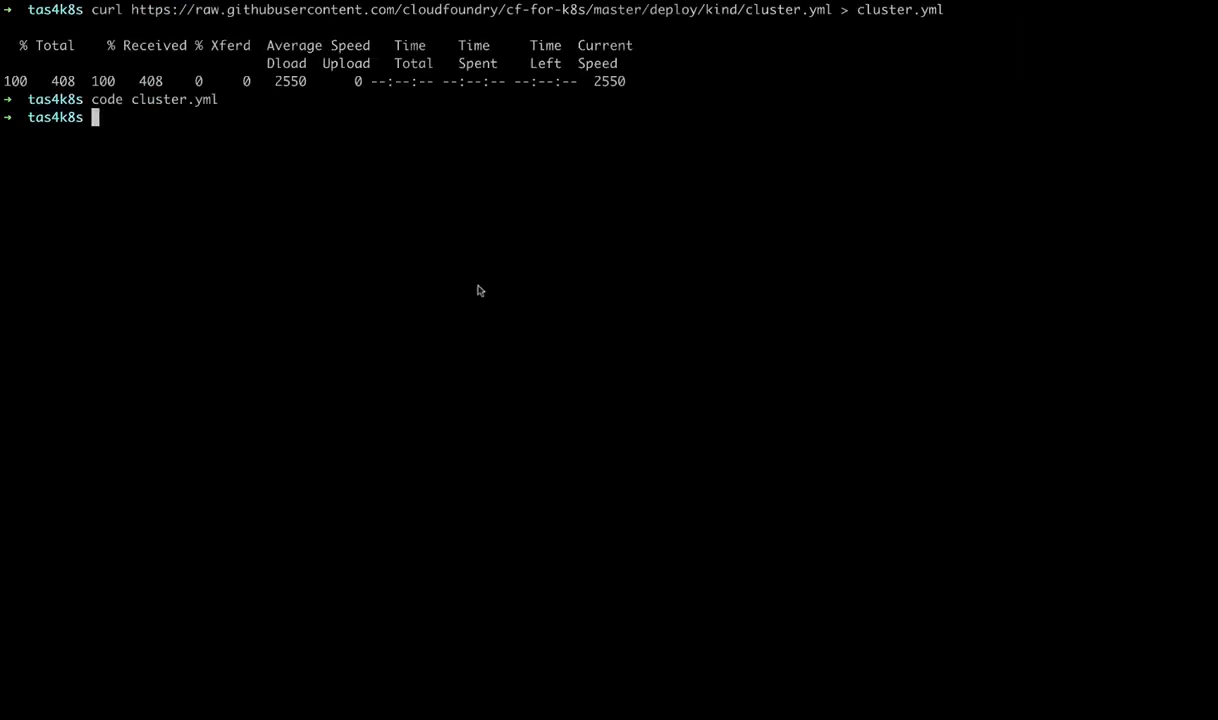
Create the tasdesktop kind cluster from cluster.yml using image kindest/node:v1.16.4
type("kind create cl")
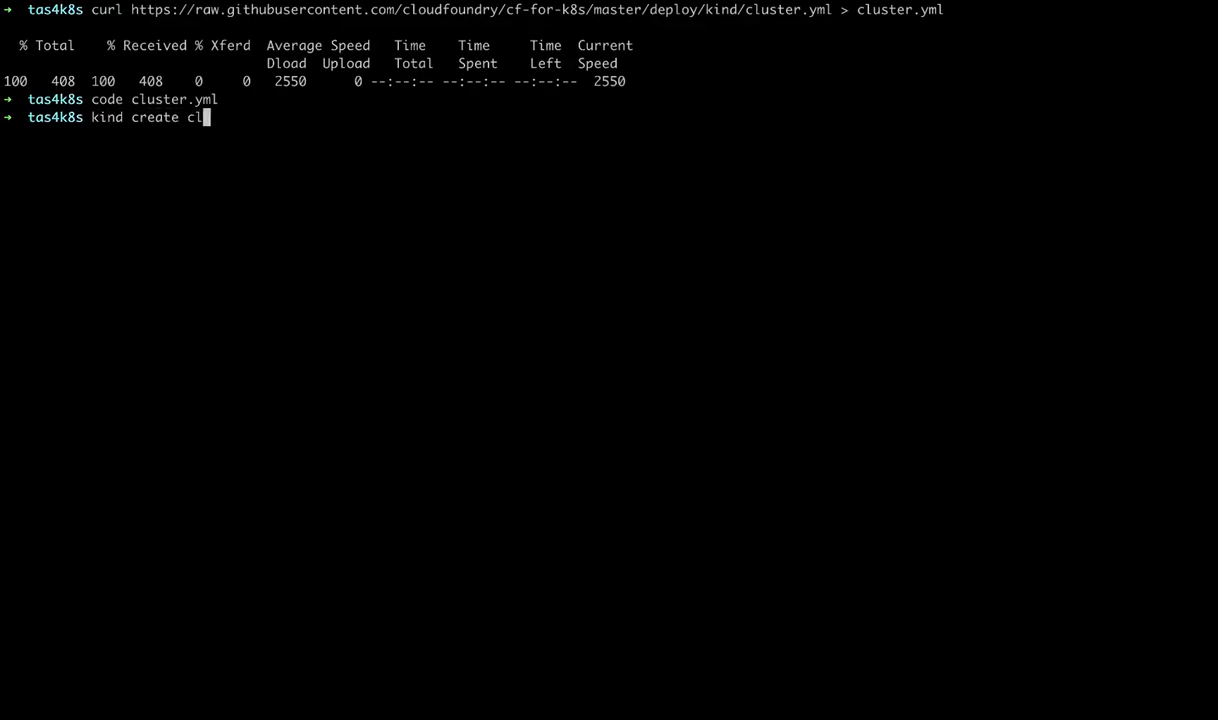
type("uster --name")
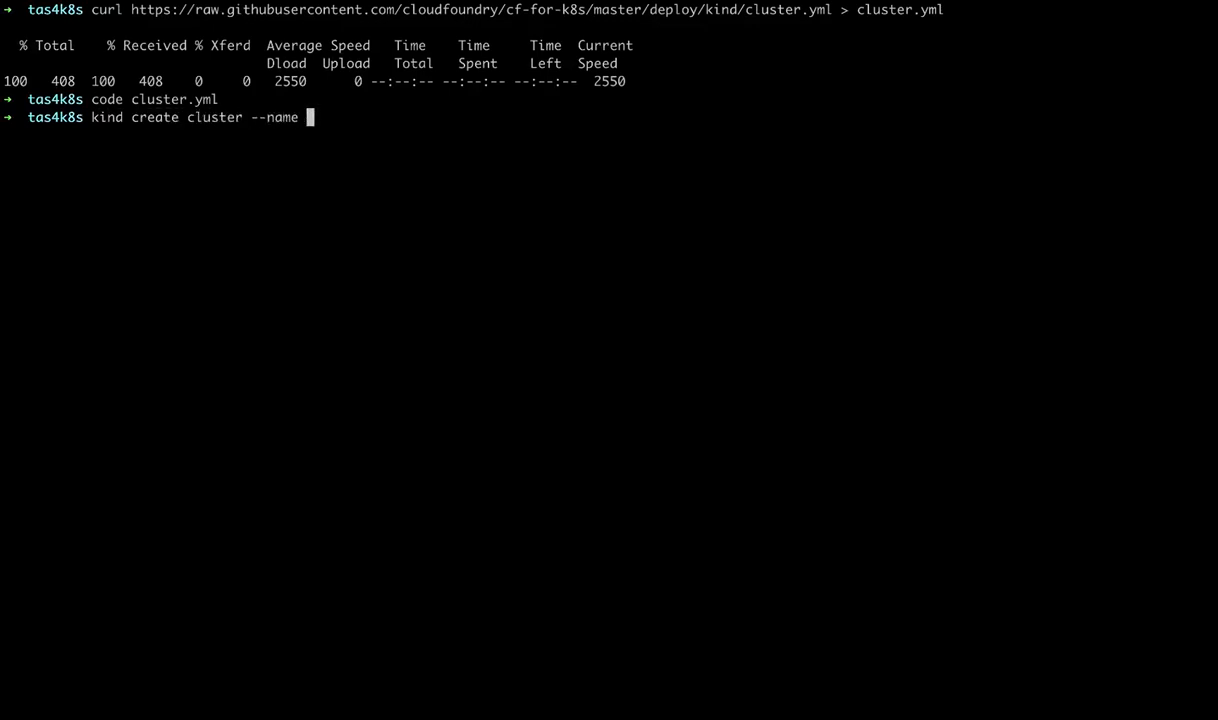
type("tasdesktop")
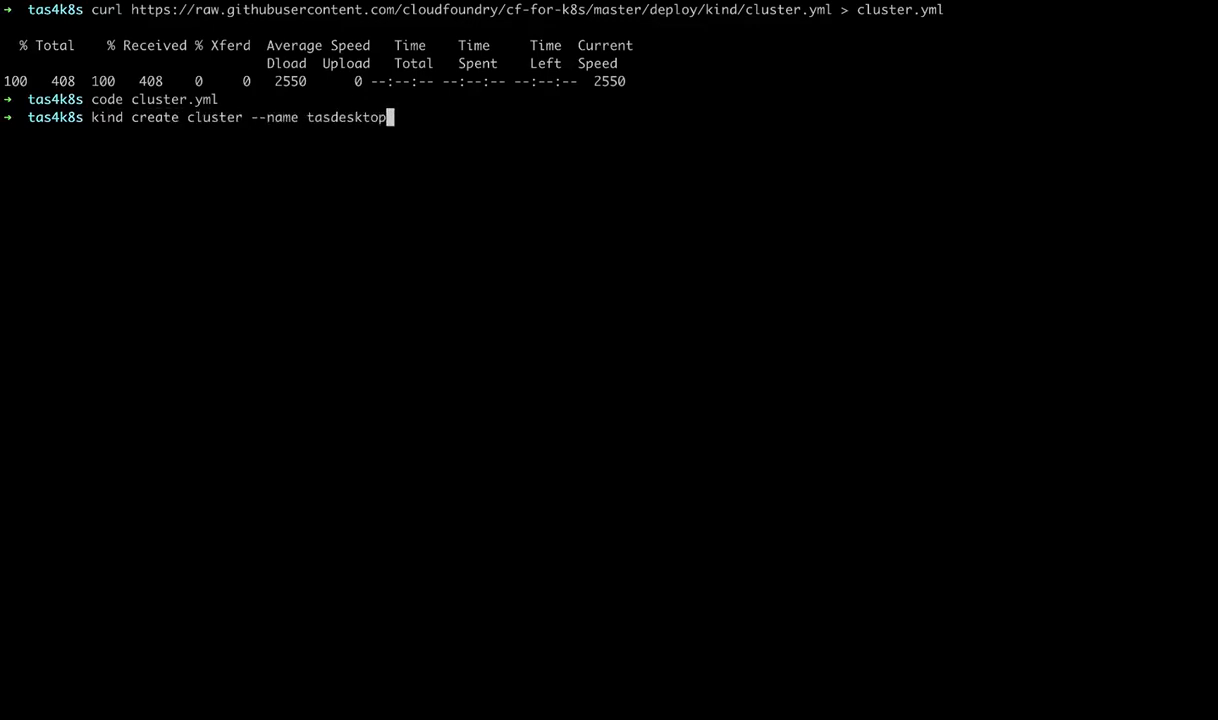
type("--config cluster.yml --ima")
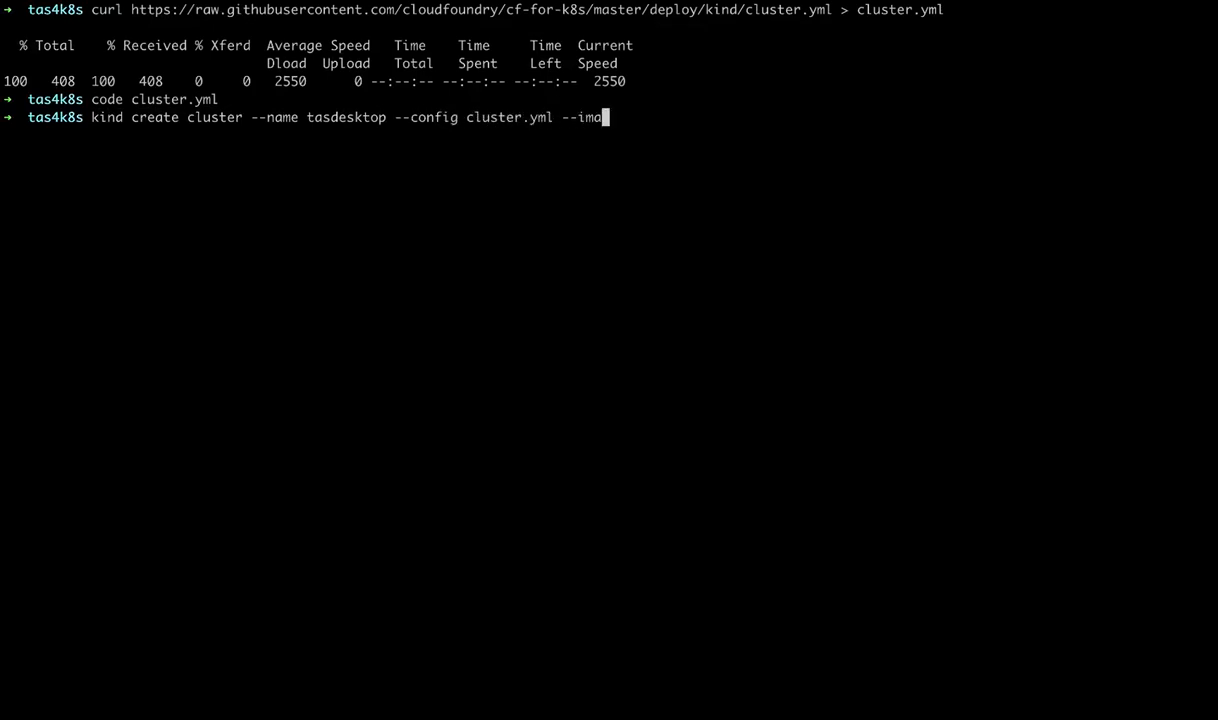
type("ge kindest")
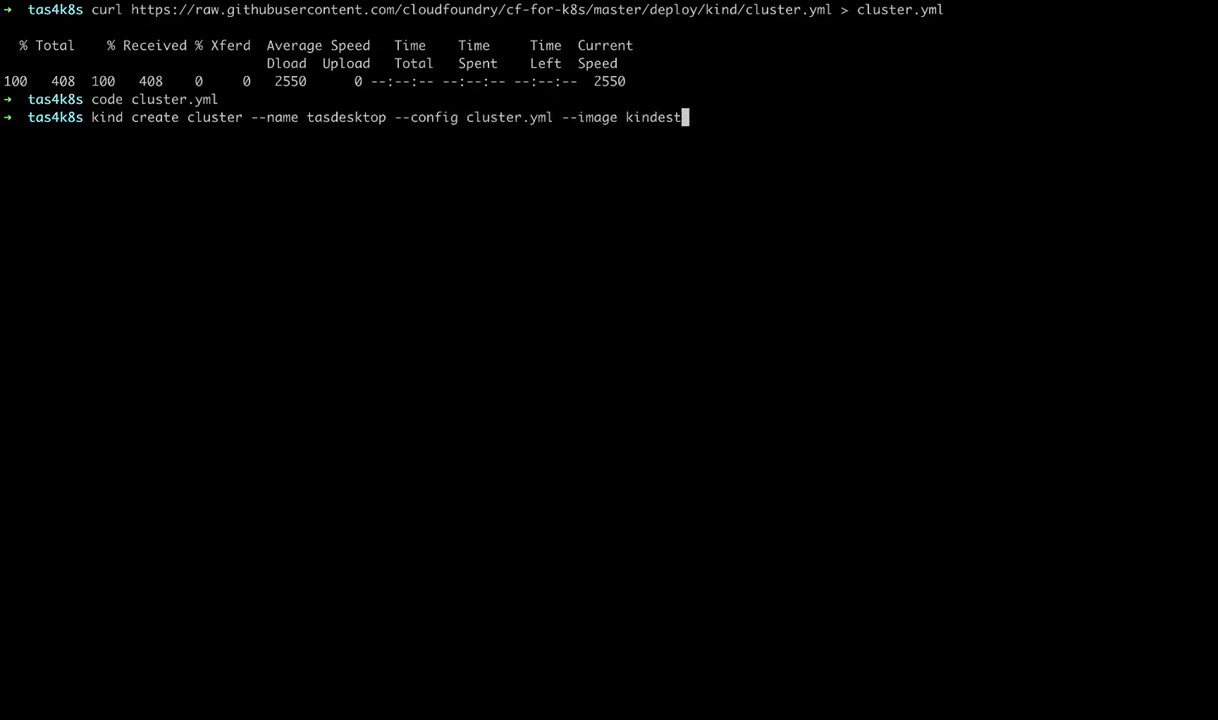
type("/node:v1.")
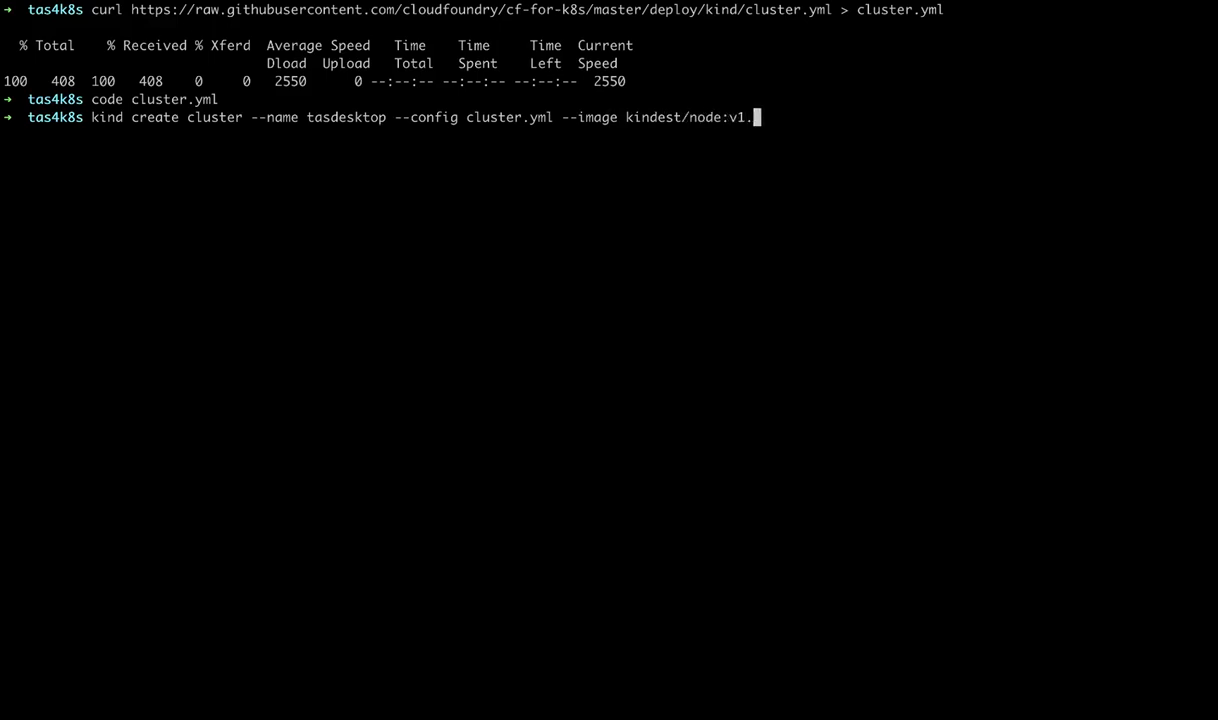
key("Return")
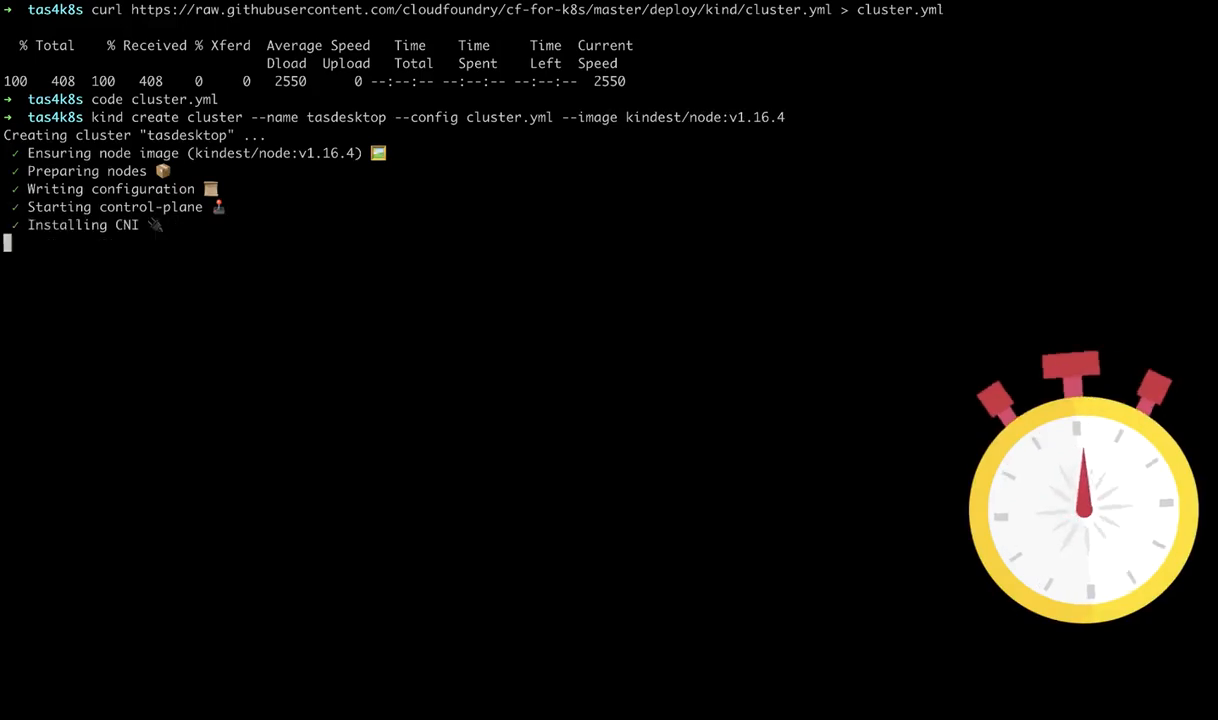
Check with kubectl cluster-info that kind-tasdesktop's master and KubeDNS are running
type("kubectl")
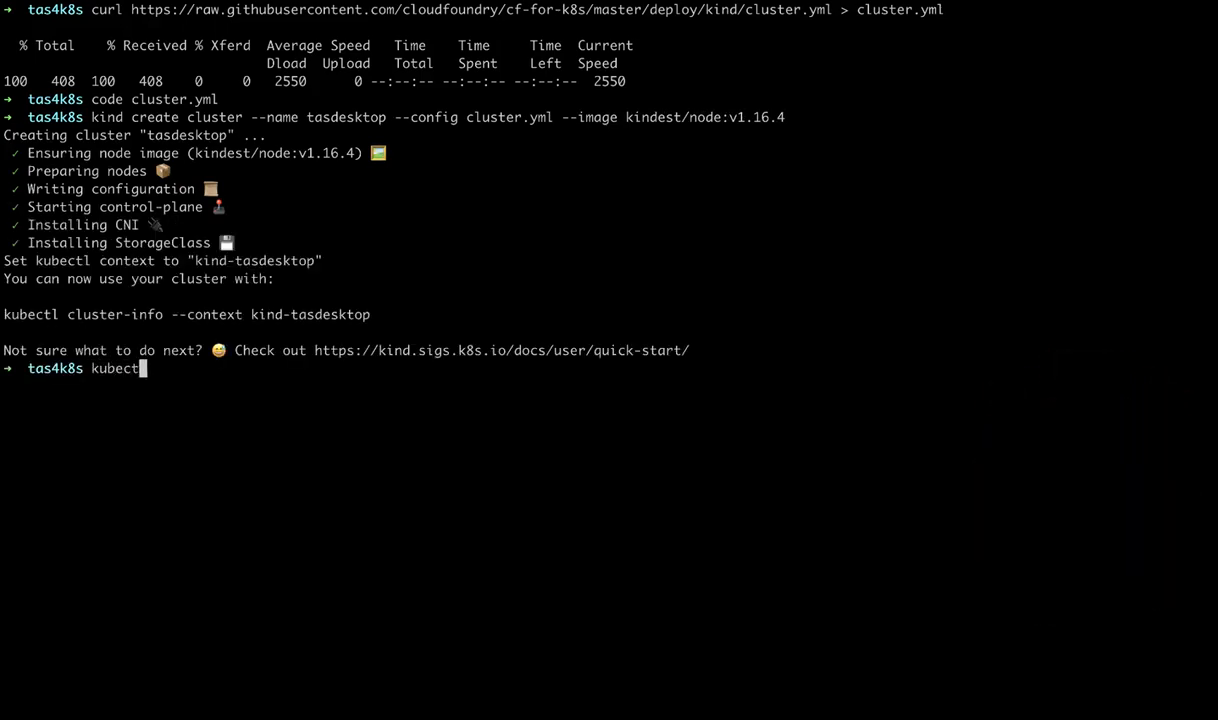
type("cluster-info --context")
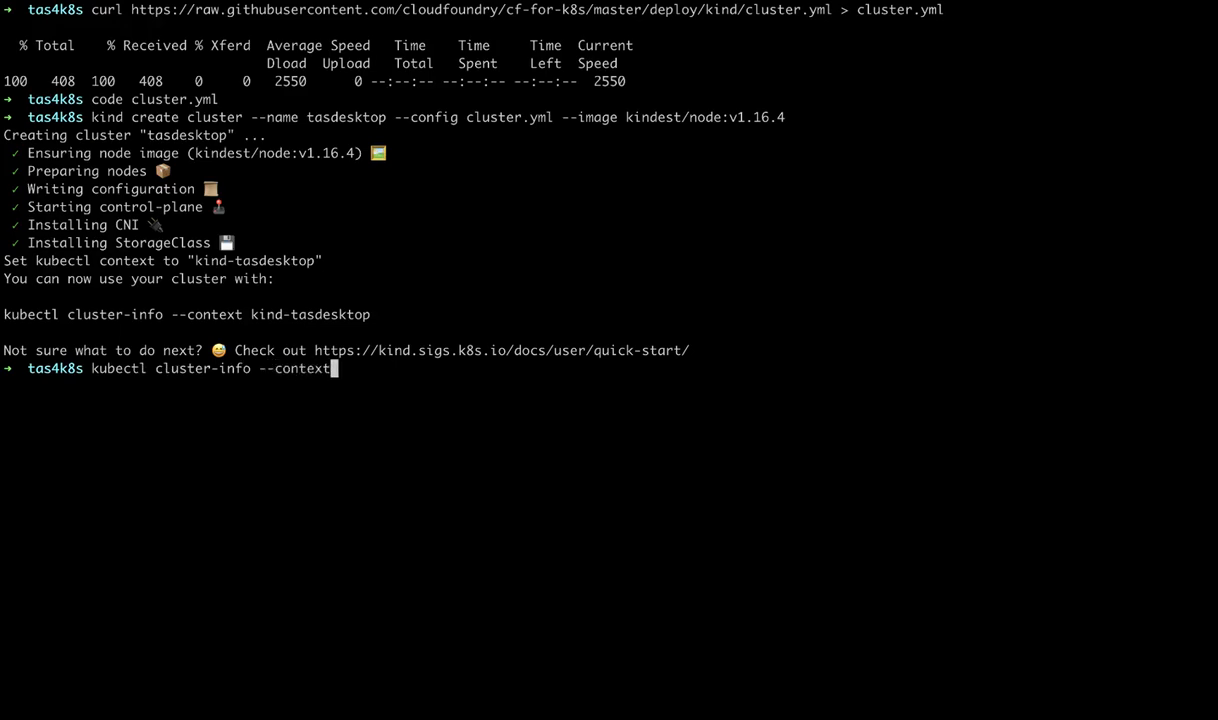
type("kind-tasdesktop")
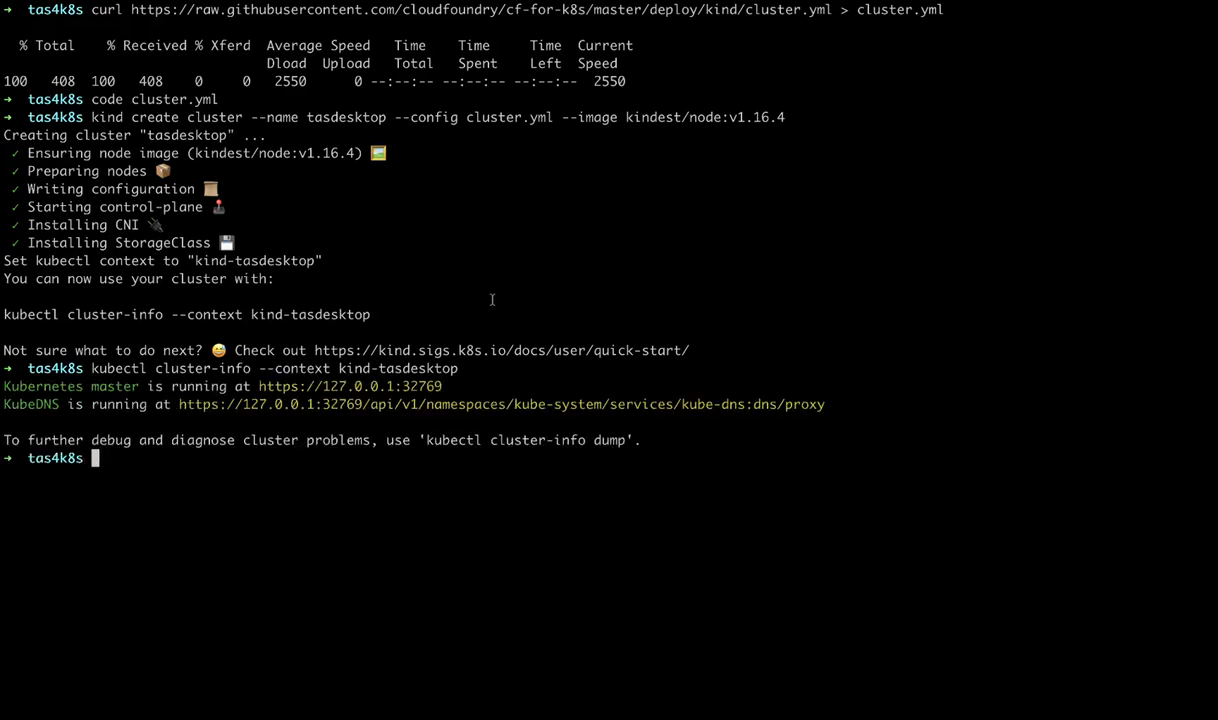
type("kubectl")
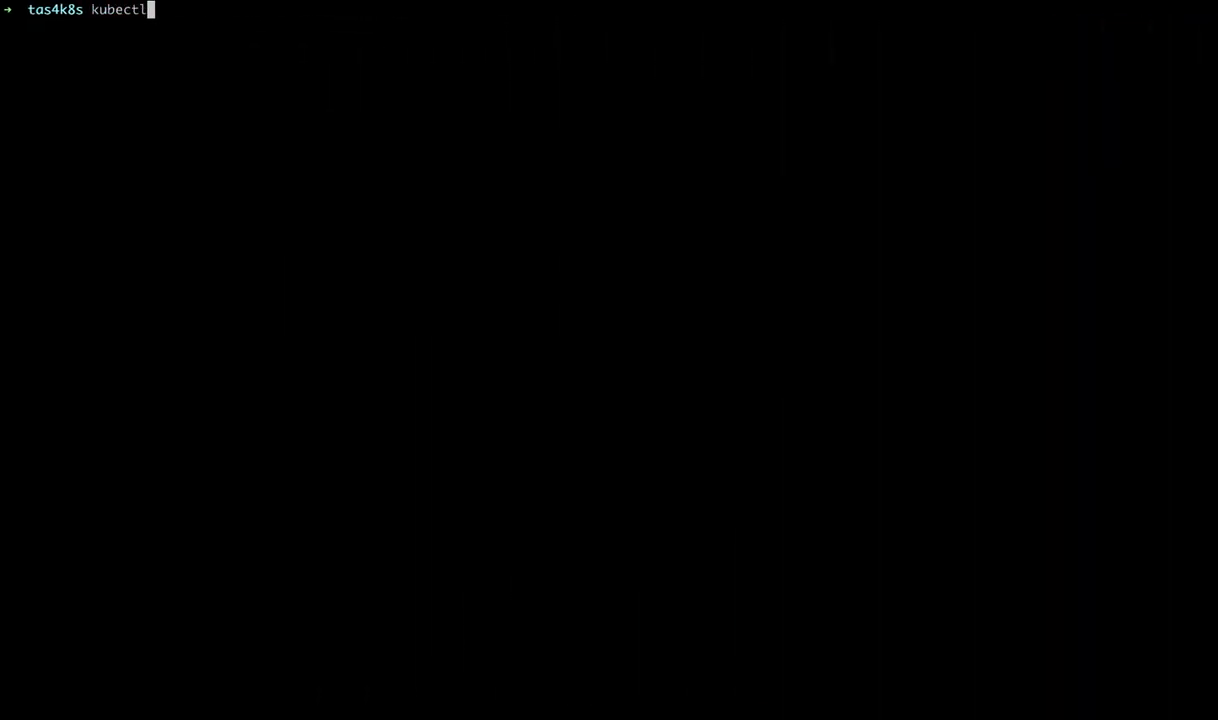
List pods in all namespaces and generate config-values/deployment-values.yml for domain vcap.me
type("get po --all-")
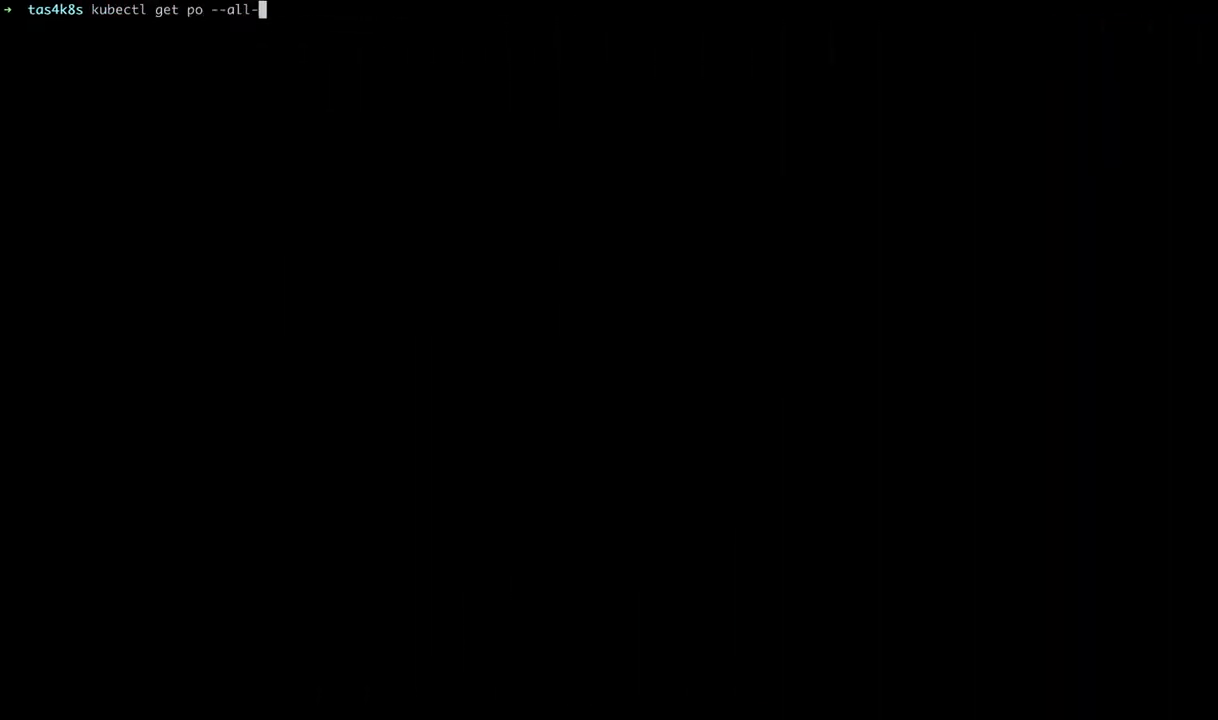
type("namespaces")
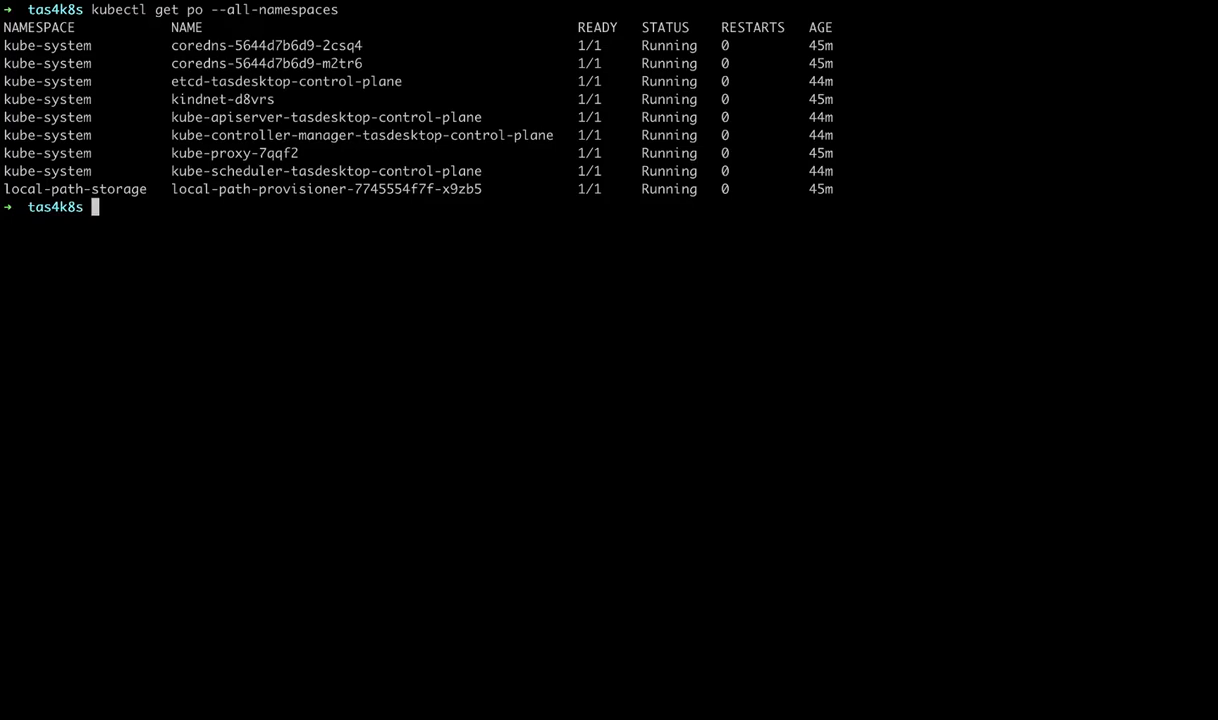
type("bin/gener")
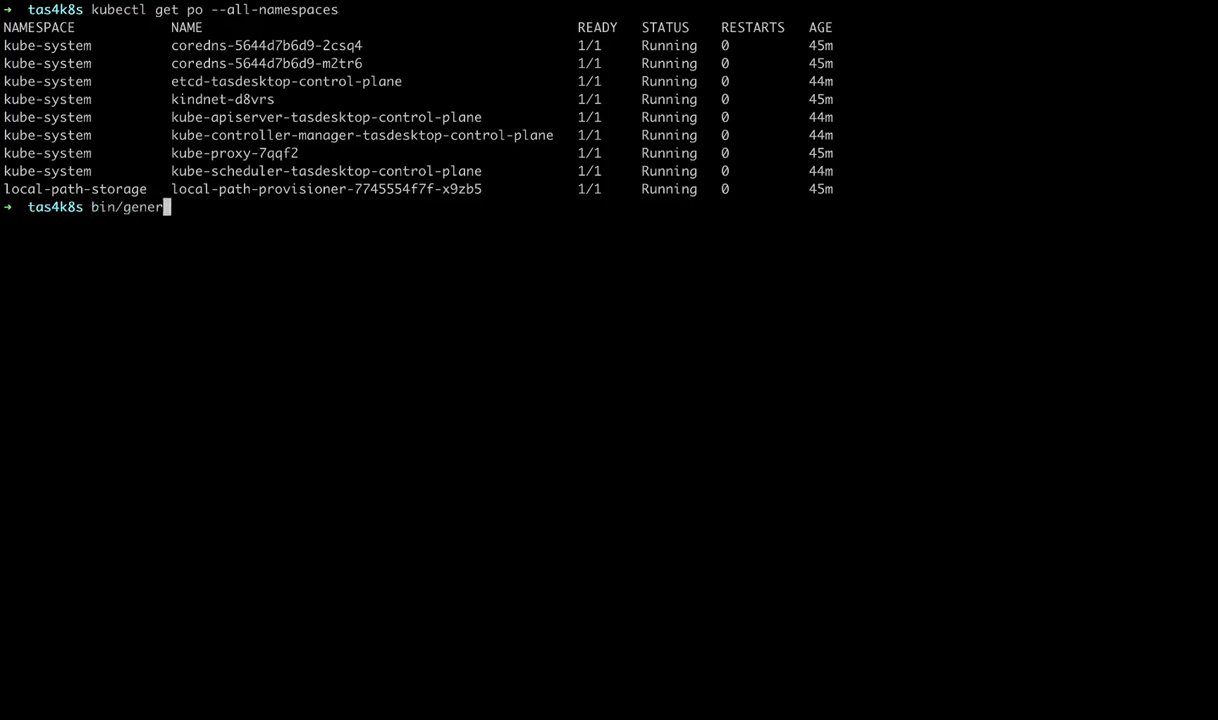
type("ate-values.sh")
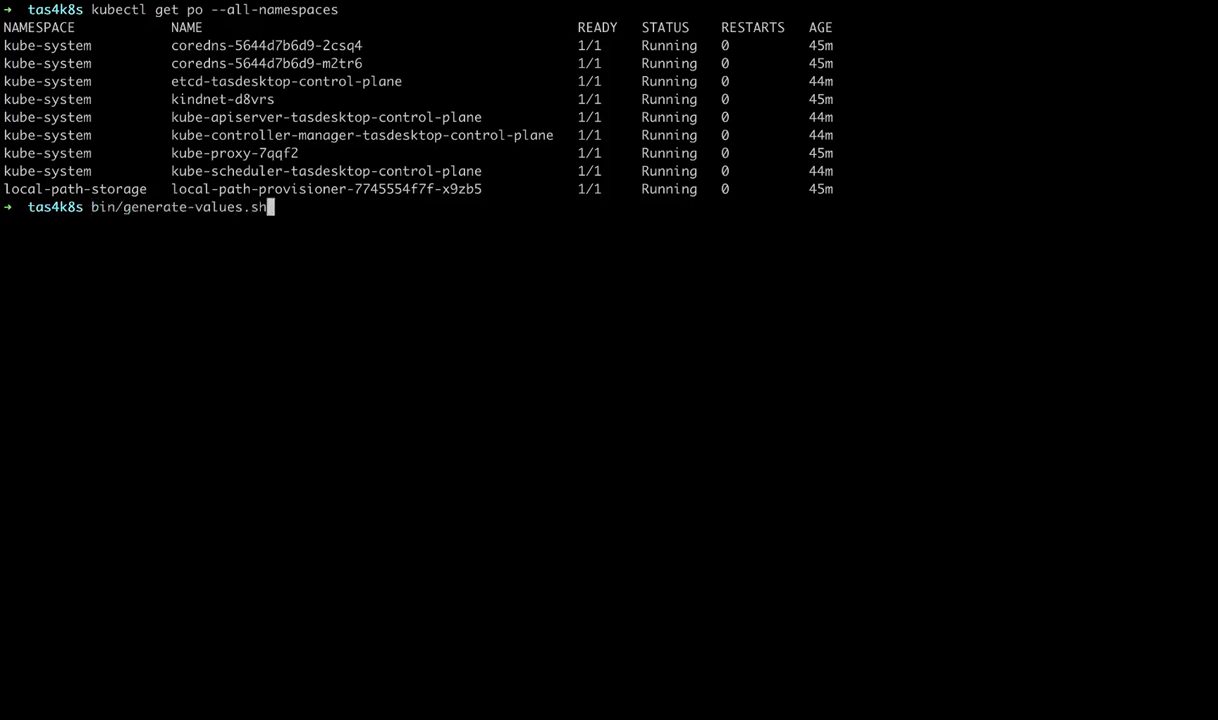
type("-d \"vcap.m")
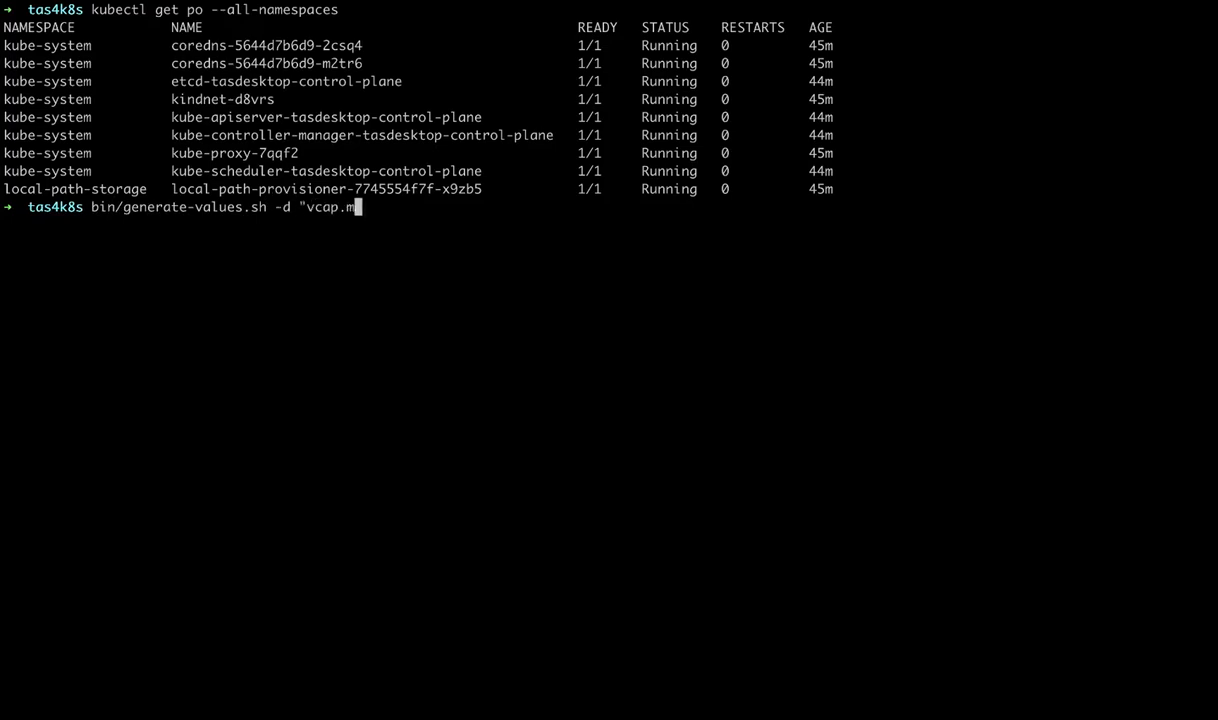
type("e\" > con")
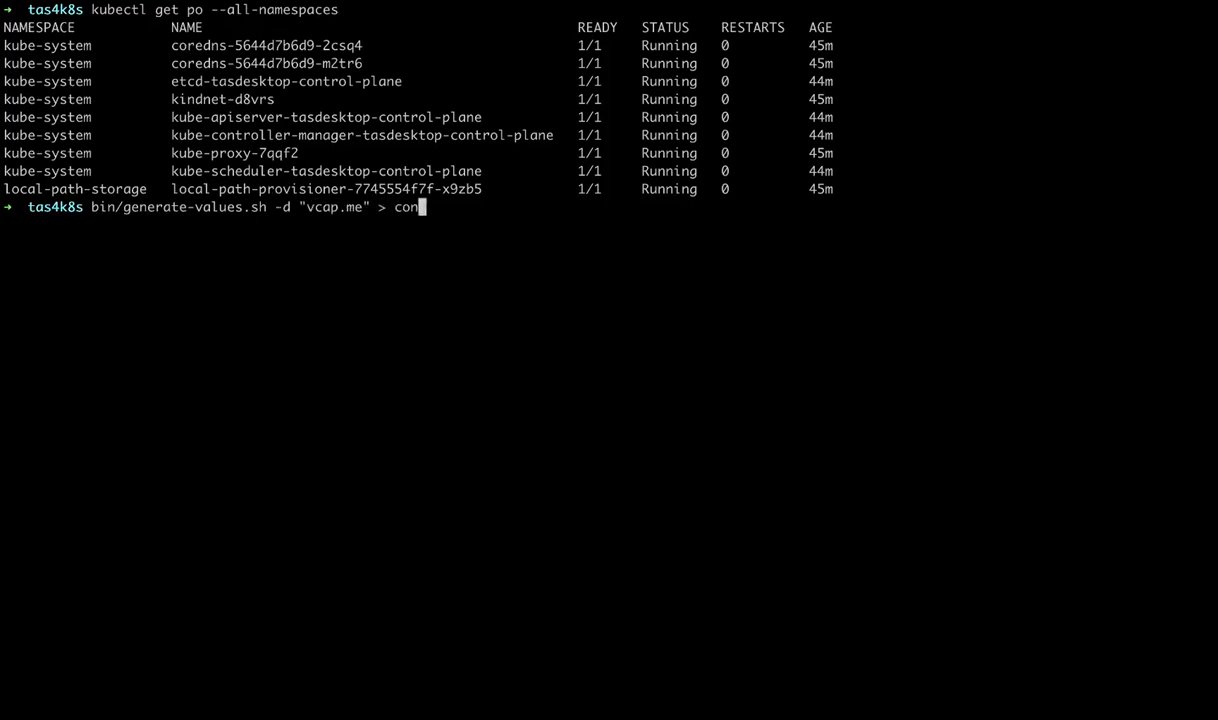
type("fig-values")
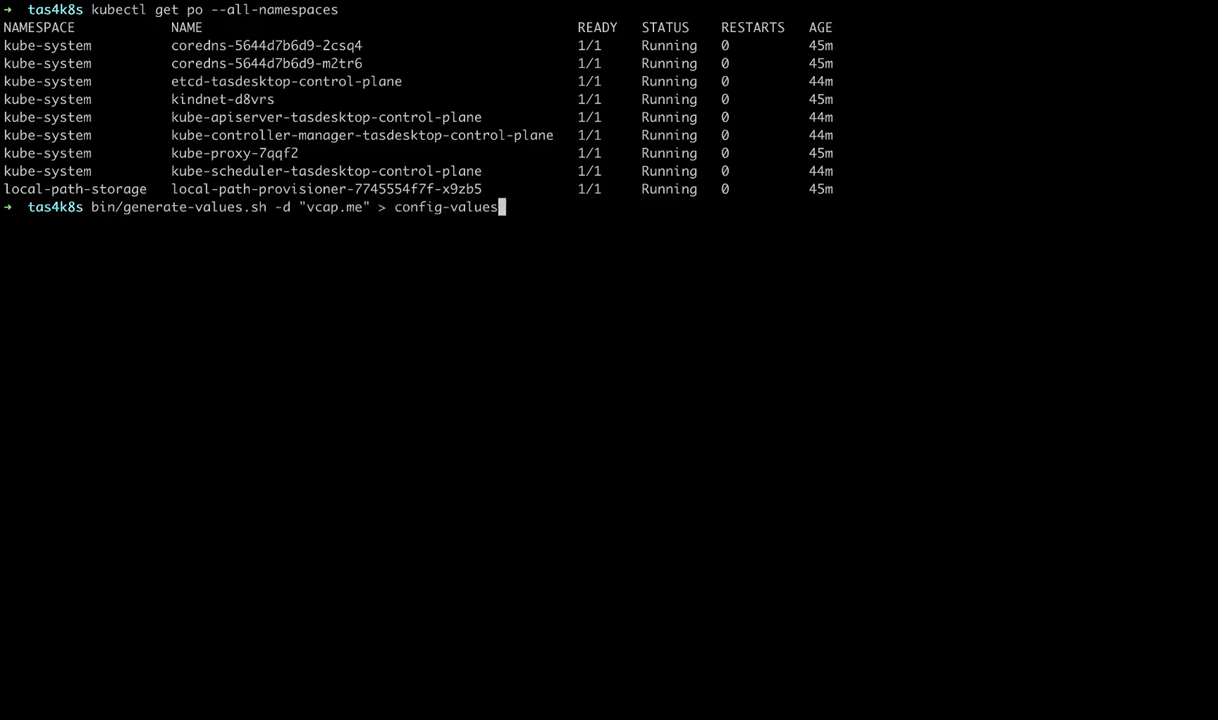
type("/deployment")
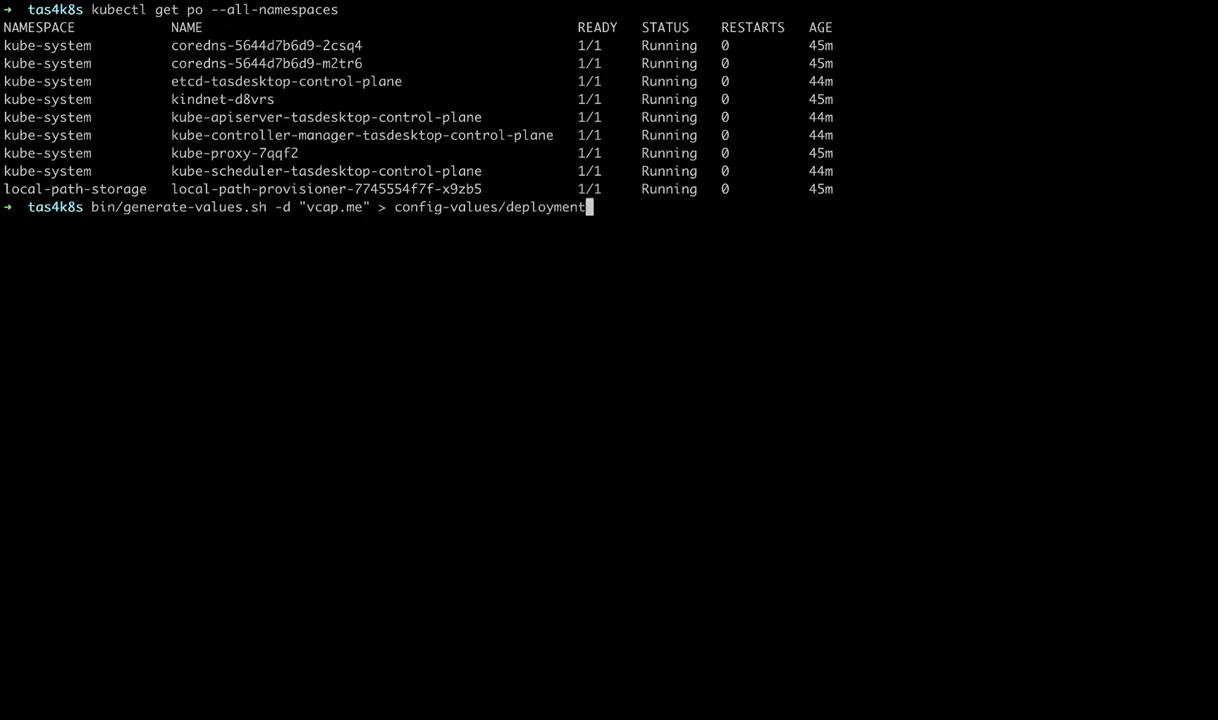
type("-values.yml")
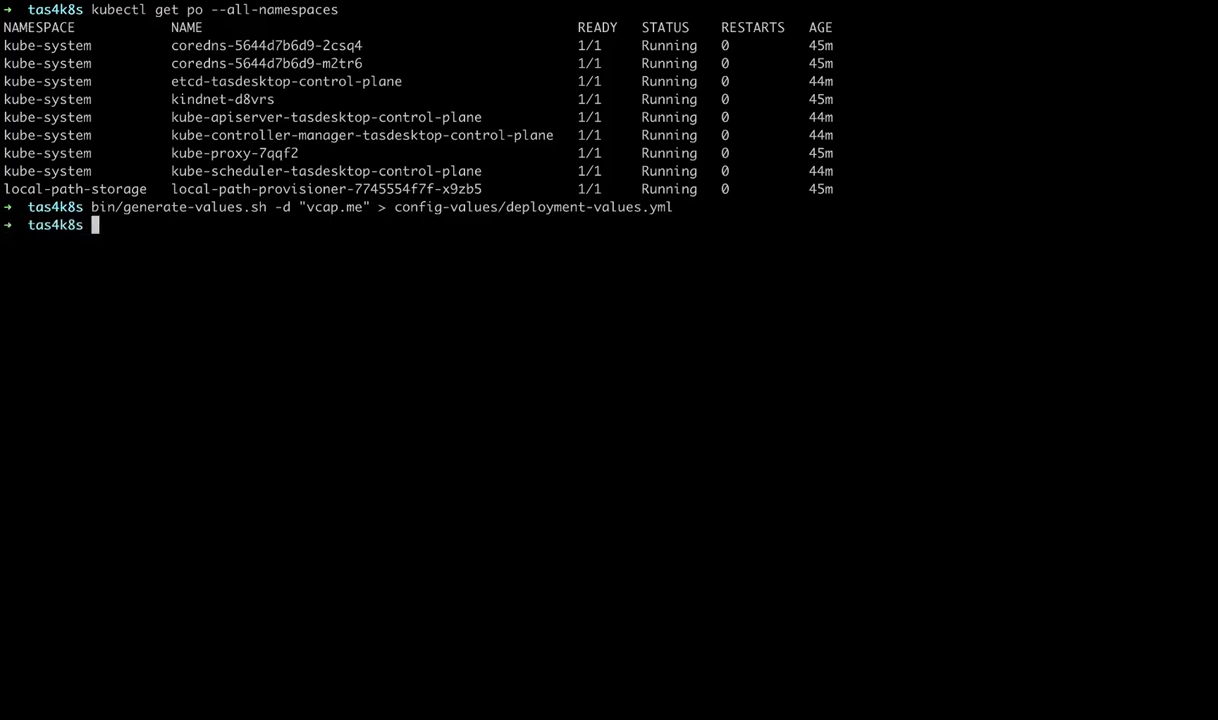
Open all files in config-values/ in the code editor
type("code")
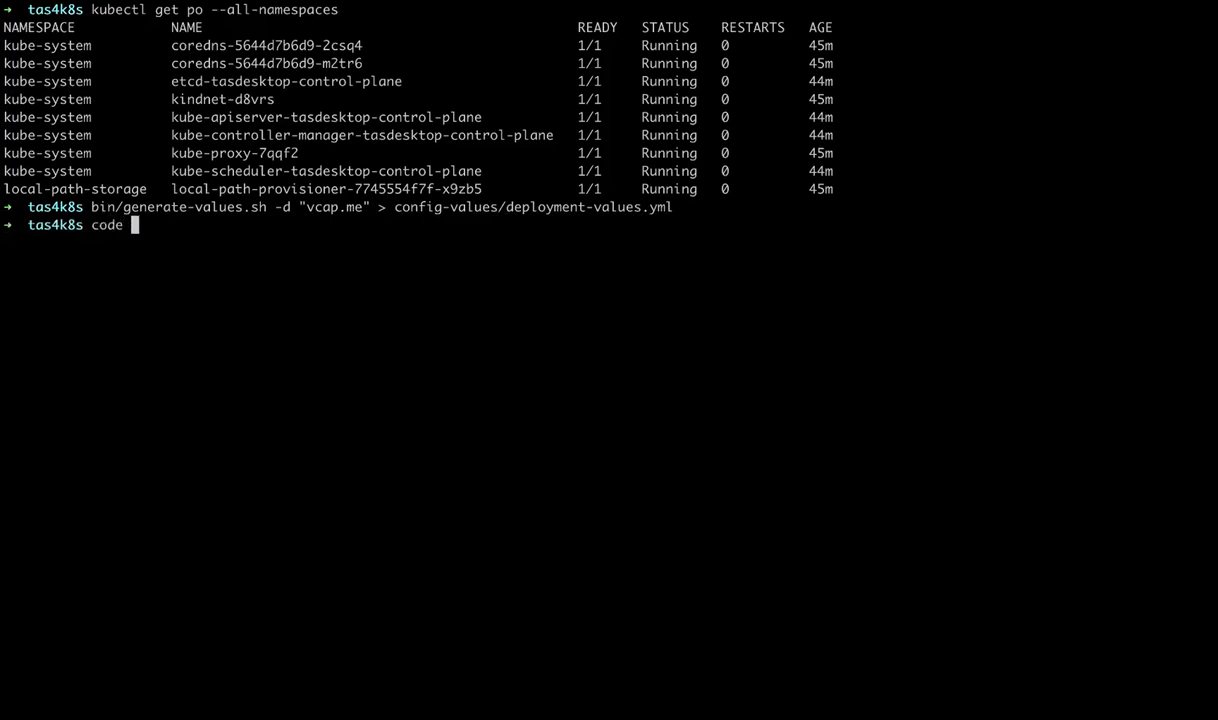
type("con")
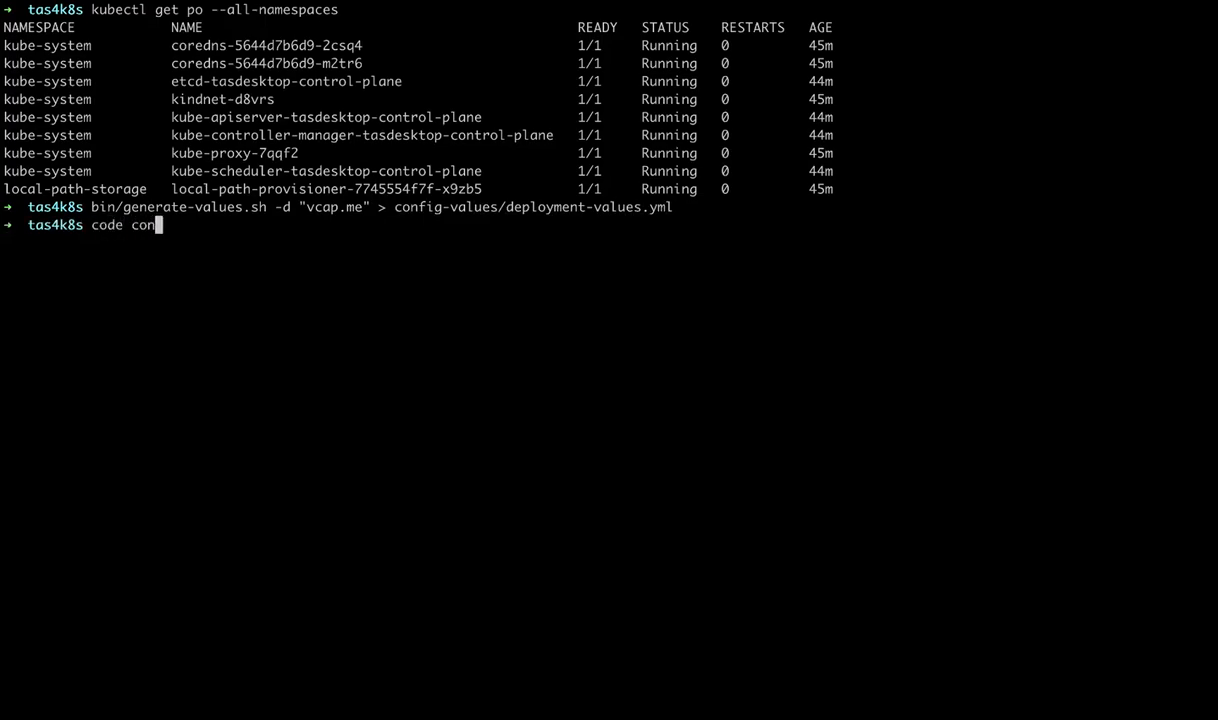
type("fig-value")
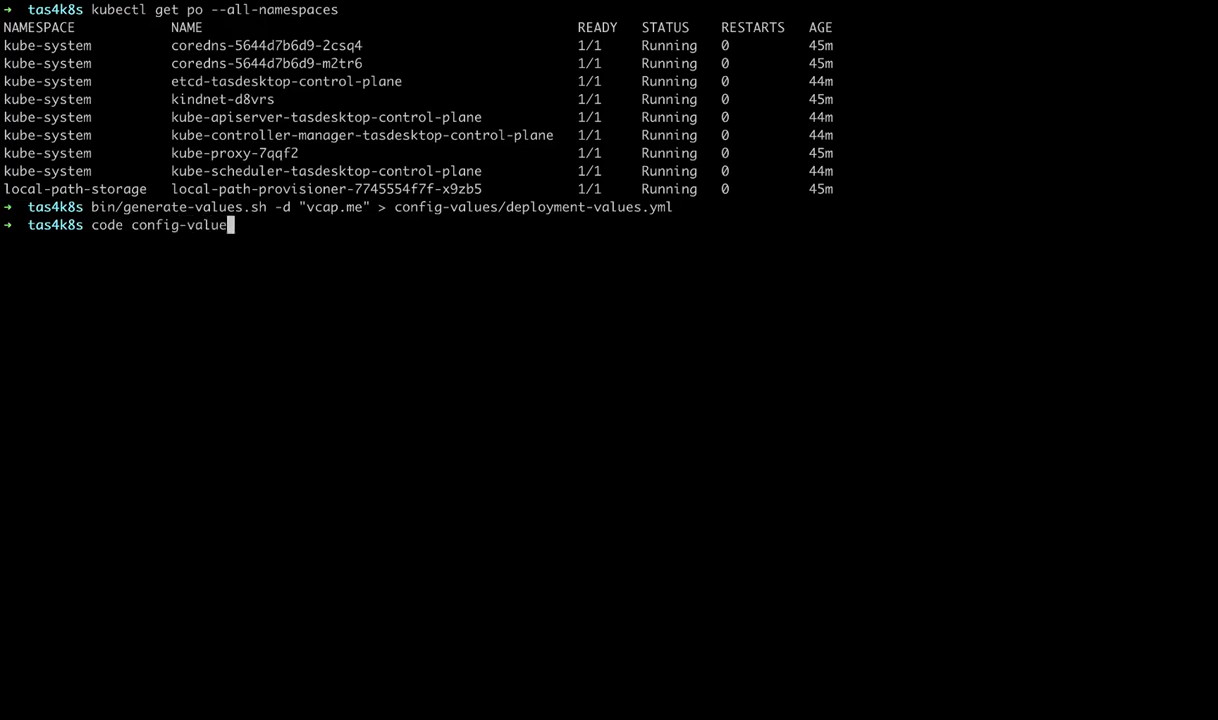
type("/*")
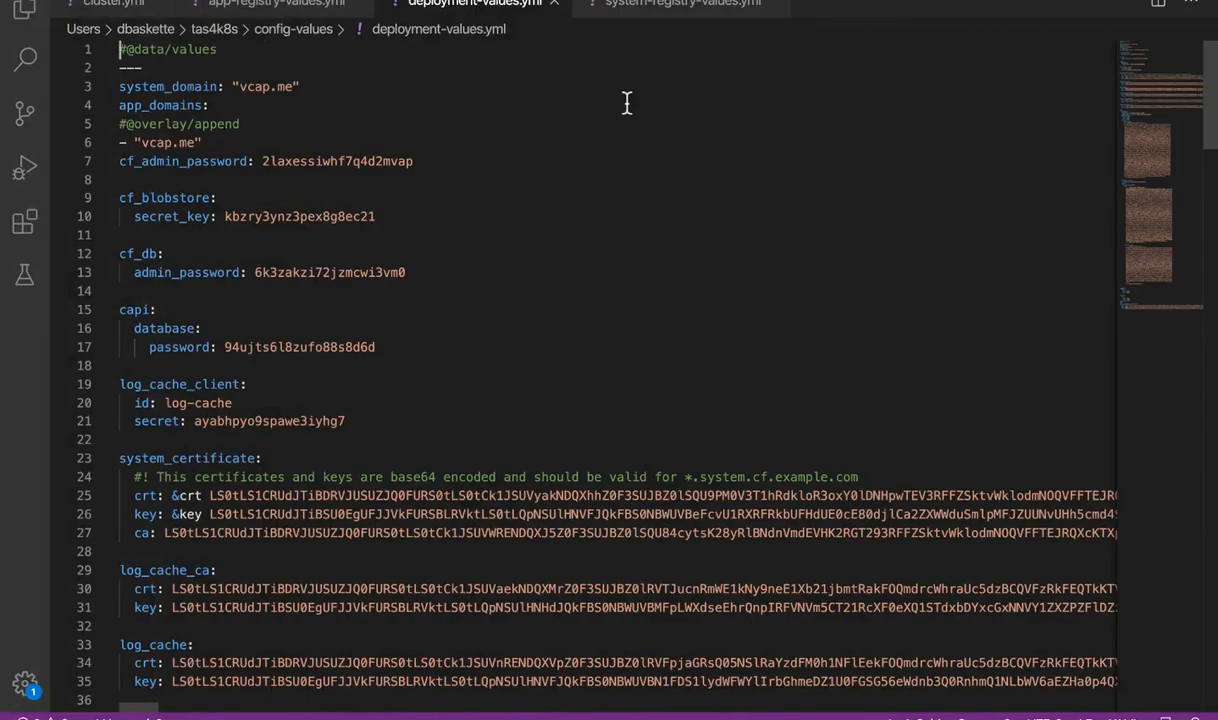
mouse_move(492, 323)
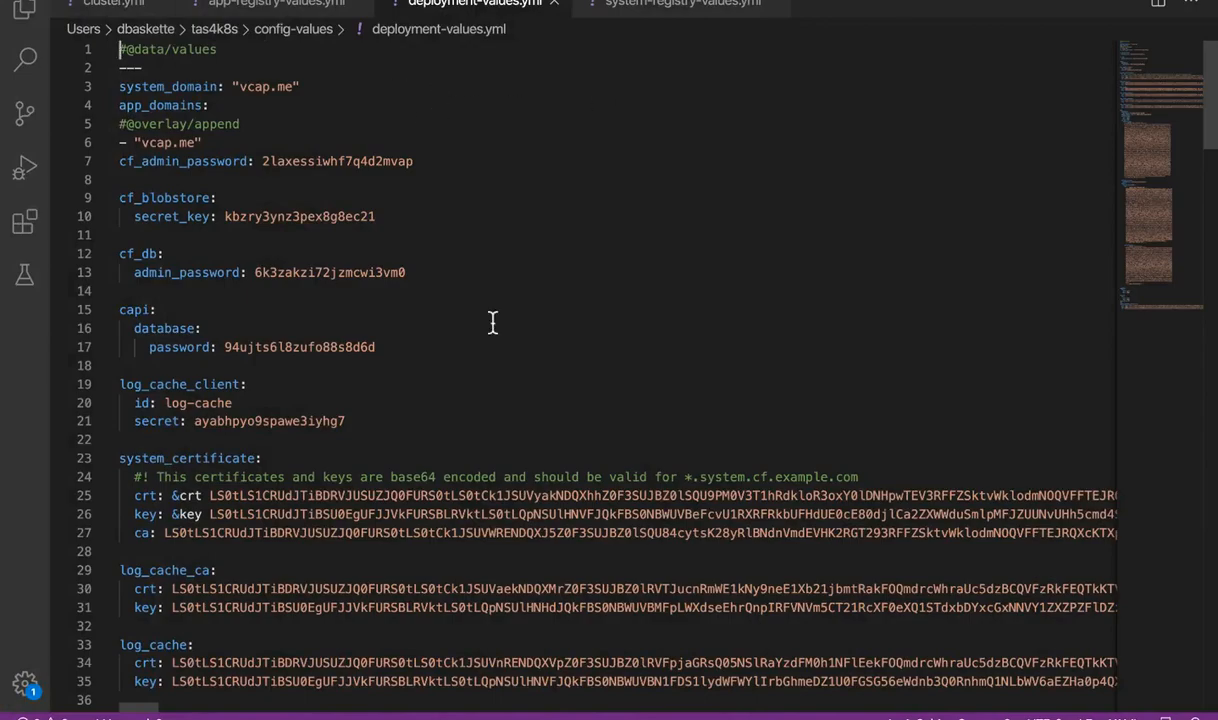
Scroll through deployment-values.yml secrets, then inspect Docker Hub settings in app-registry-values.yml
scroll("down", 3)
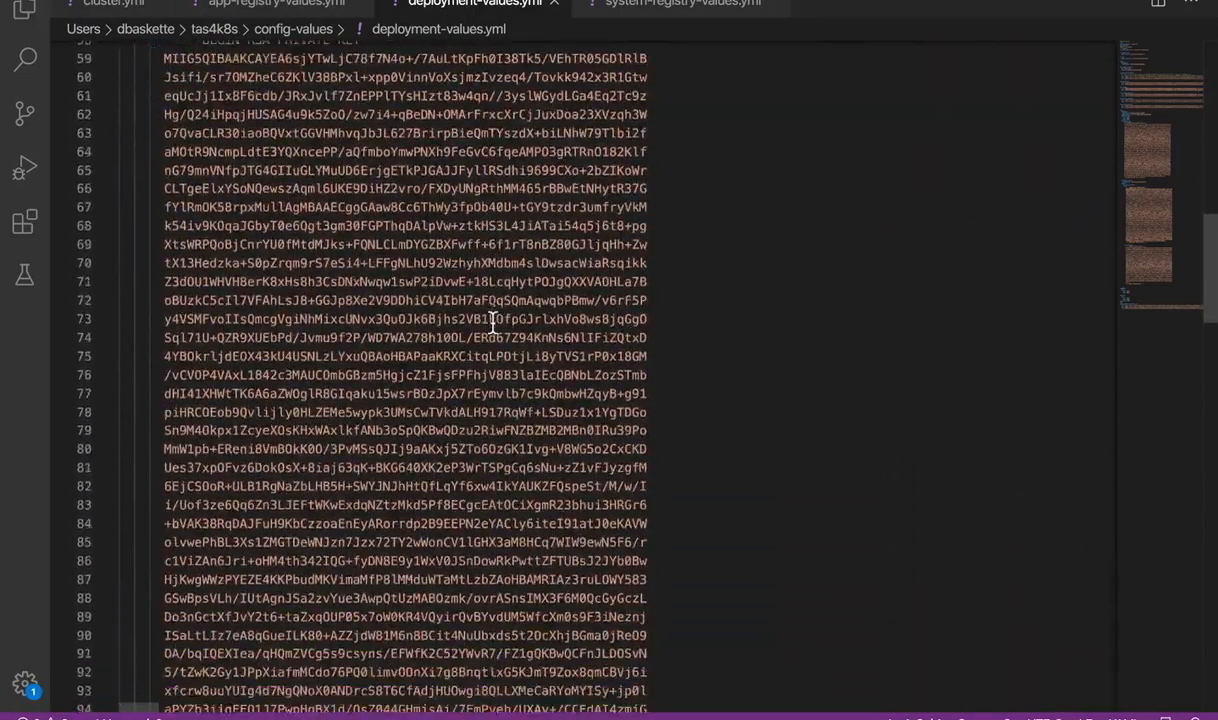
scroll("down", 3)
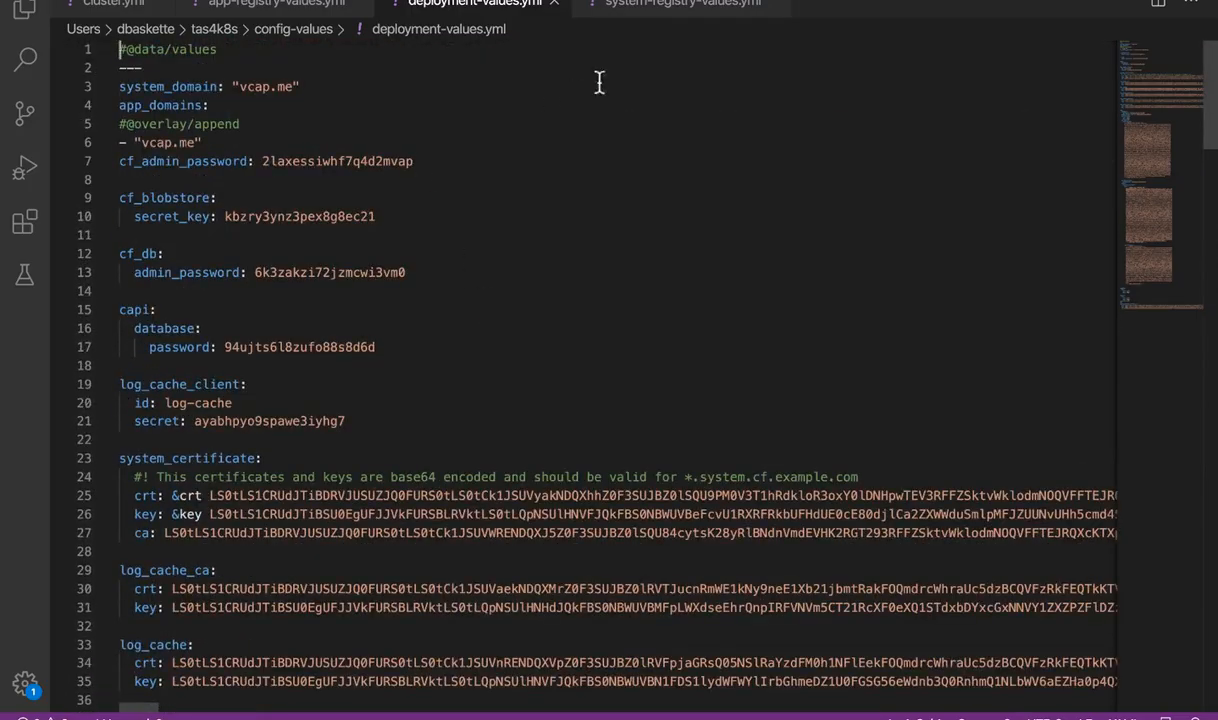
left_click(275, 4)
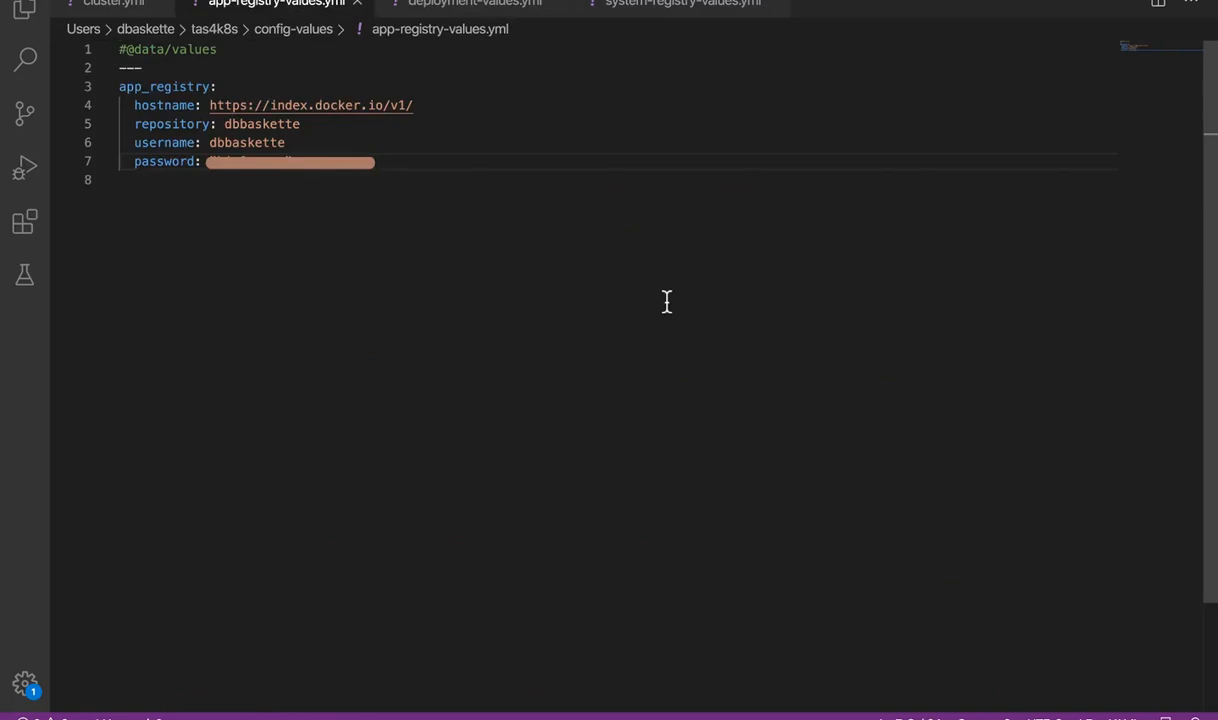
mouse_move(678, 141)
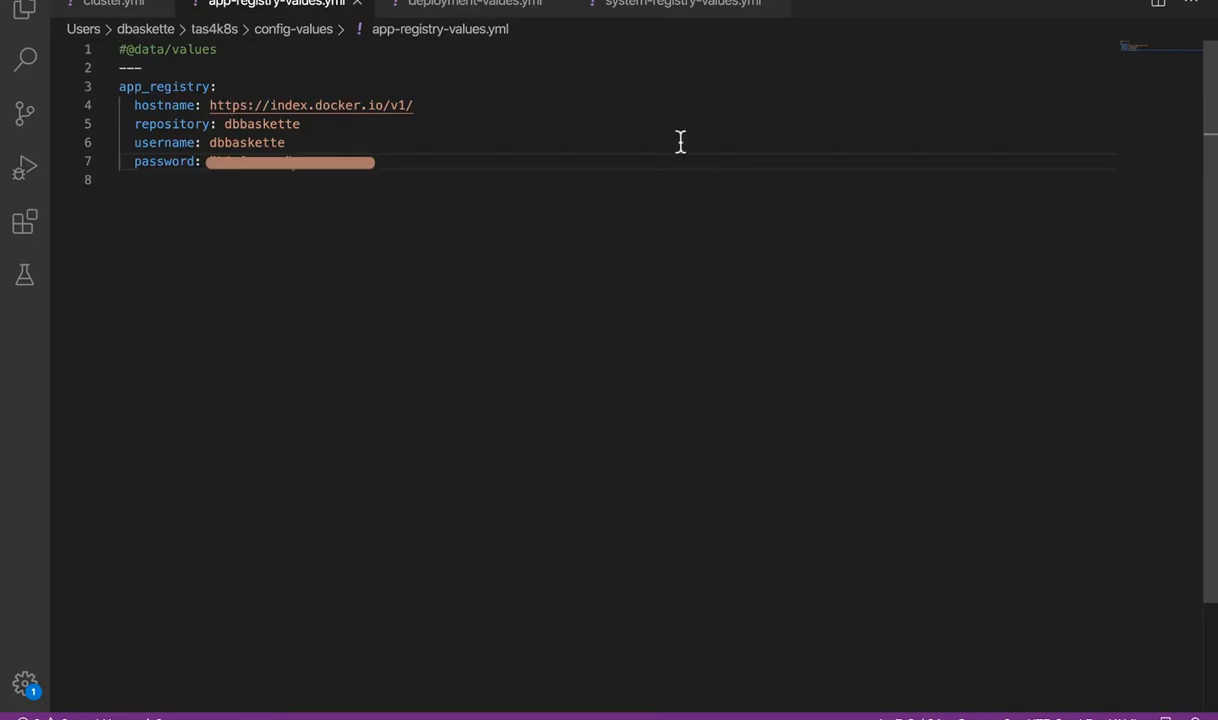
mouse_move(688, 22)
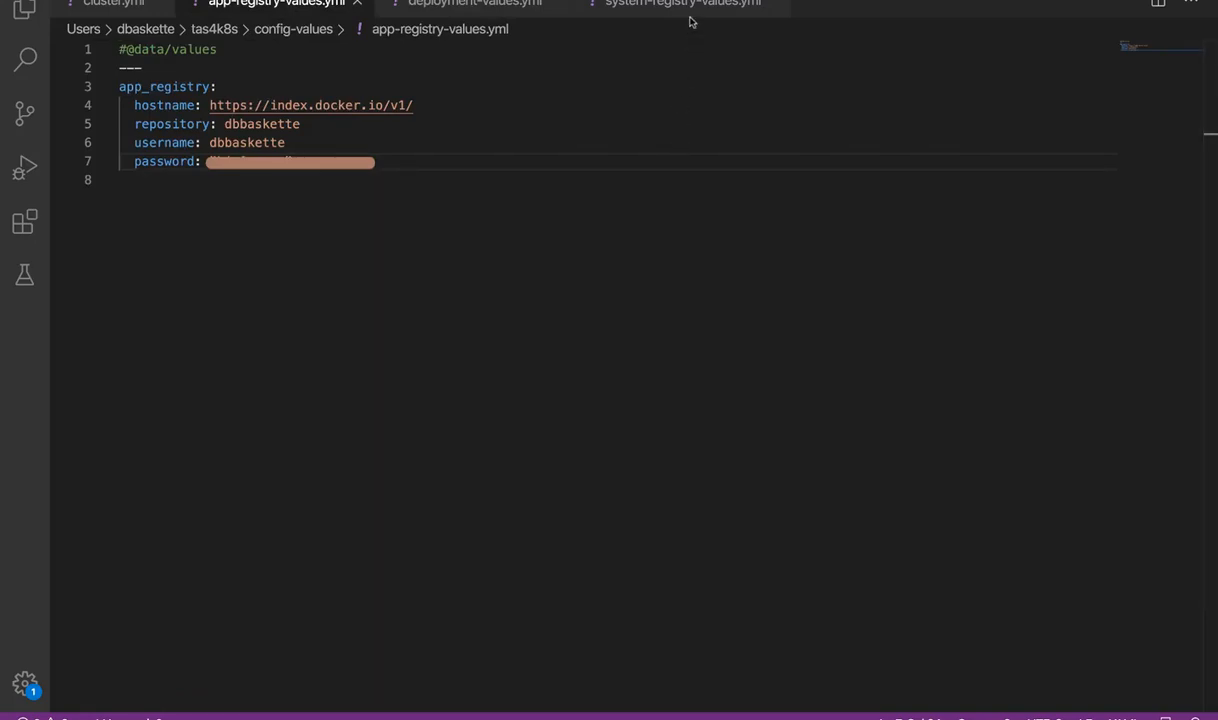
left_click(683, 3)
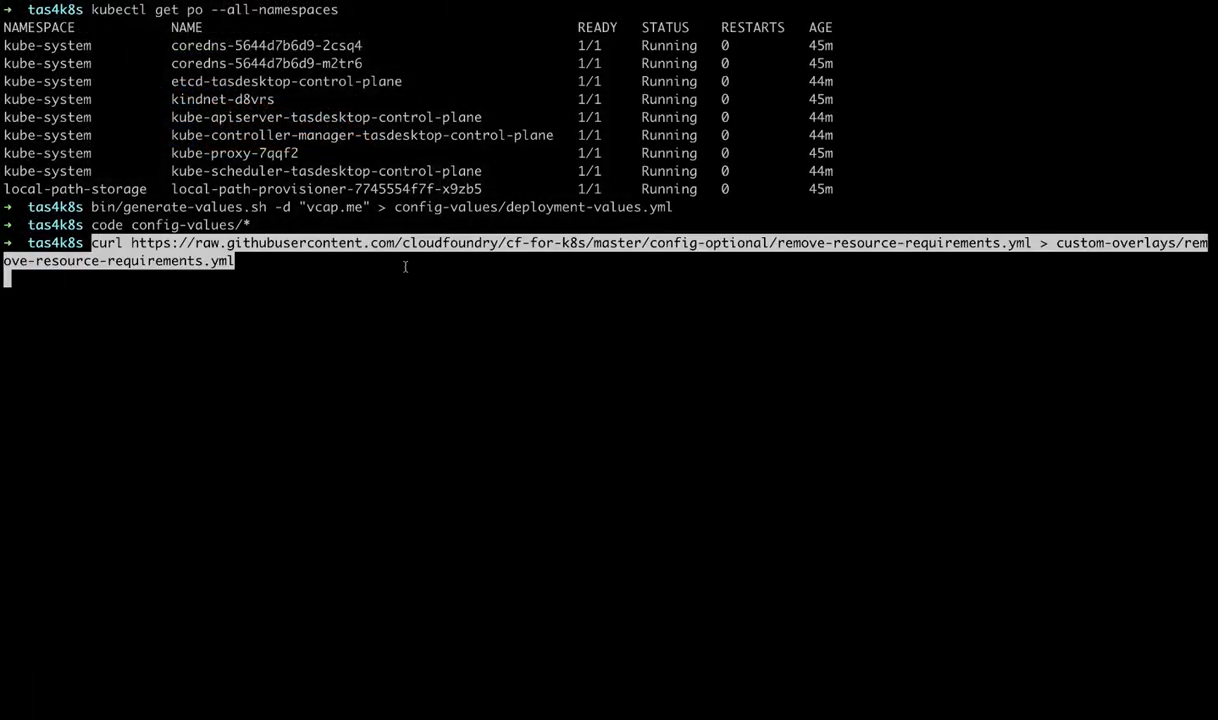
Download the remove-resource-requirements overlay and move replace-loadbalancer-with-clusterip.yaml to config-optional
key("Return")
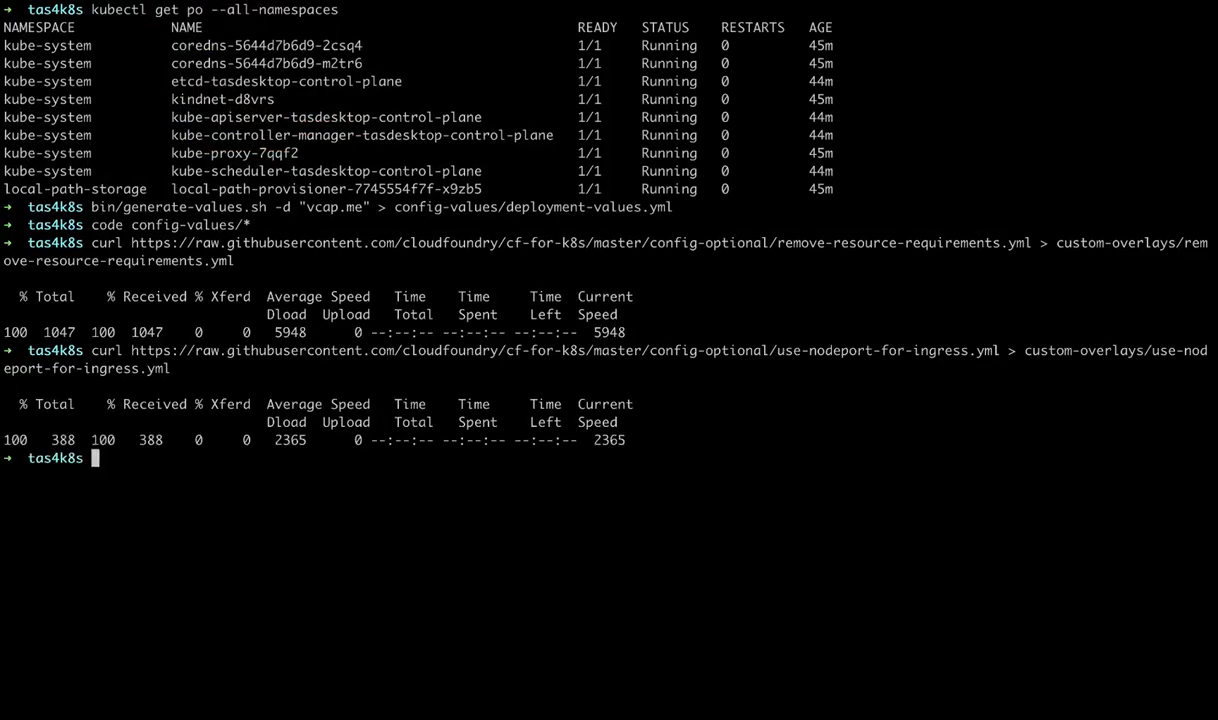
type("mv custom-")
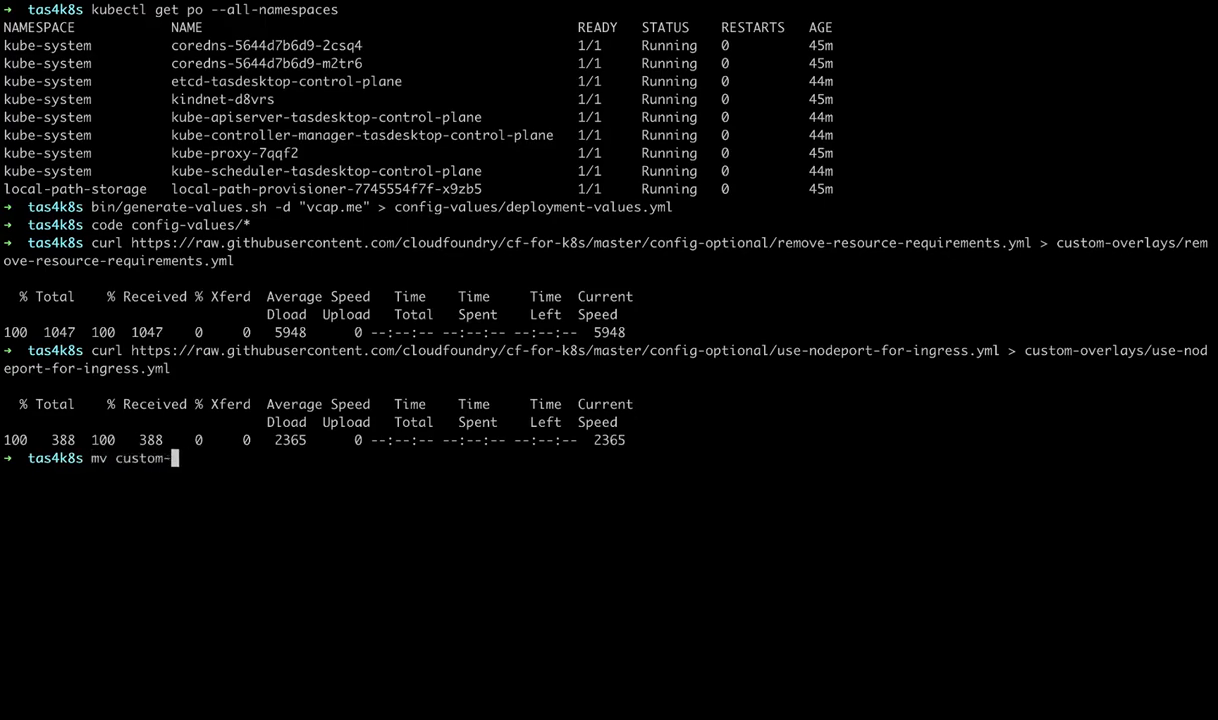
type("overlays/")
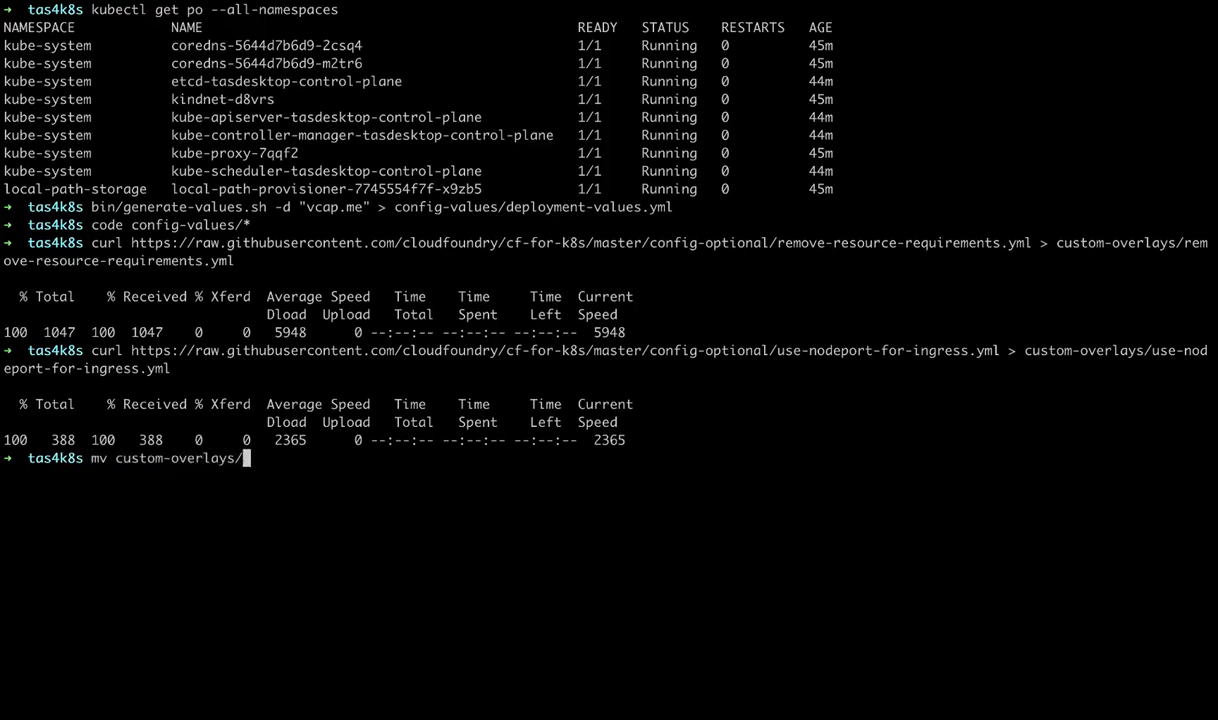
type("replace")
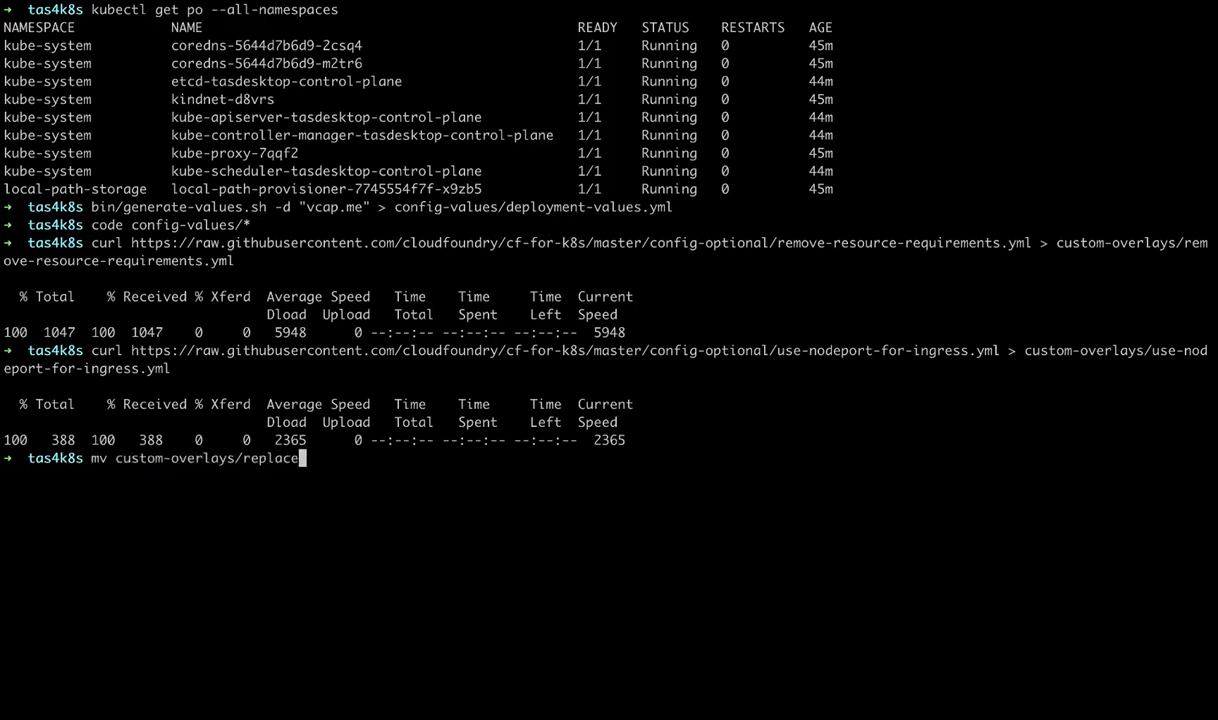
type("-loadbalancer-with-clusterip.yaml config-optional/.")
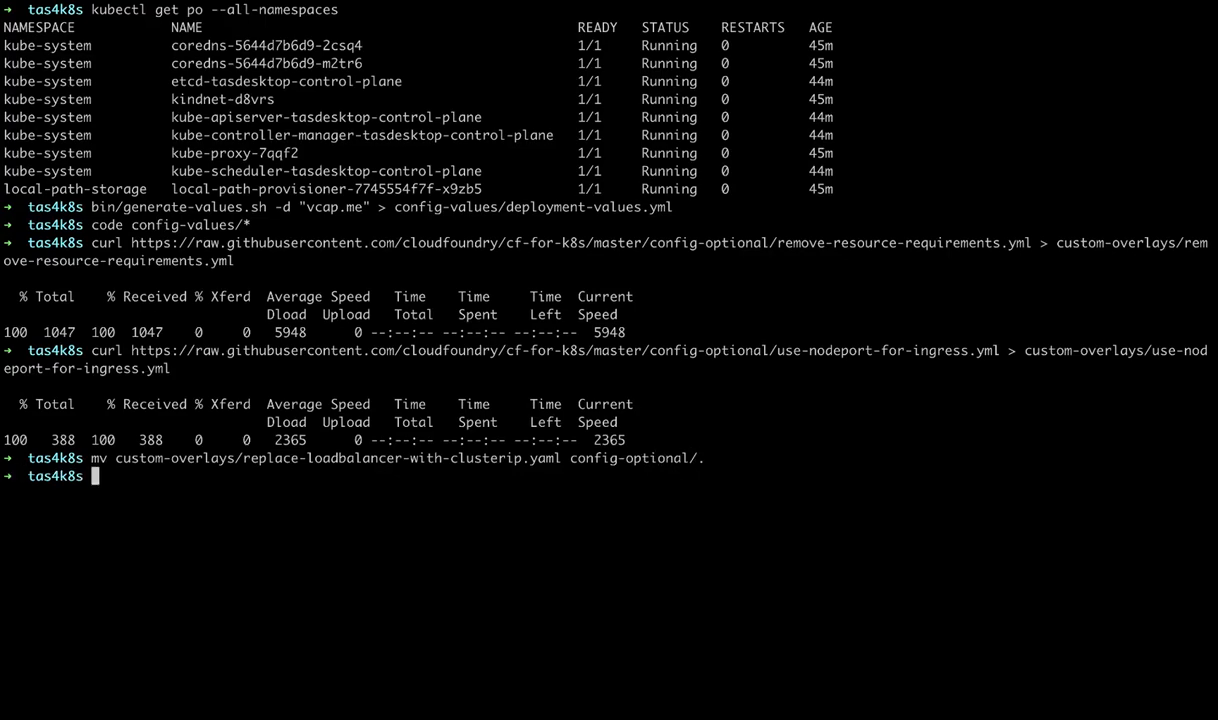
Start the TAS installation with bin/install-tas.sh ./config-values
type("bin/install")
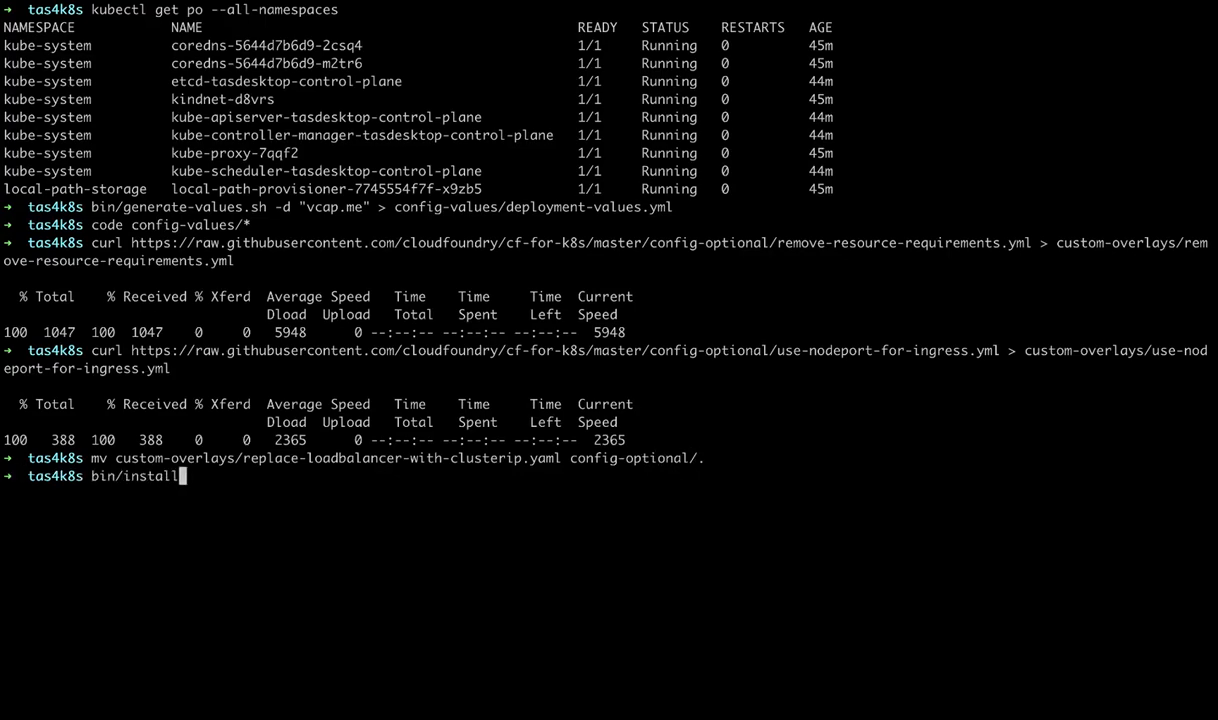
type("-tas.sh")
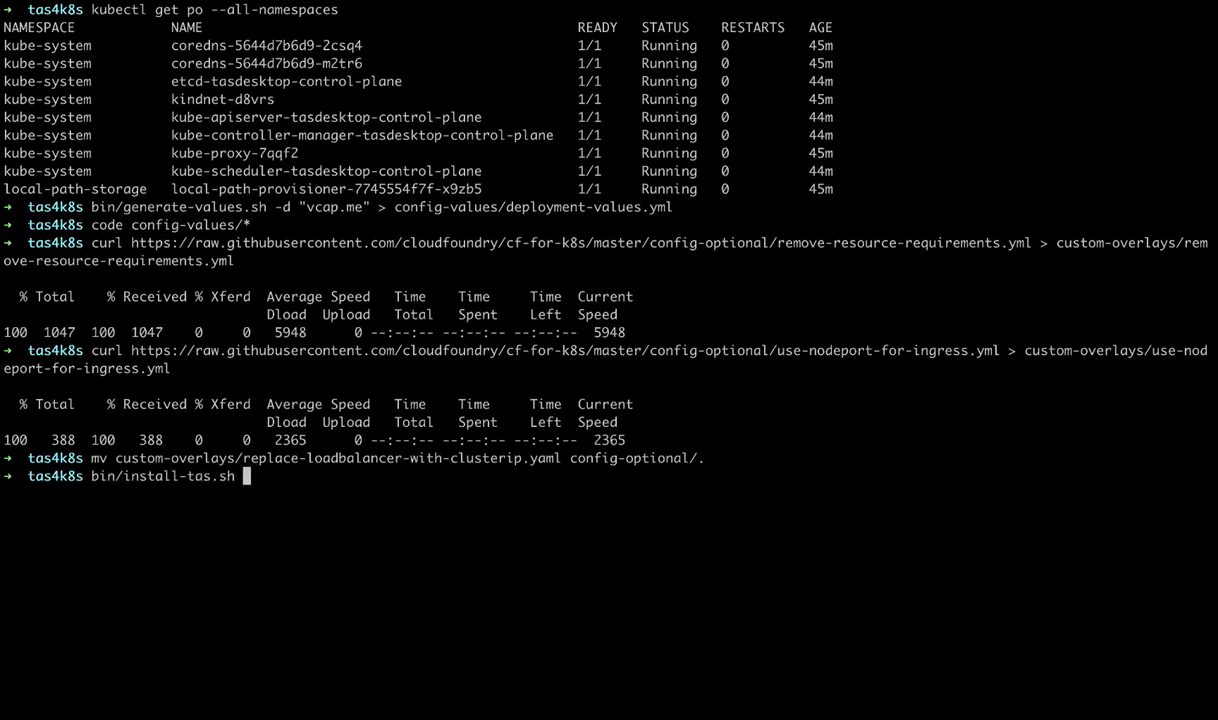
type("./config")
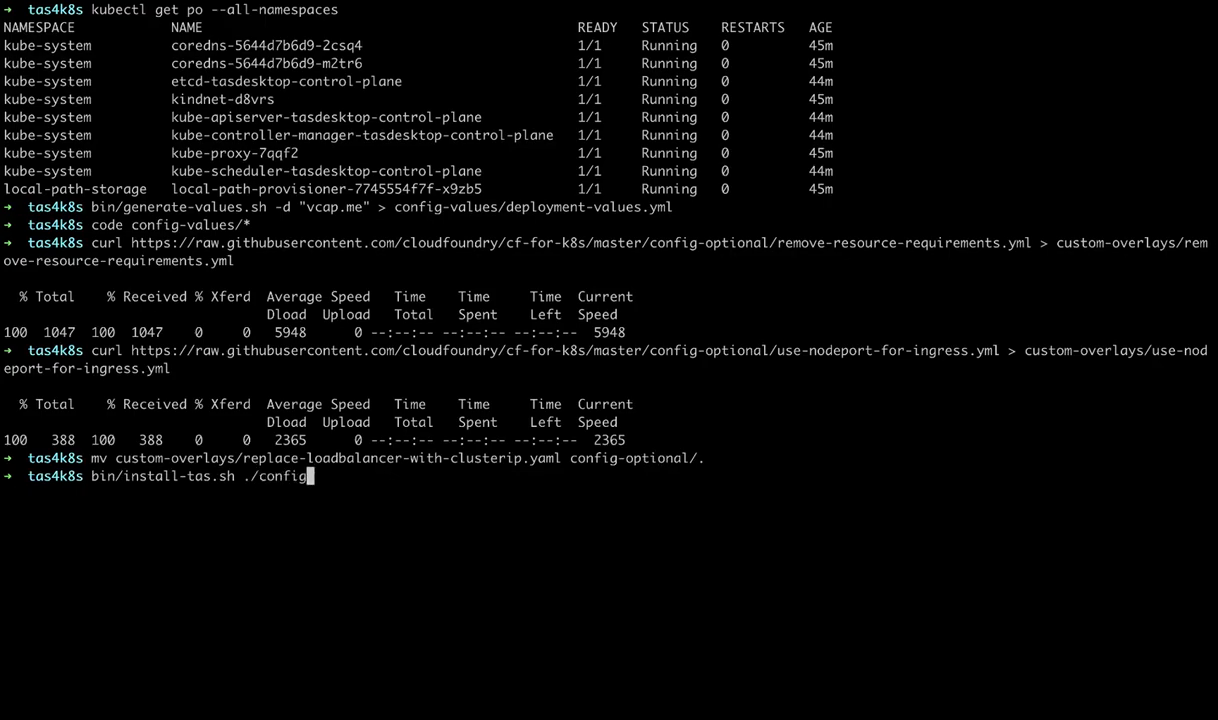
type("-values")
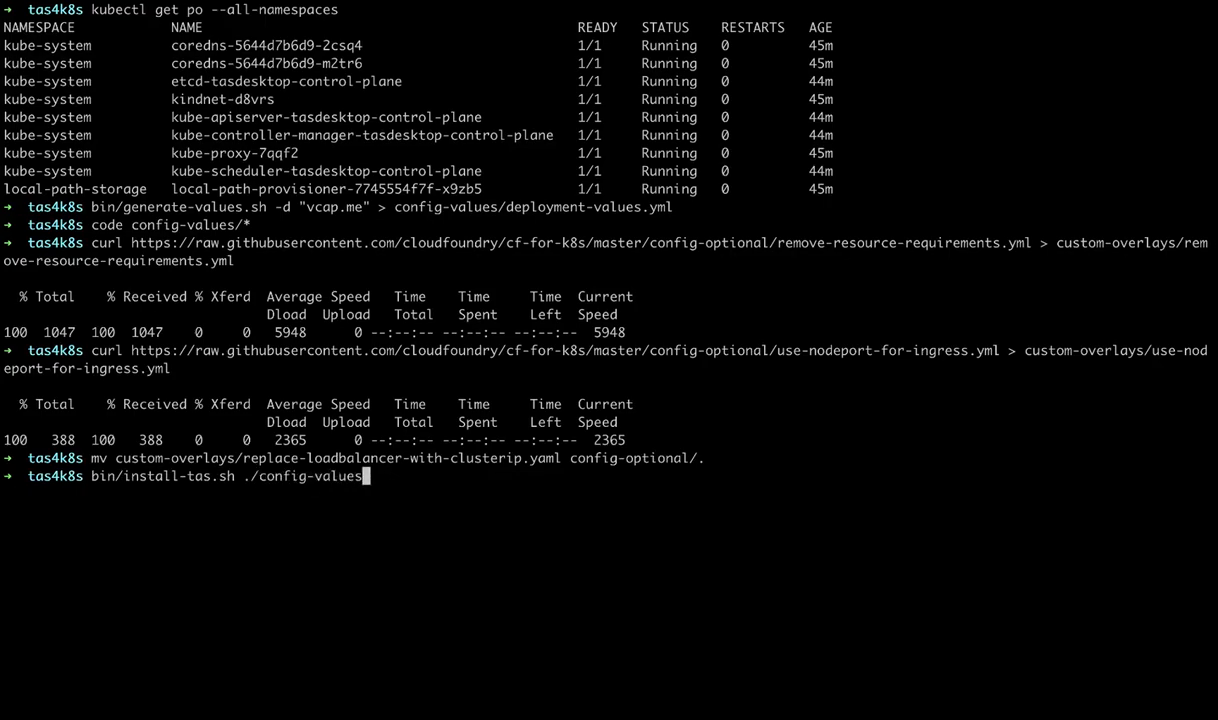
key("Return")
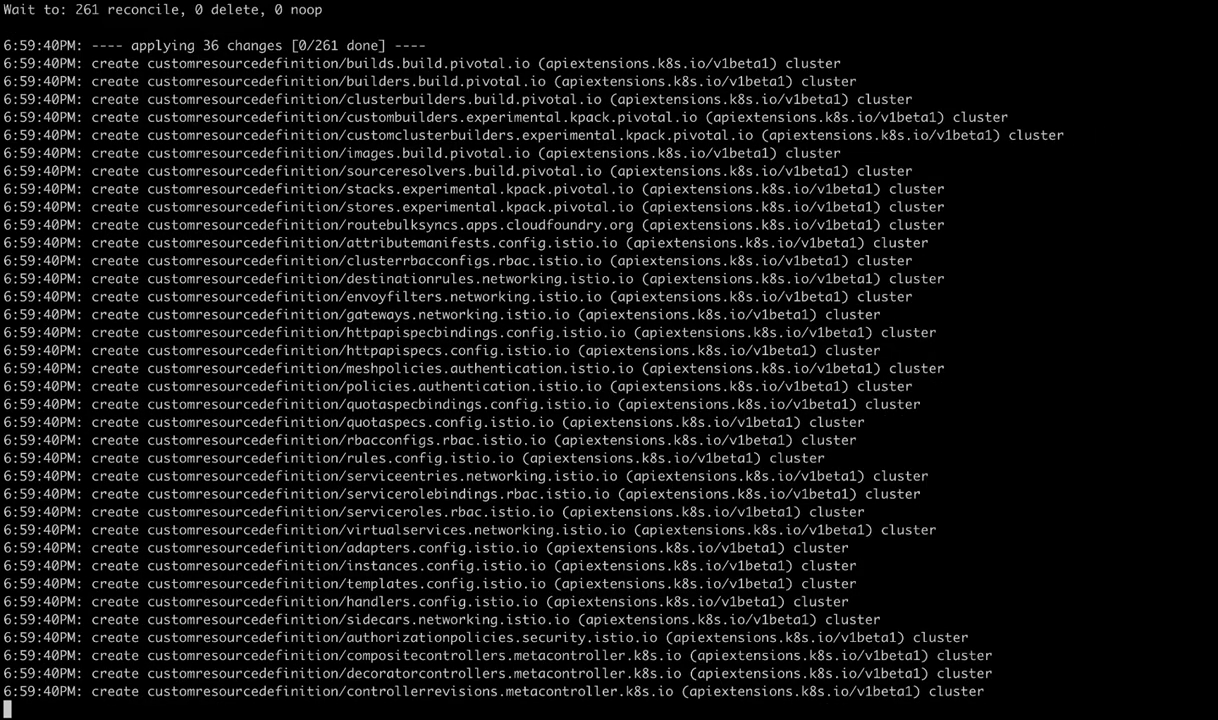
Follow the install output until all 261 resources are applied and Succeeded appears
scroll("down", 3)
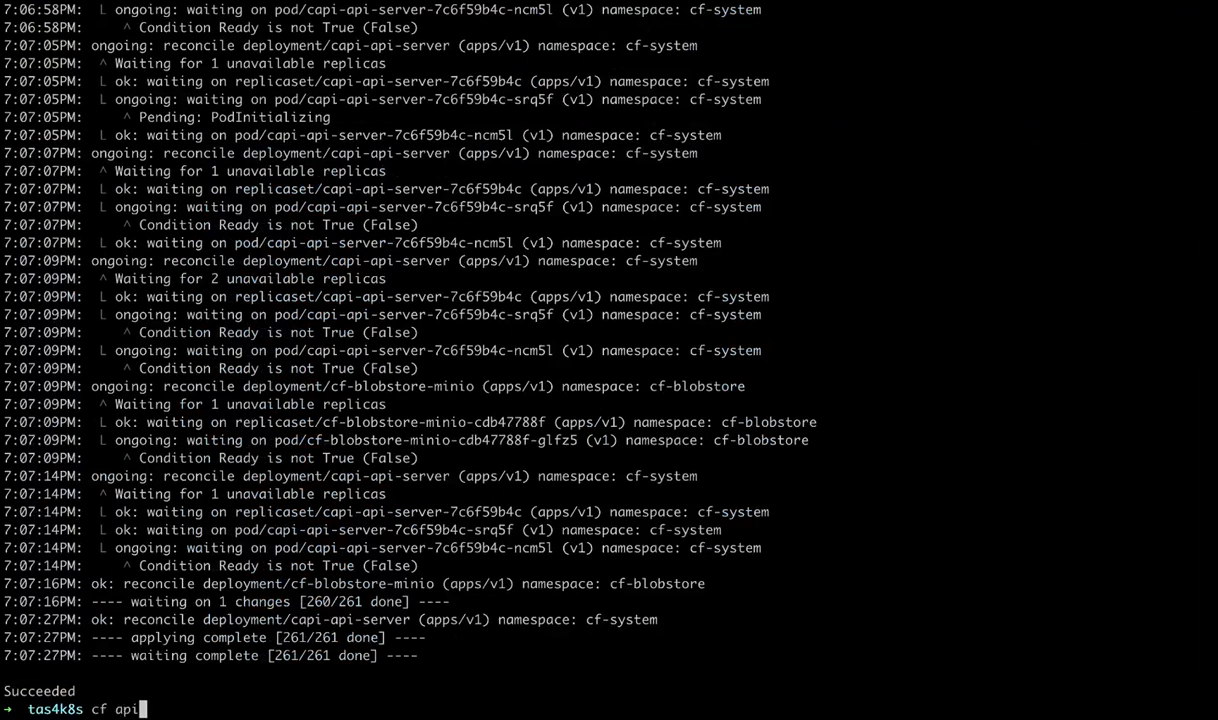
Set the cf API to api.vcap.me, authenticate as admin, and enable diego_docker
type("api.vcap.me --skip-ssl-validation")
type("cf enable-feature")
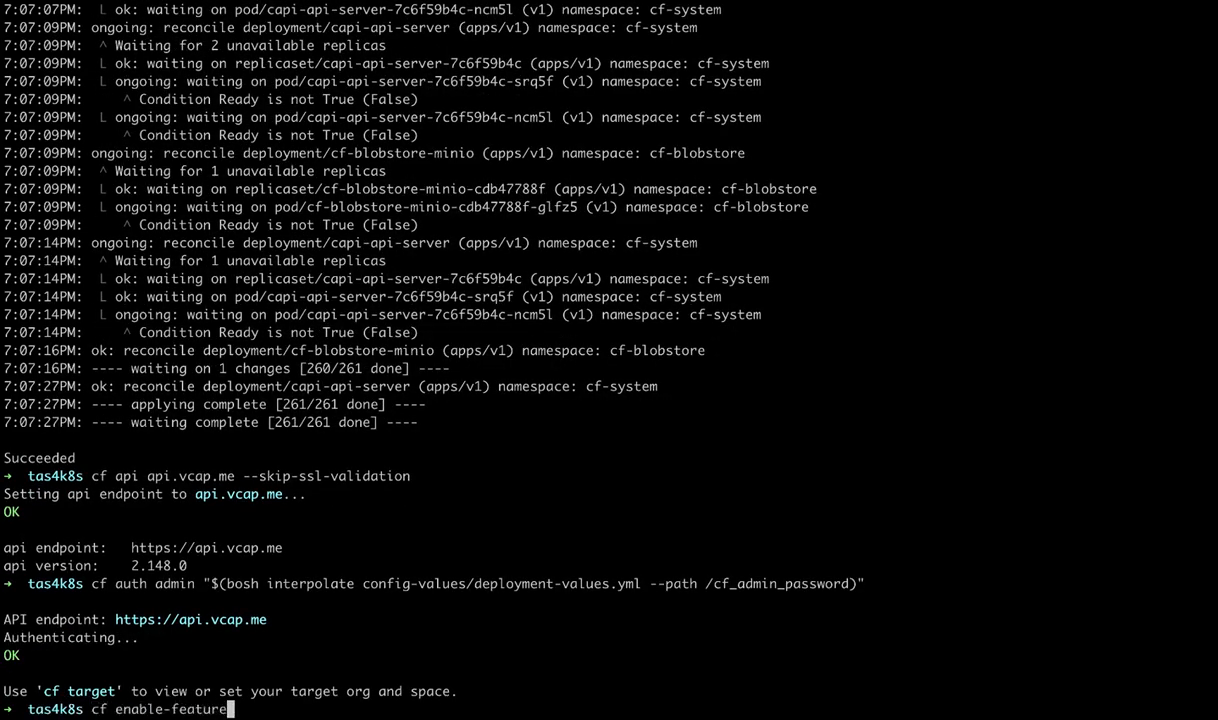
type("-flag di")
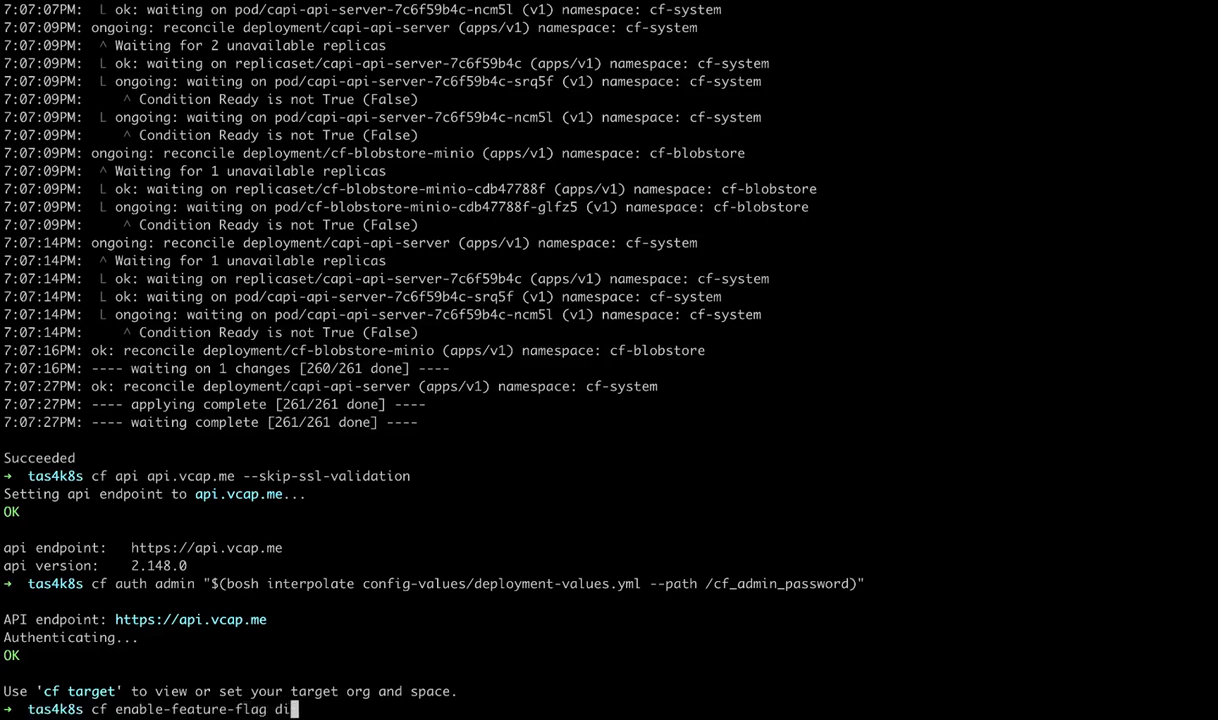
type("ego_docker")
type("cf create-space -o")
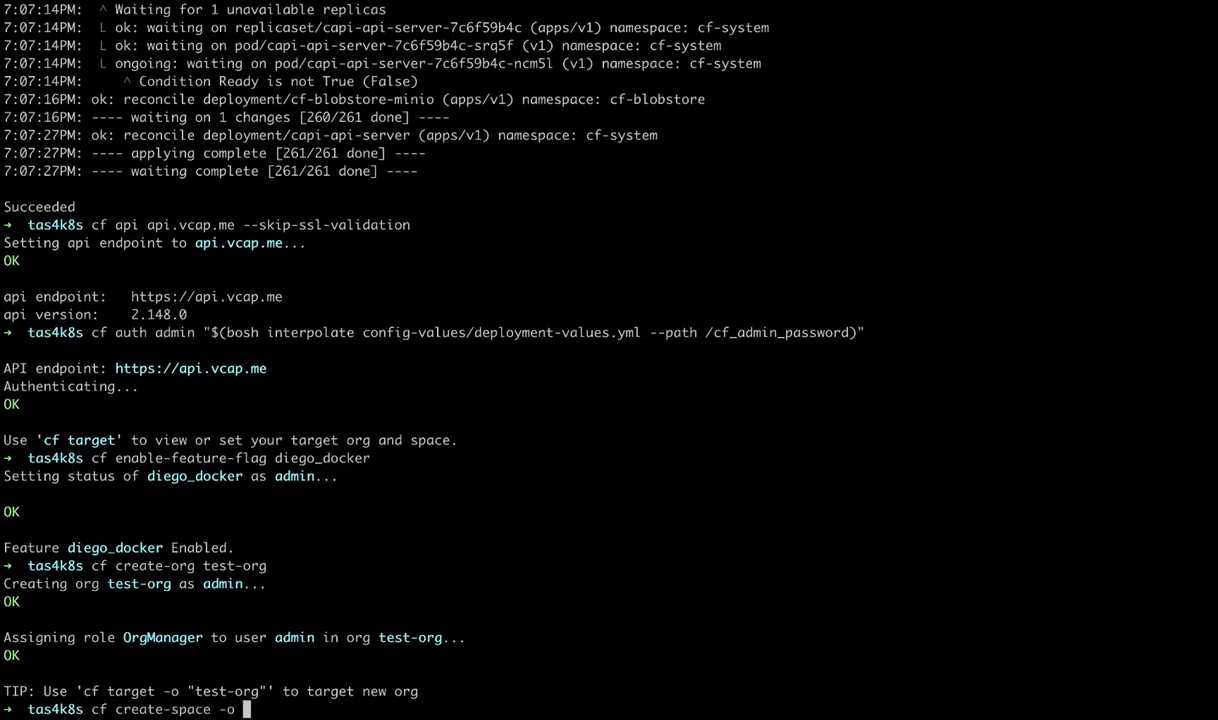
Create test-space in test-org, then target org test-org and space test-space
type("test-org test-space")
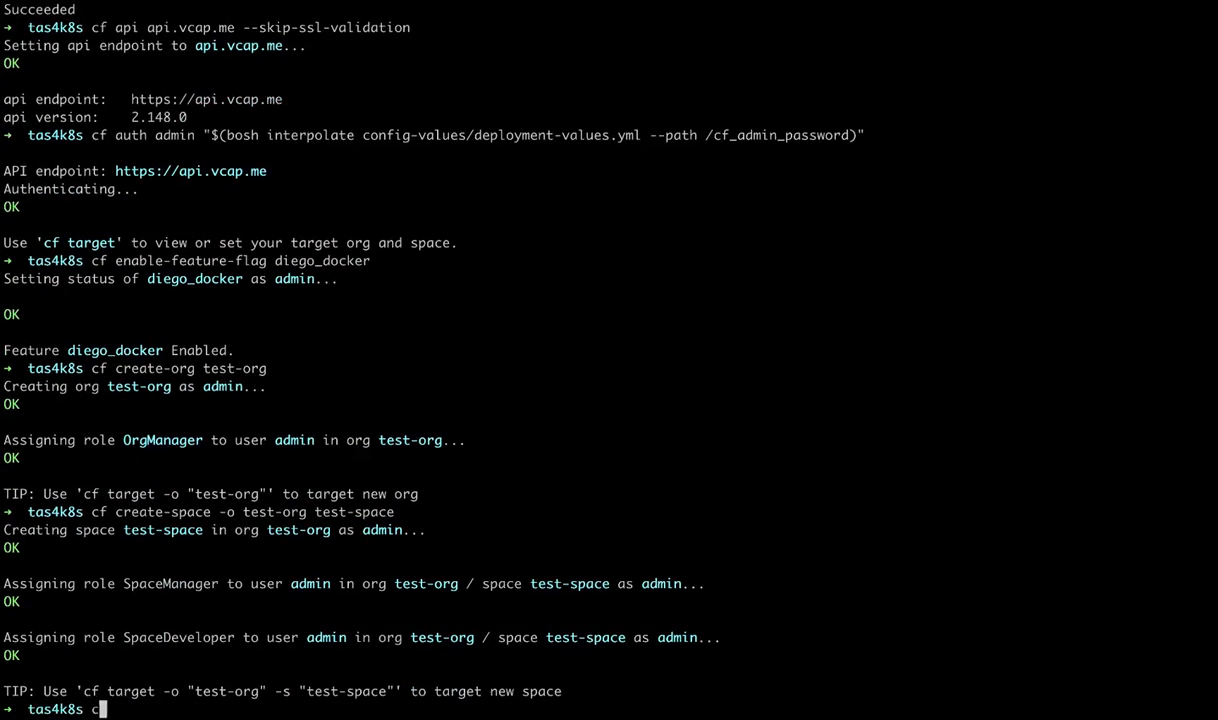
type("f target -o test")
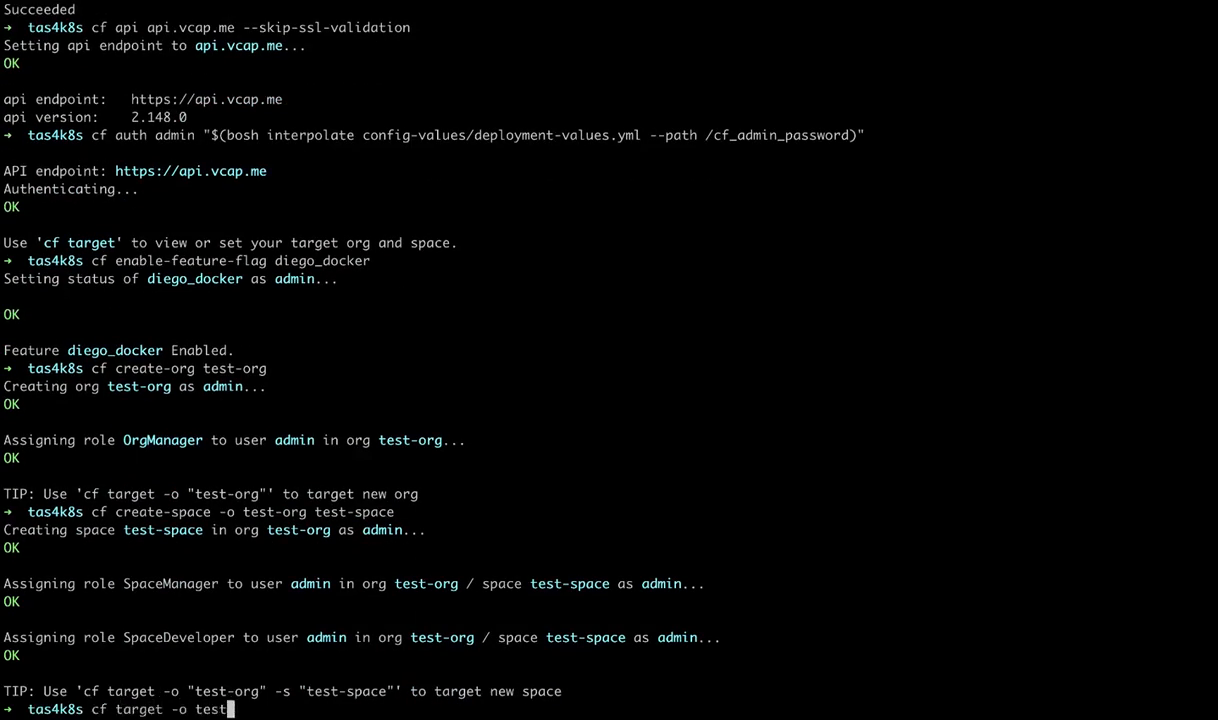
type("-org -s test-space")
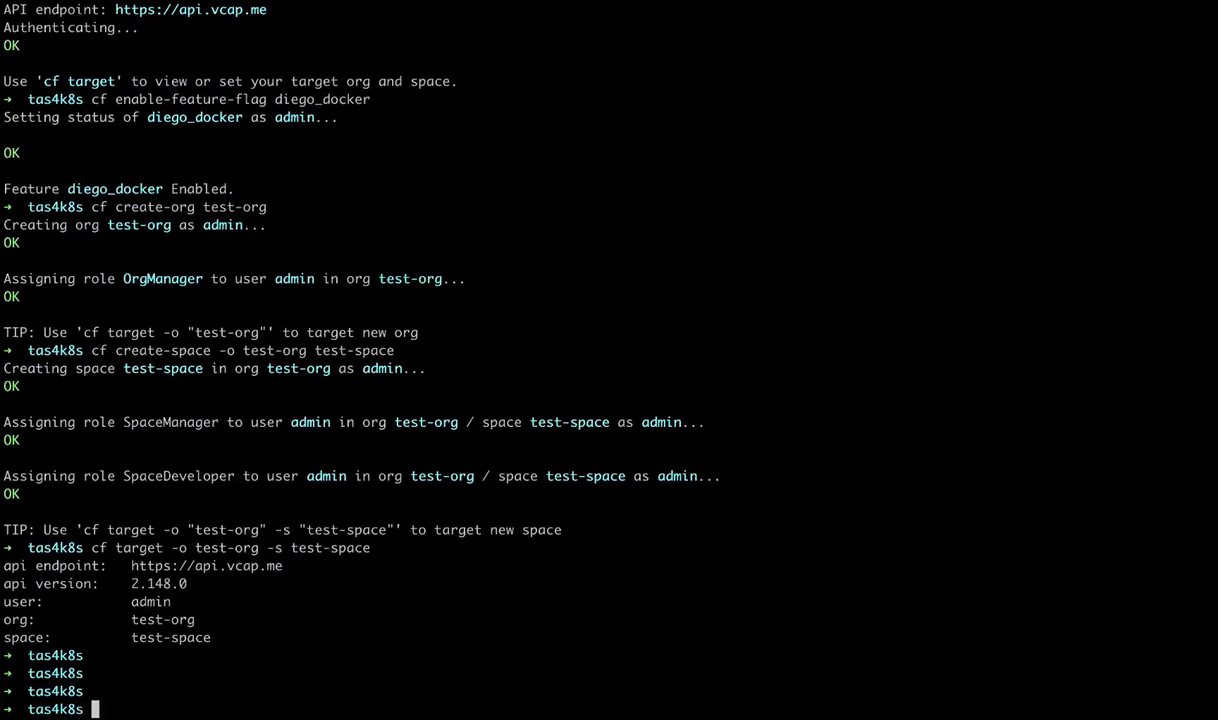
Deploy demo-app from Docker image rseroter/simple-k8s-app-kpack with cf push
type("cf push demo-ap")
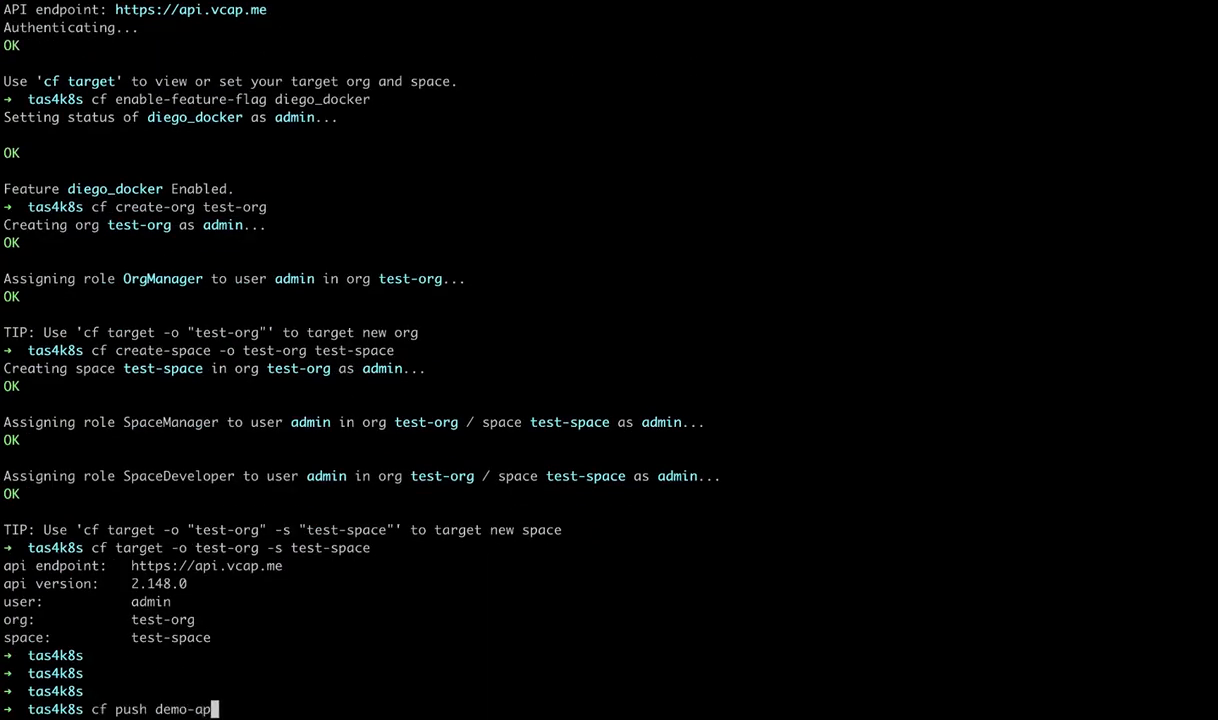
type("-o")
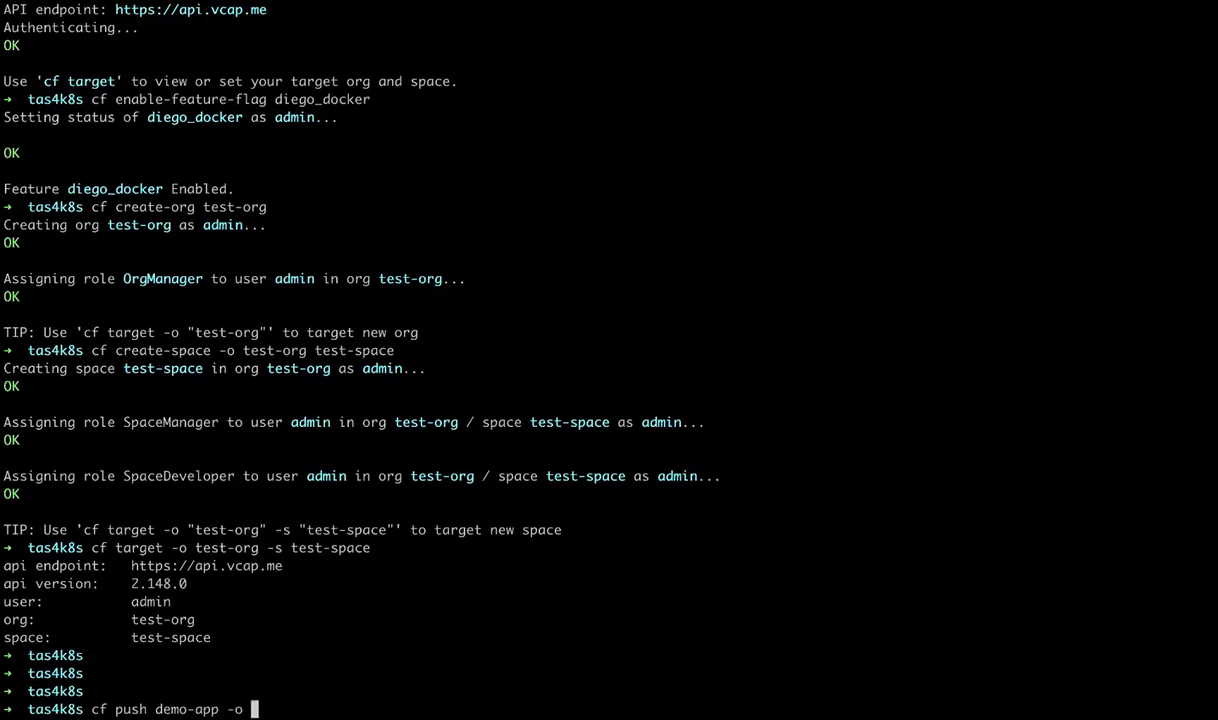
type("rseroter/simple")
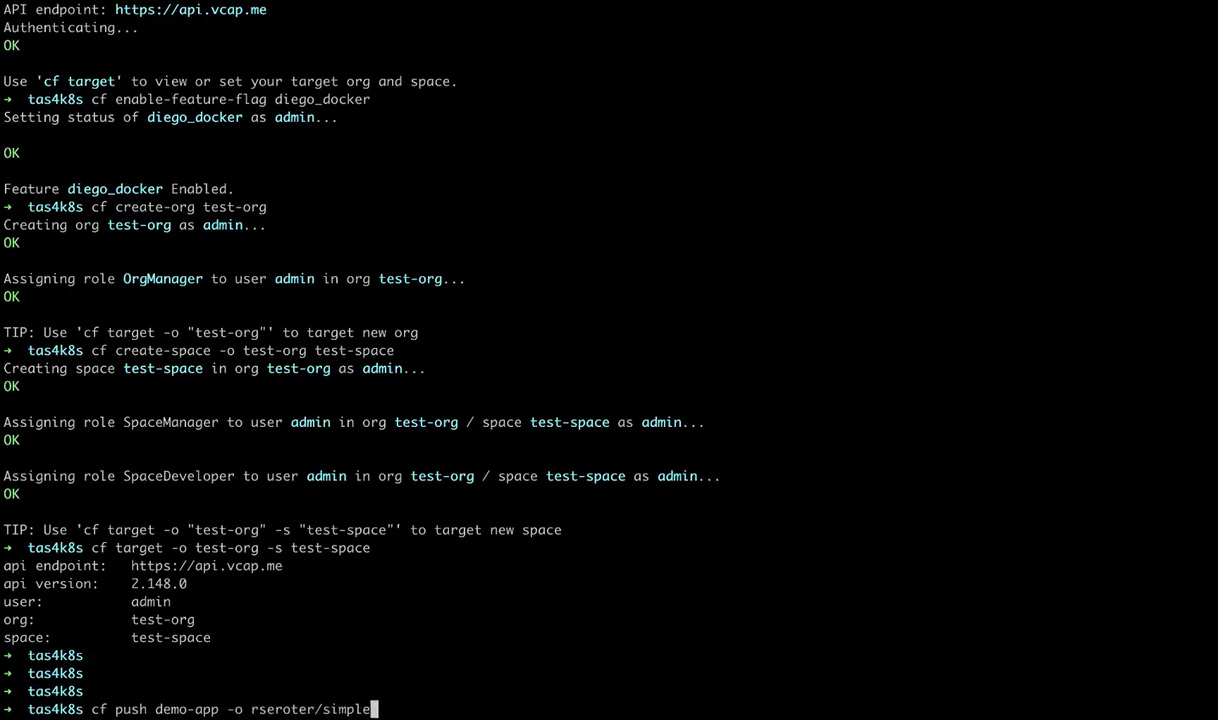
type("-k8s-app")
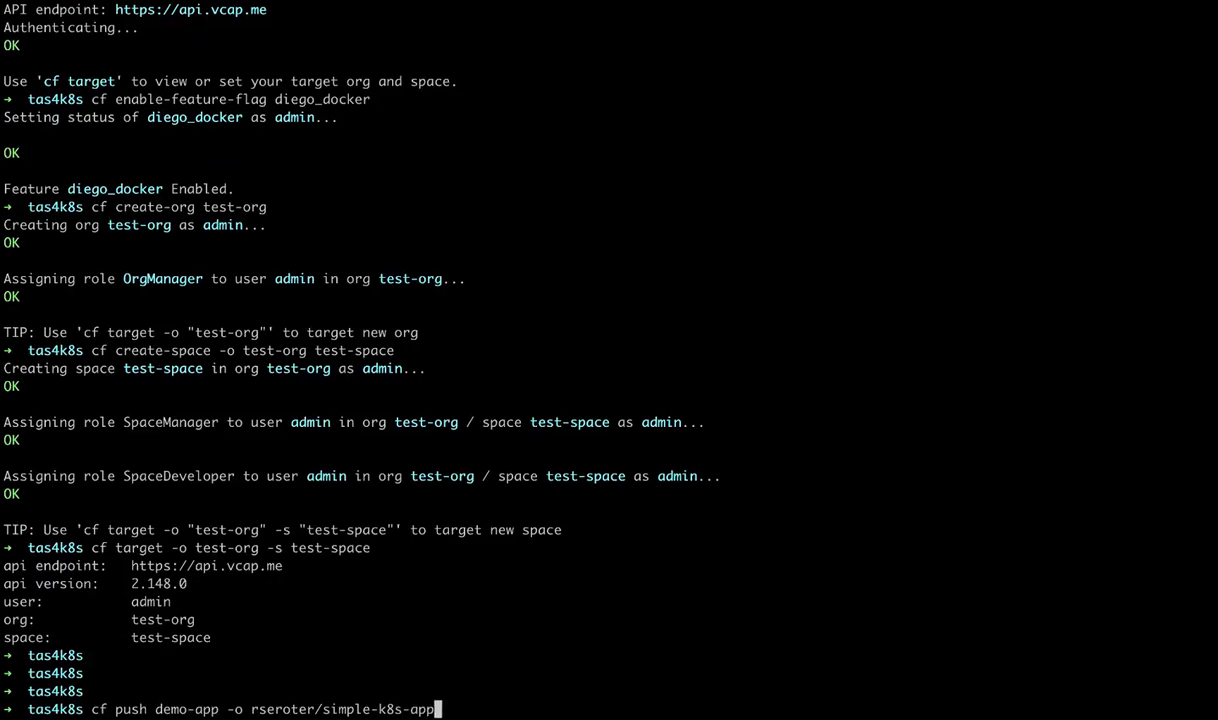
type("kpack")
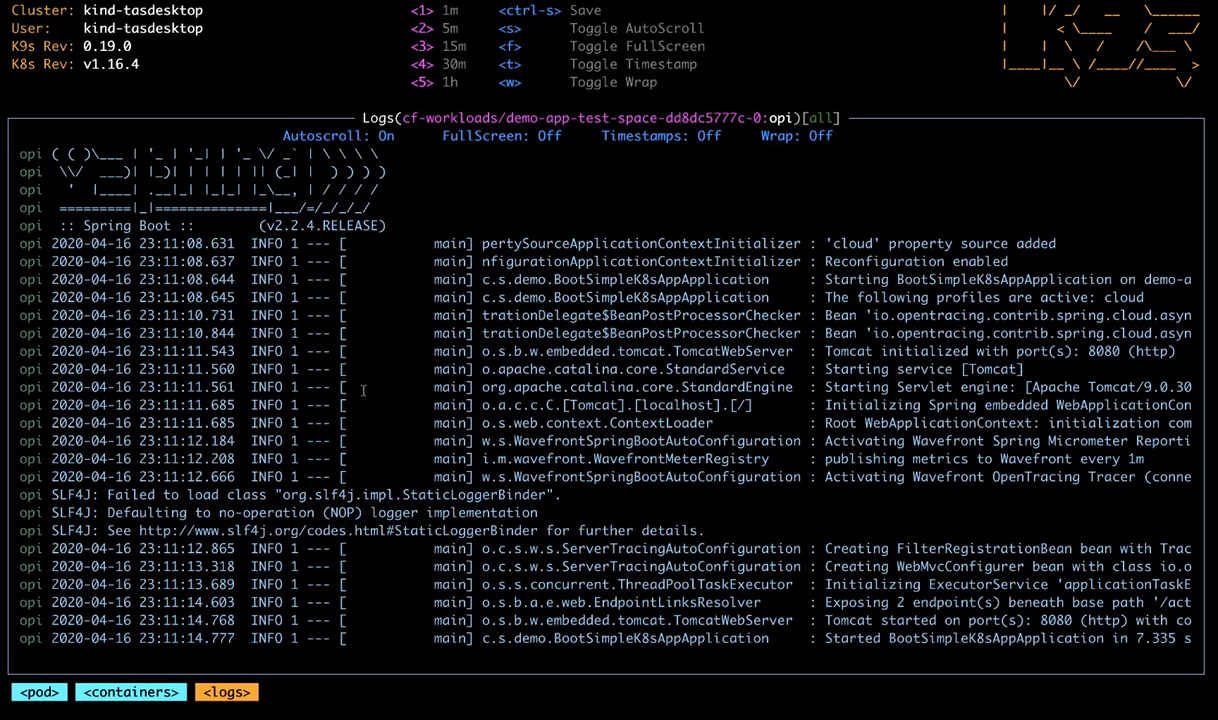
mouse_move(327, 503)
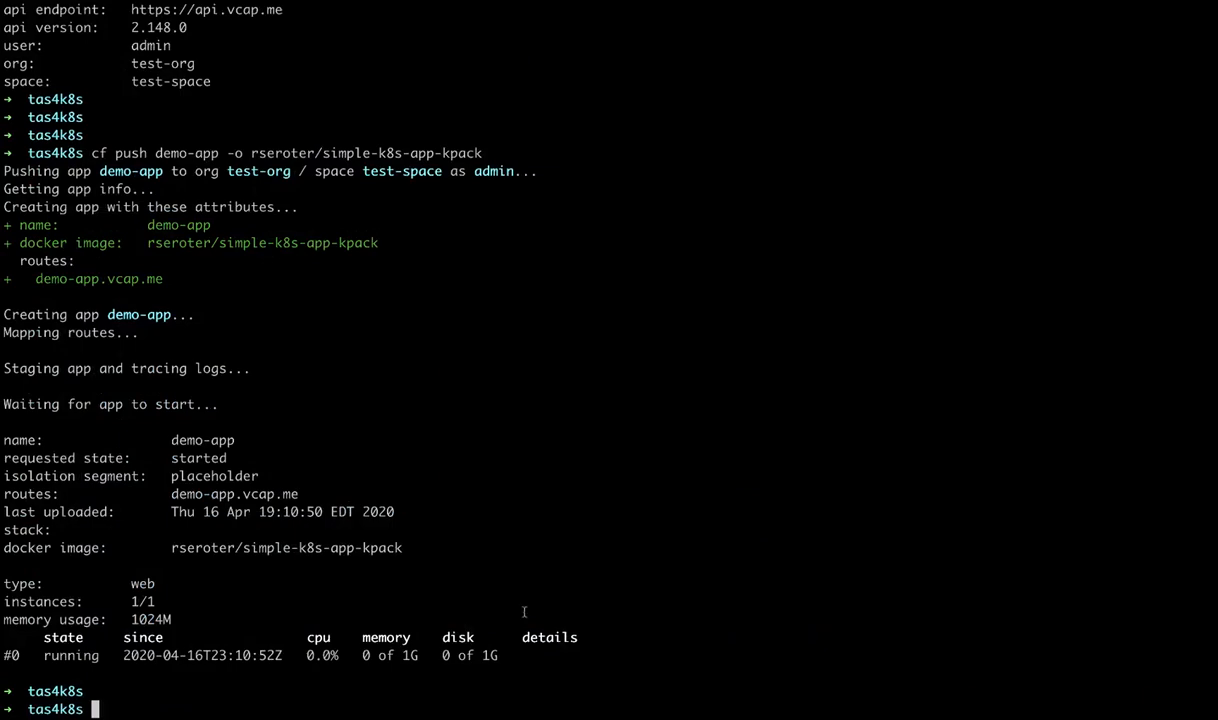
Open the demo-app pod logs in k9s to confirm the Spring Boot app started
double_click(234, 494)
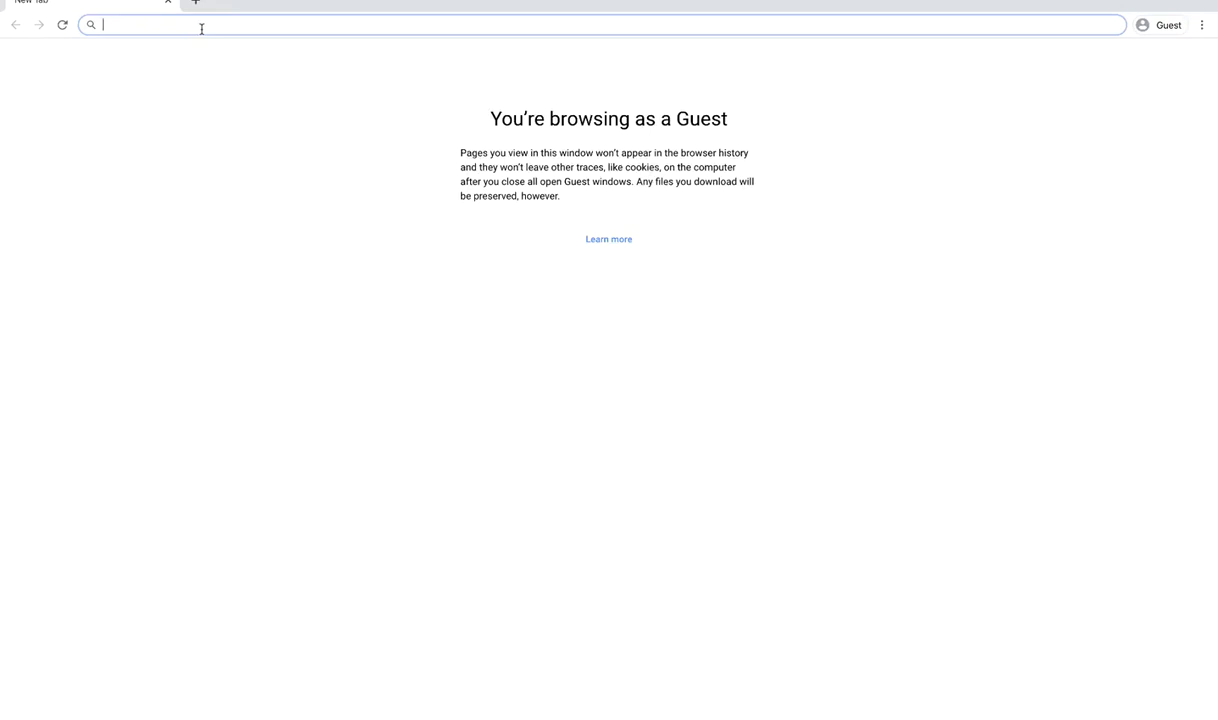
Browse to demo-app.vcap.me in the guest Chrome window
type("demo-app.vcap.me")
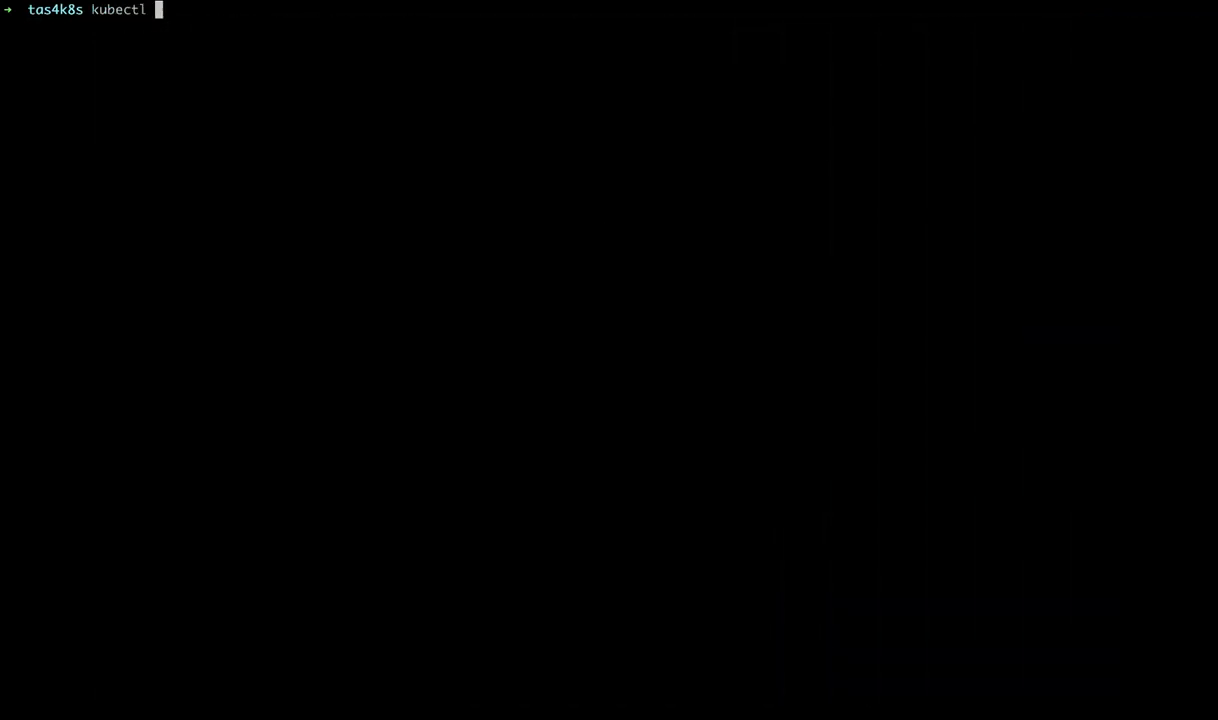
Create the minibroker namespace and add and update the minibroker chart repository
type("create ns")
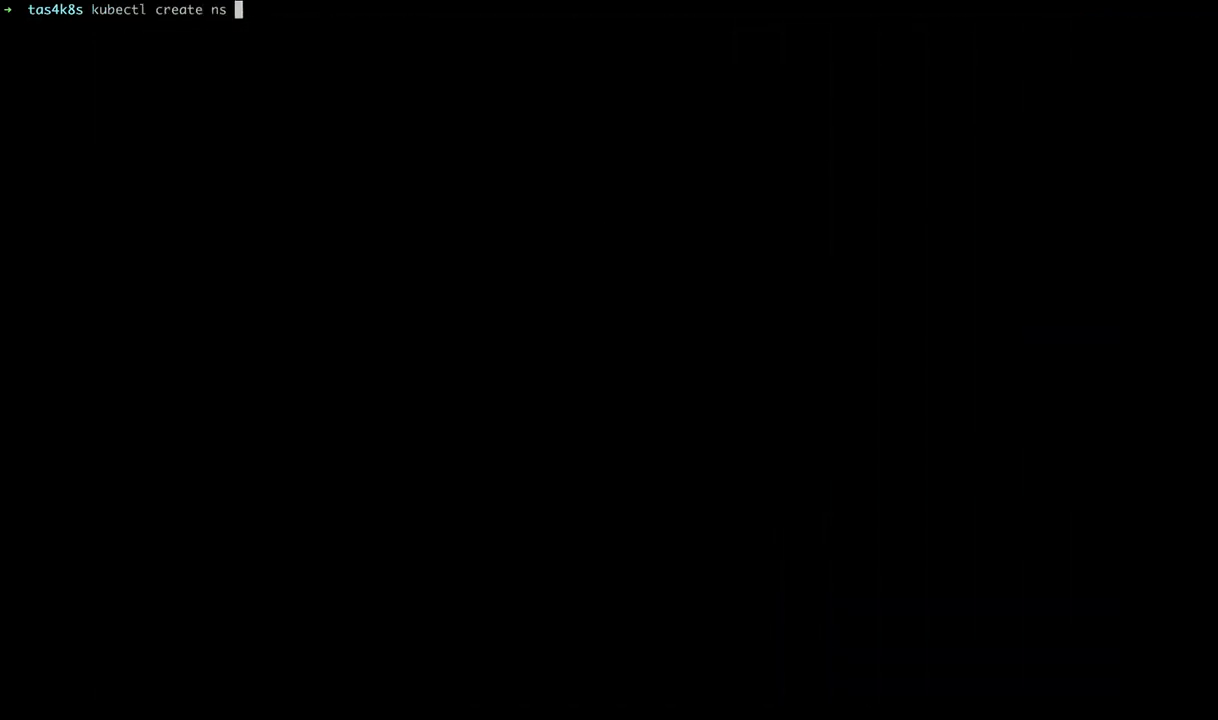
type("minibroker")
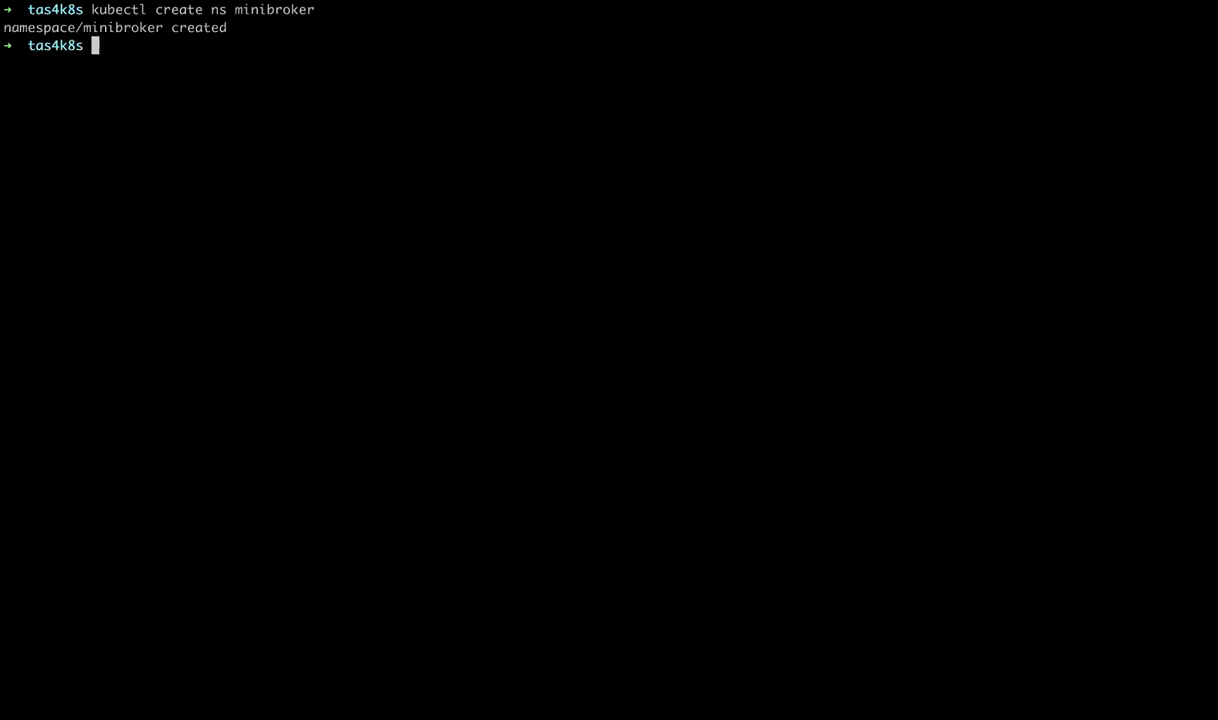
type("helm repo add")
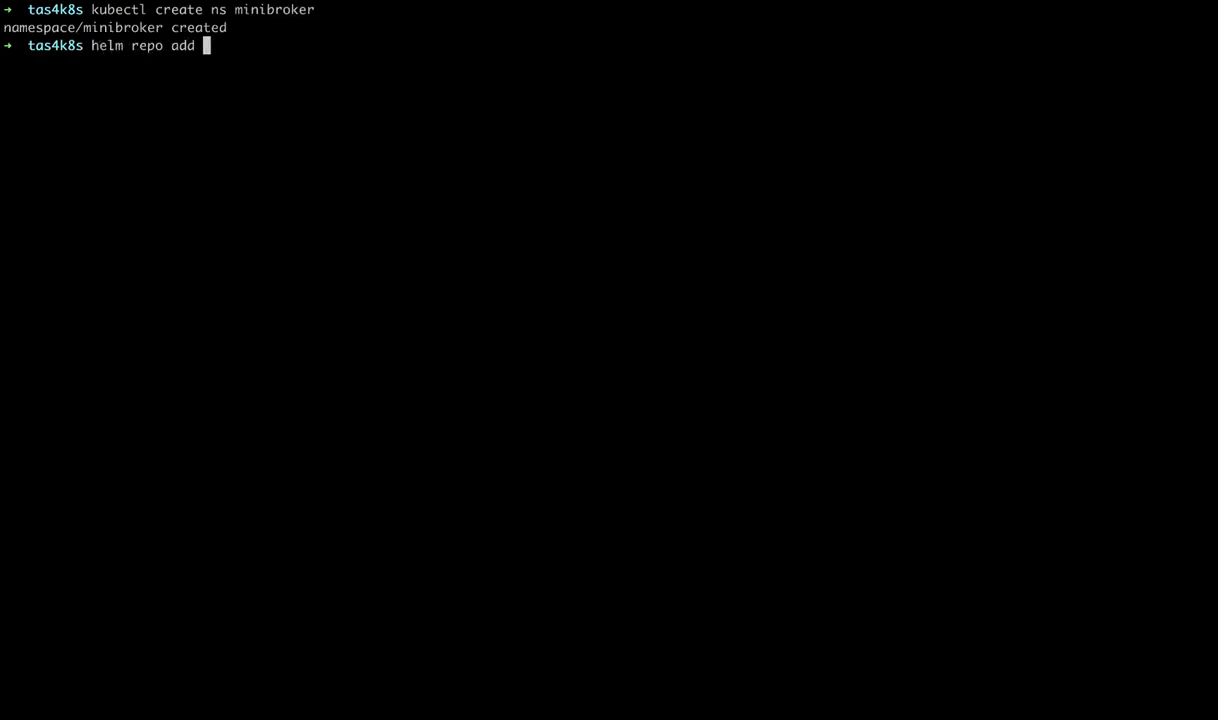
type("minibroker https://minibroker.blob.core.windows.net/charts")
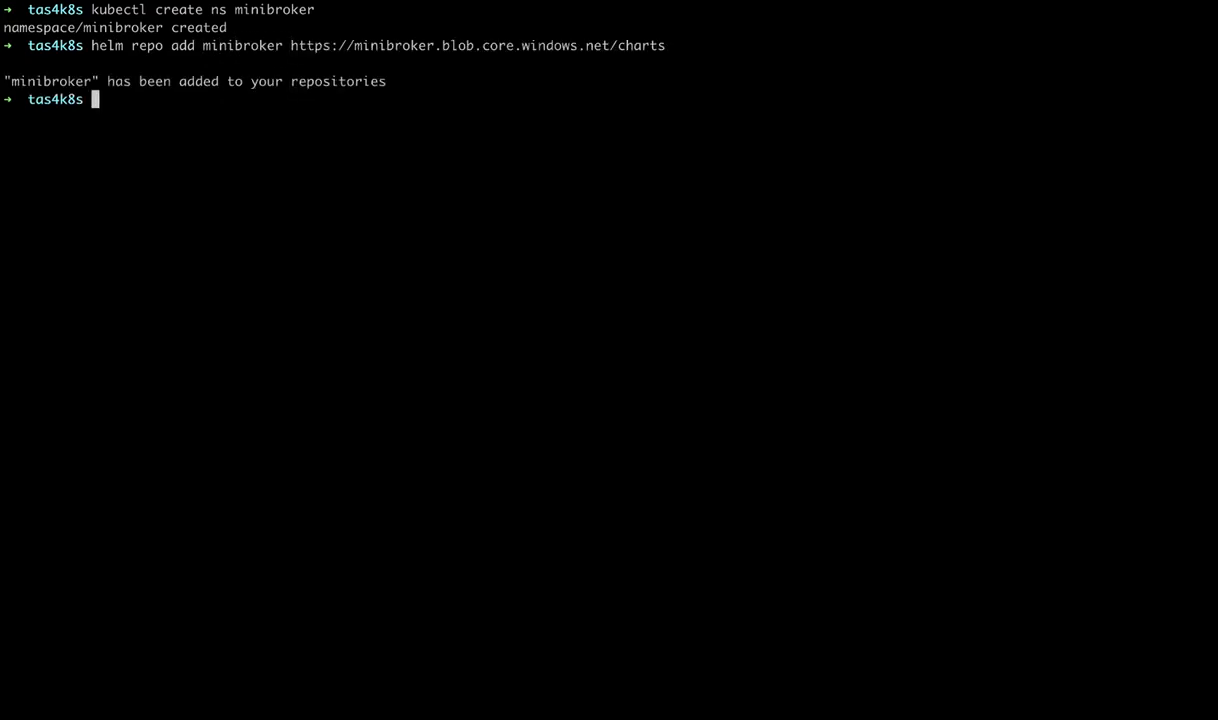
type("helm repo update")
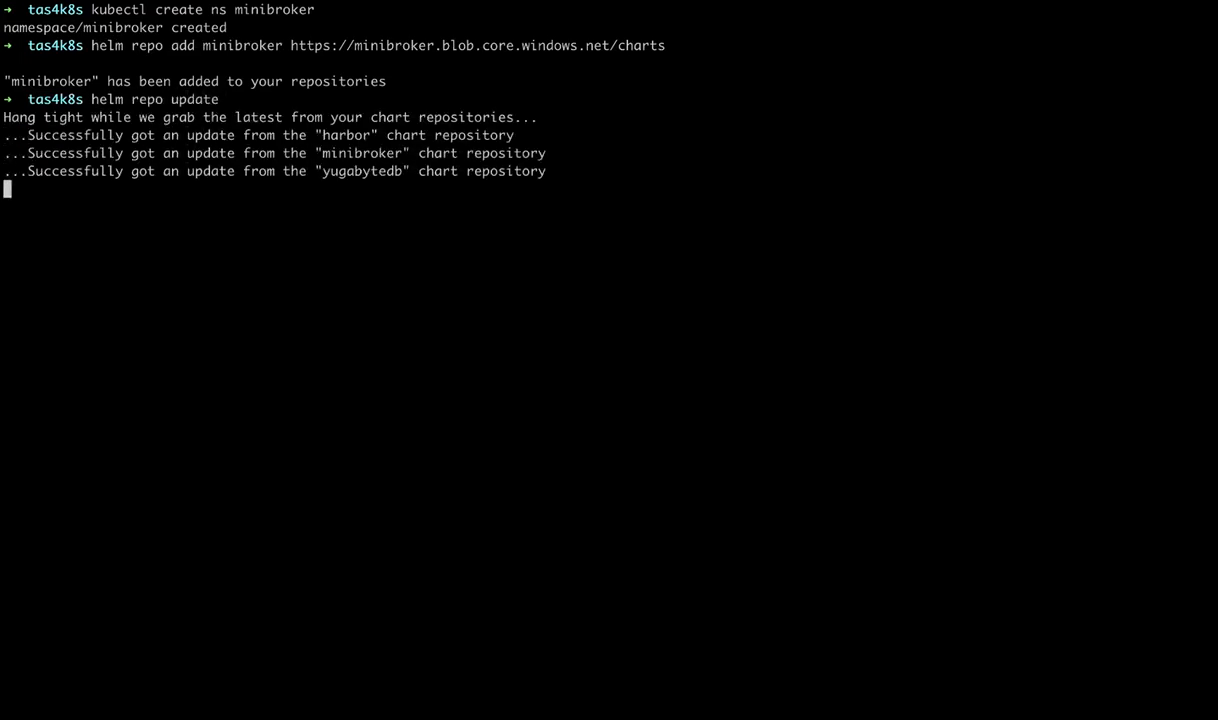
Helm-install minibroker/minibroker into the minibroker namespace with its --set options
type("helm in")
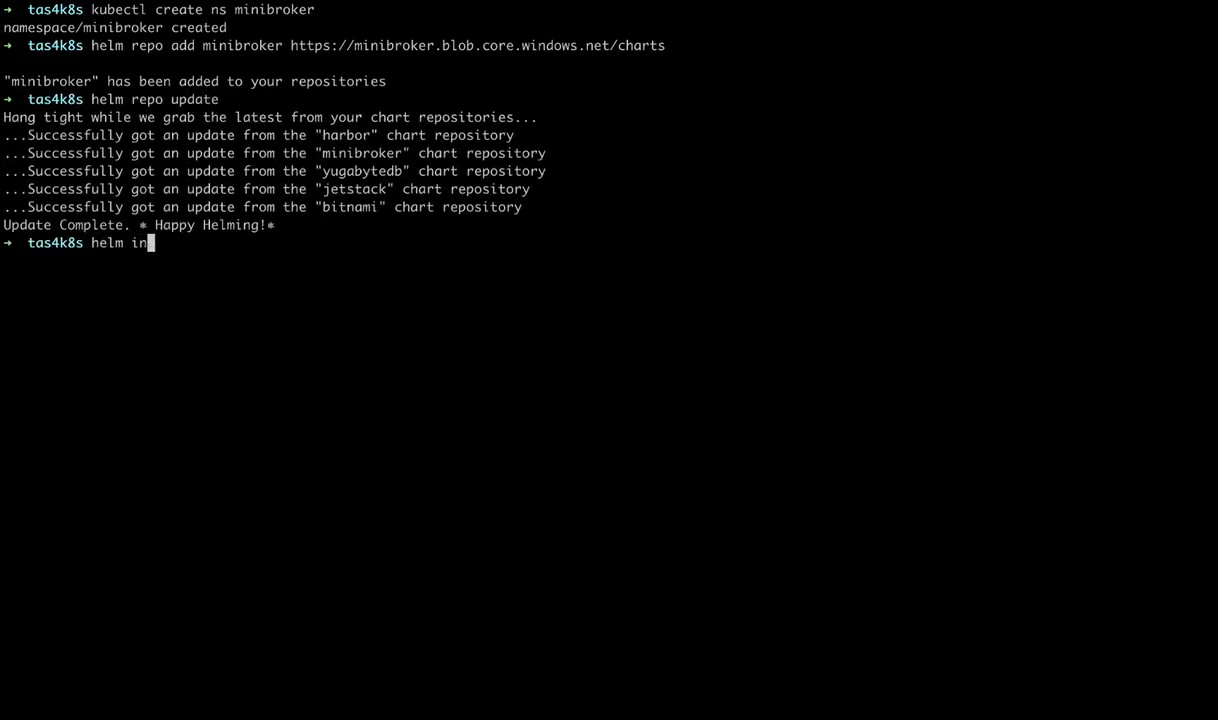
type("stall minibroker")
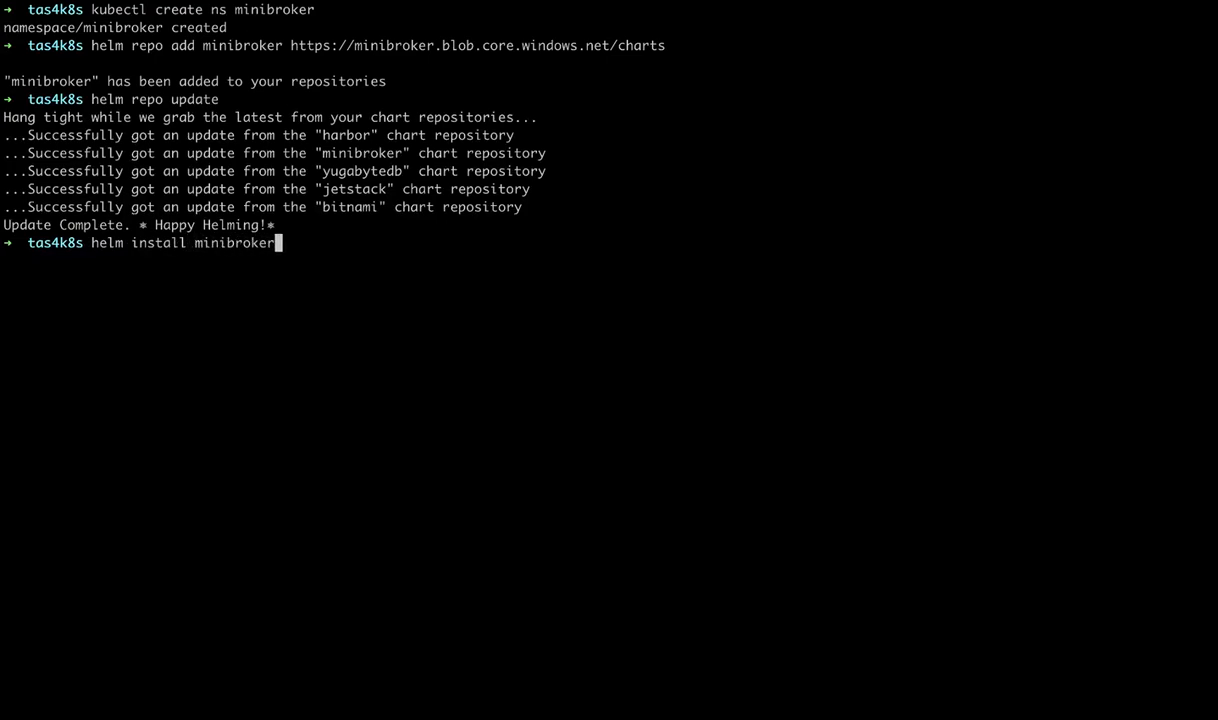
type("--namespace minibroker minibrok")
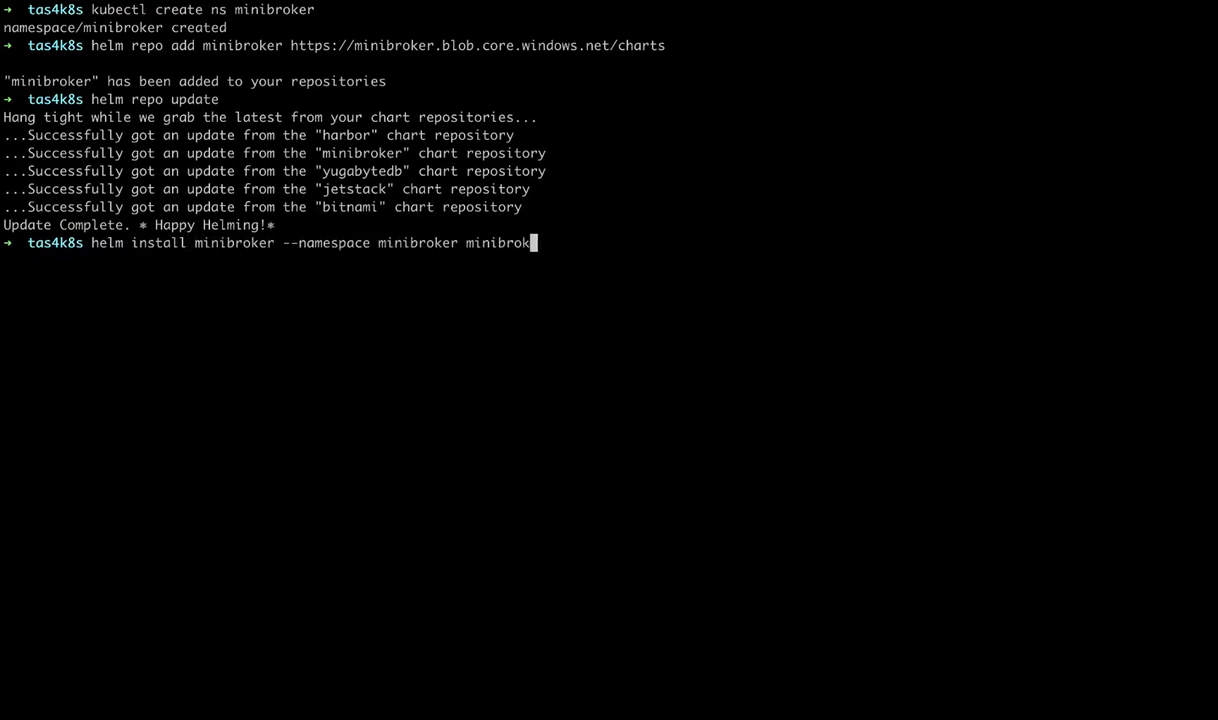
type("er/minibroker")
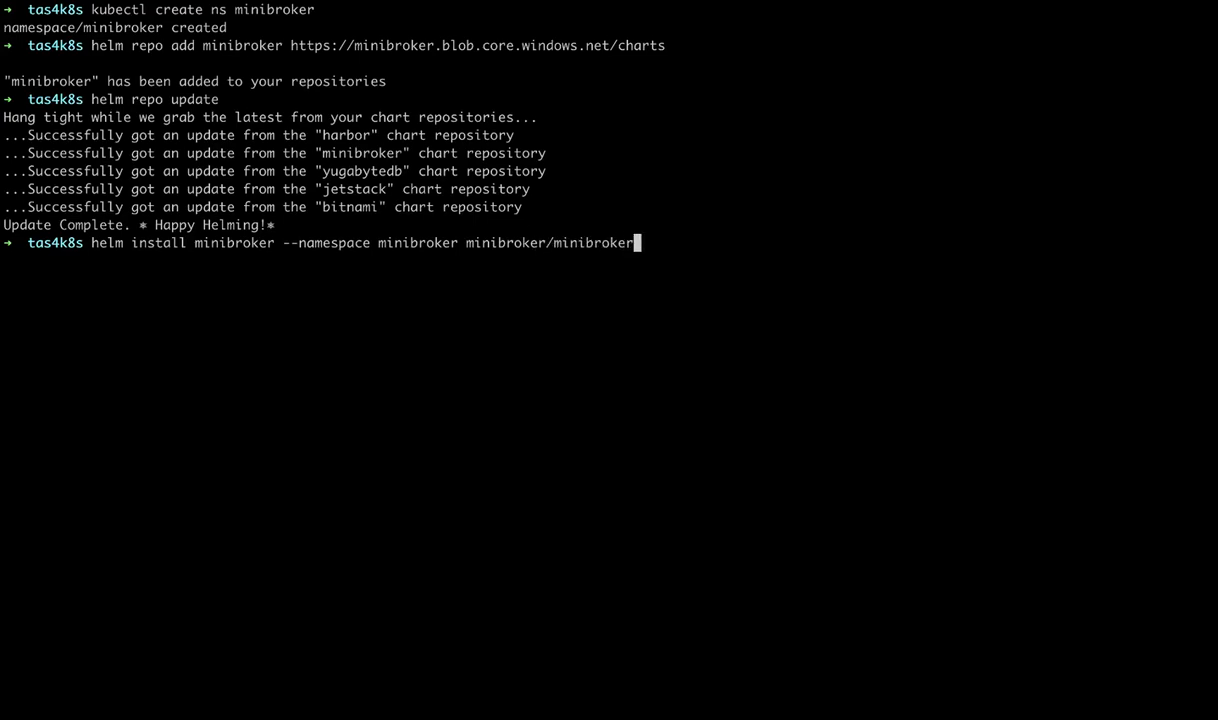
type("--set \"deployServiceCata")
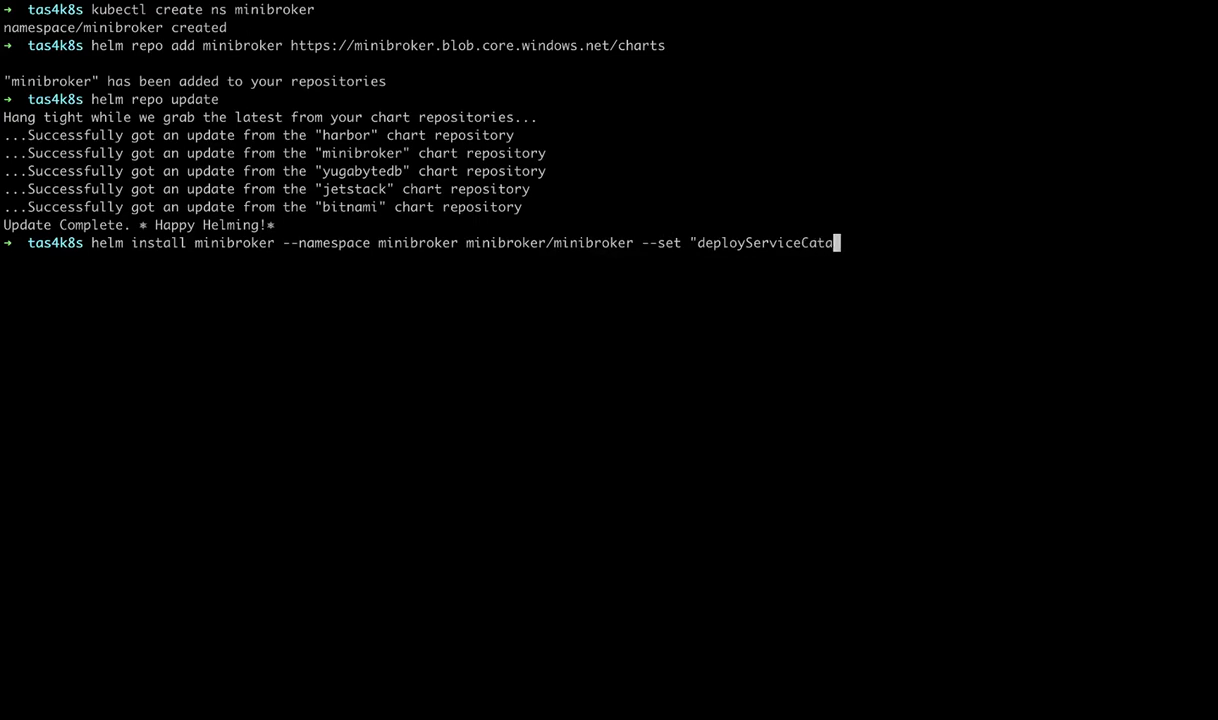
type("log=false\" --set \"defaultN")
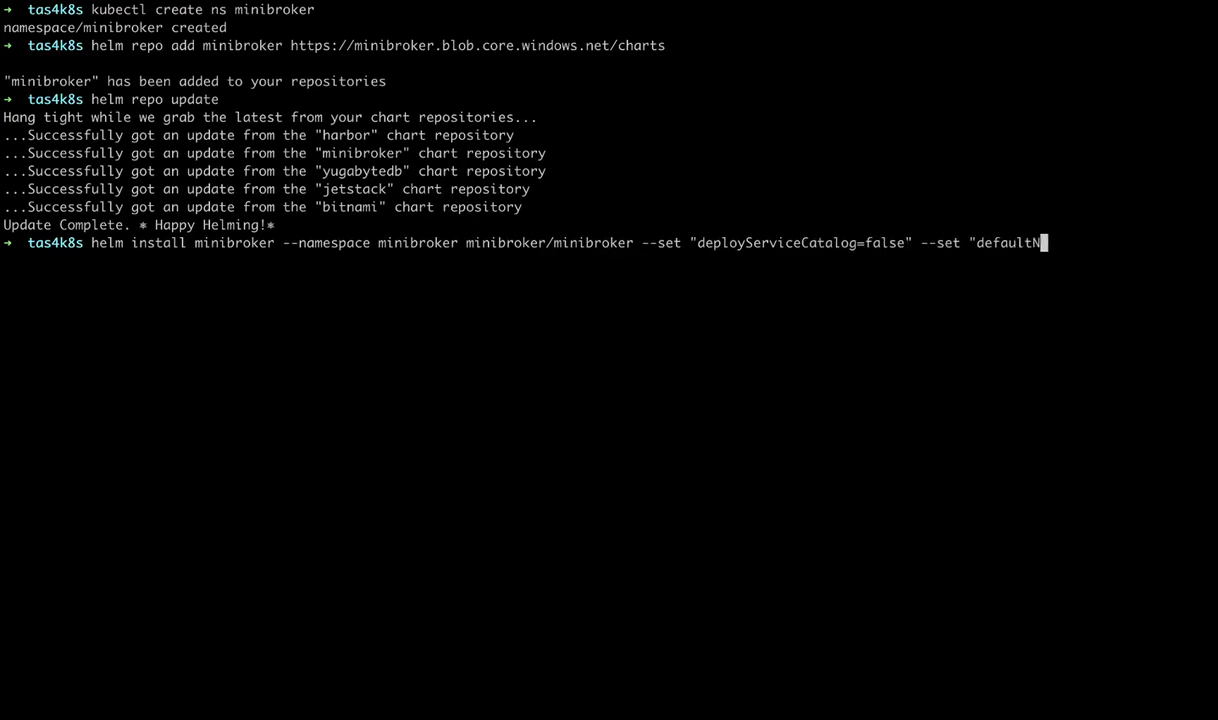
type("amespace=minibroker\"")
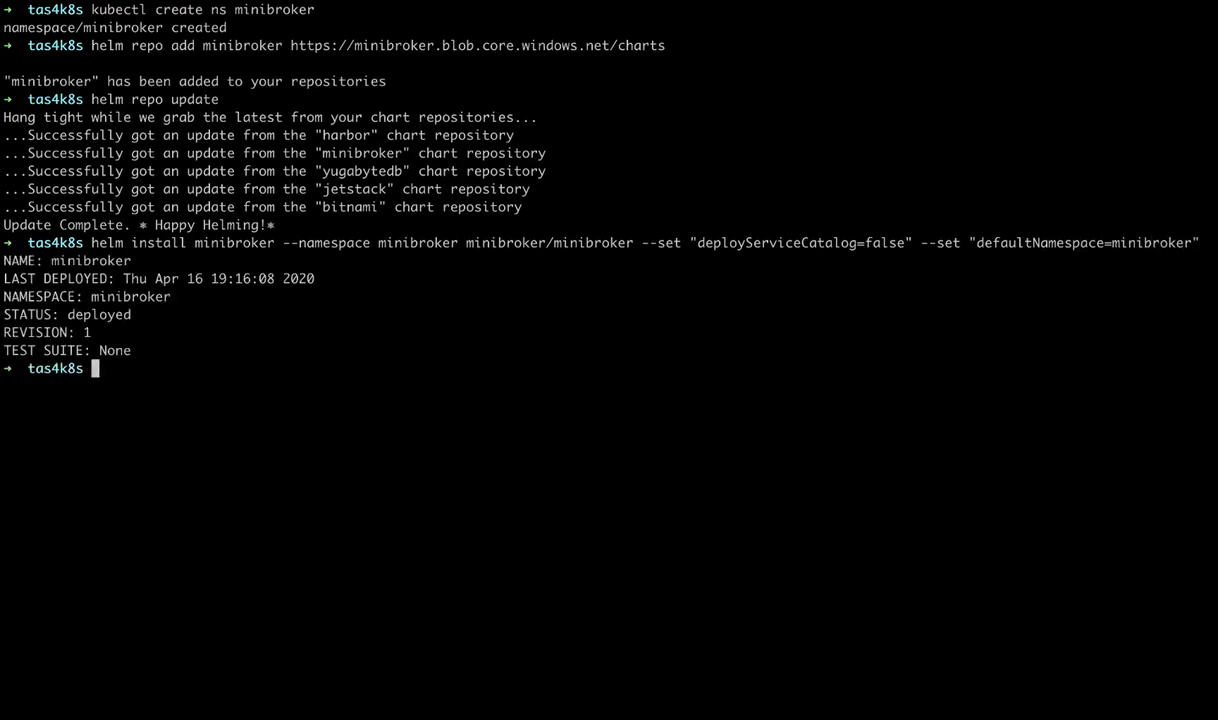
type("kubectl get all")
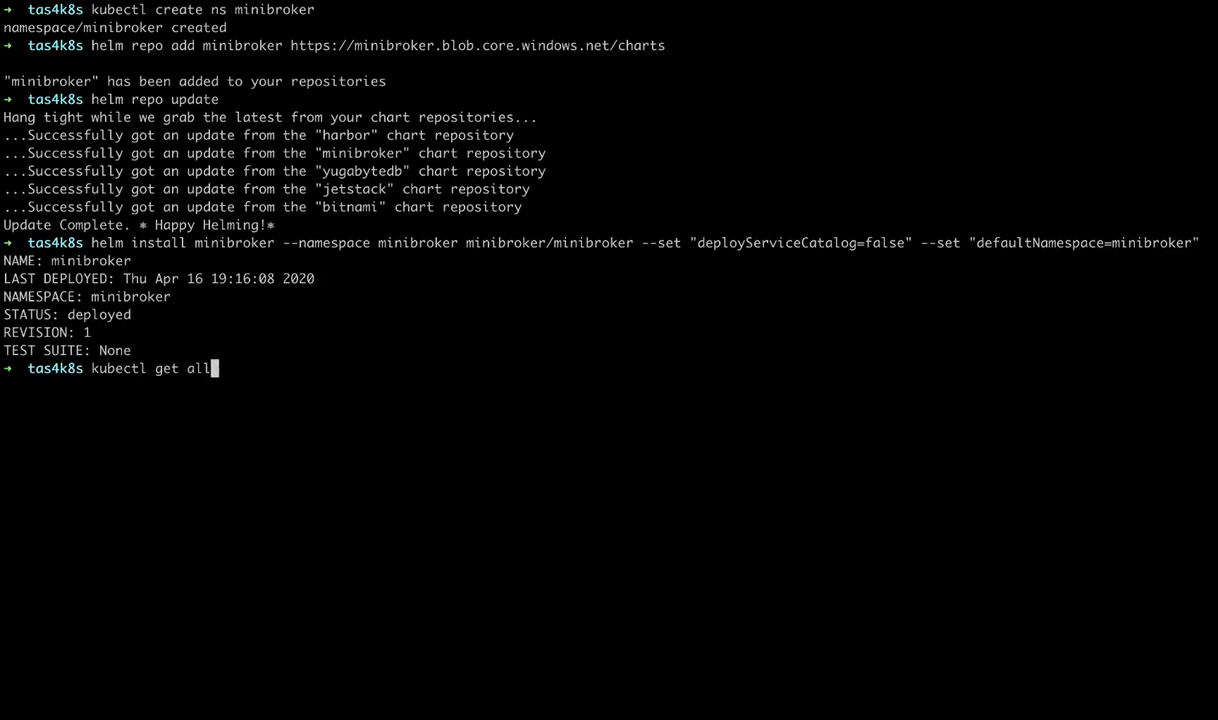
List minibroker namespace resources and register minibroker as a cf service broker (user/pass)
type("--namespace minibroker")
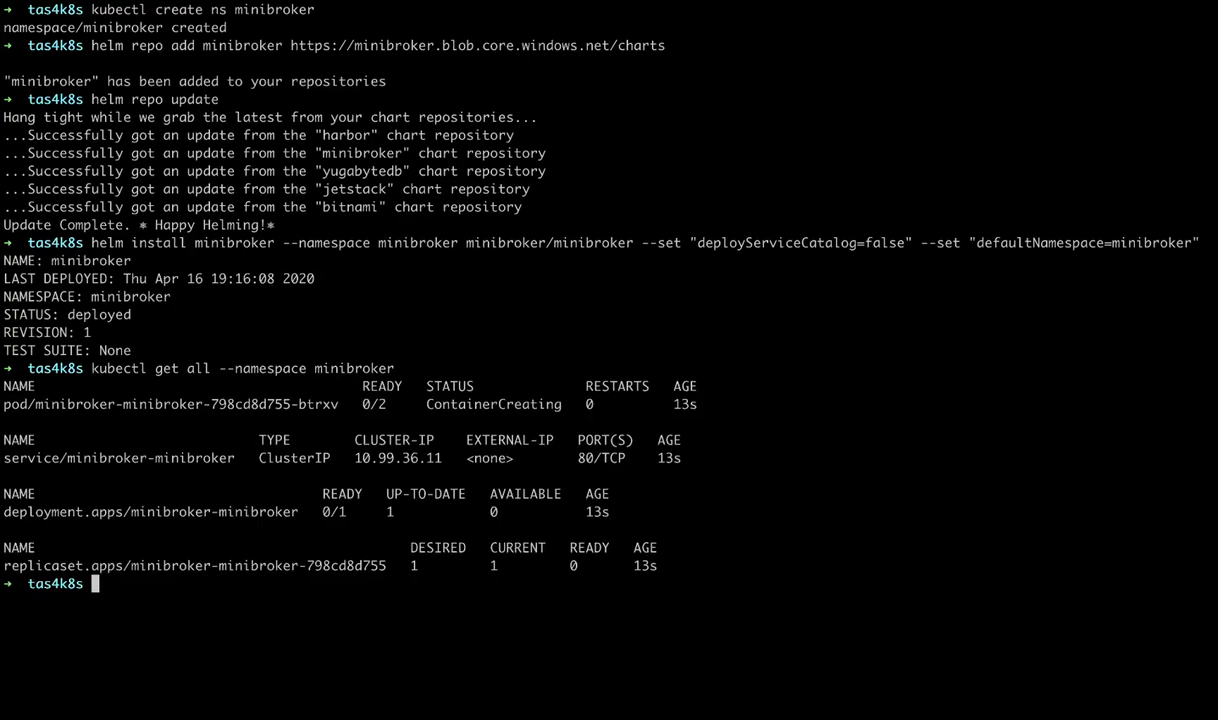
type("cf create-service-broker")
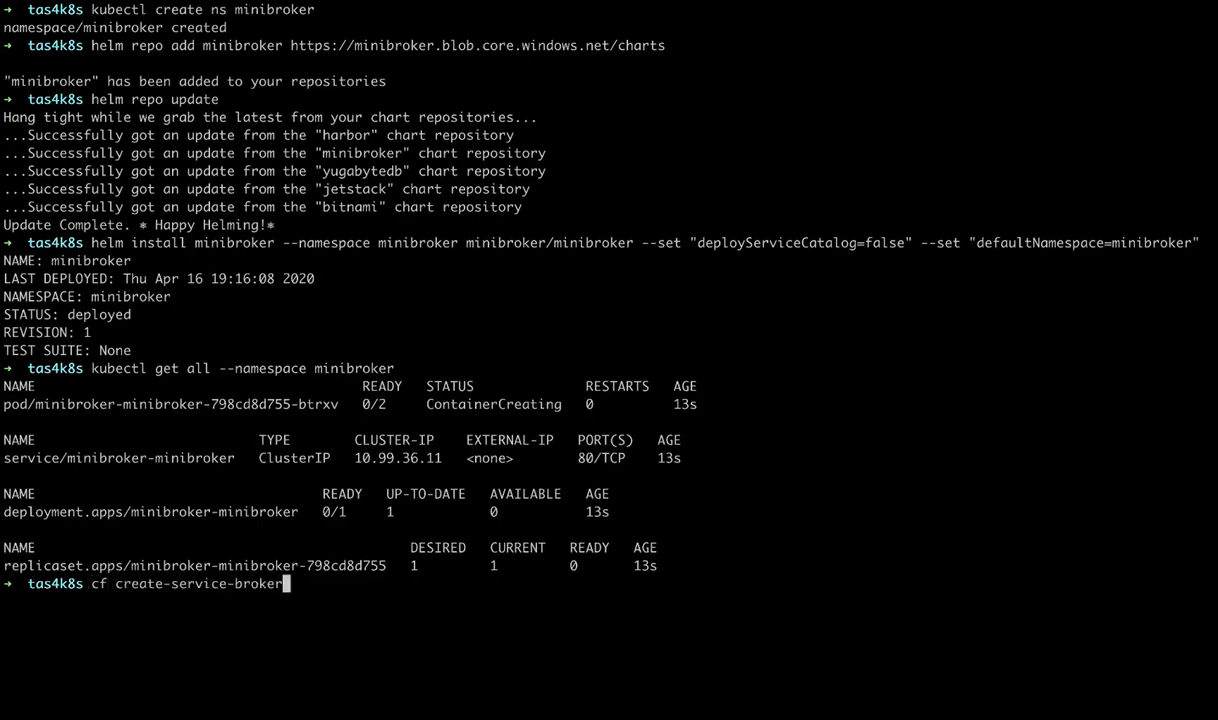
type("minibroker user pass http://minibroker-minibroker.minibroker.svc.cluster.local")
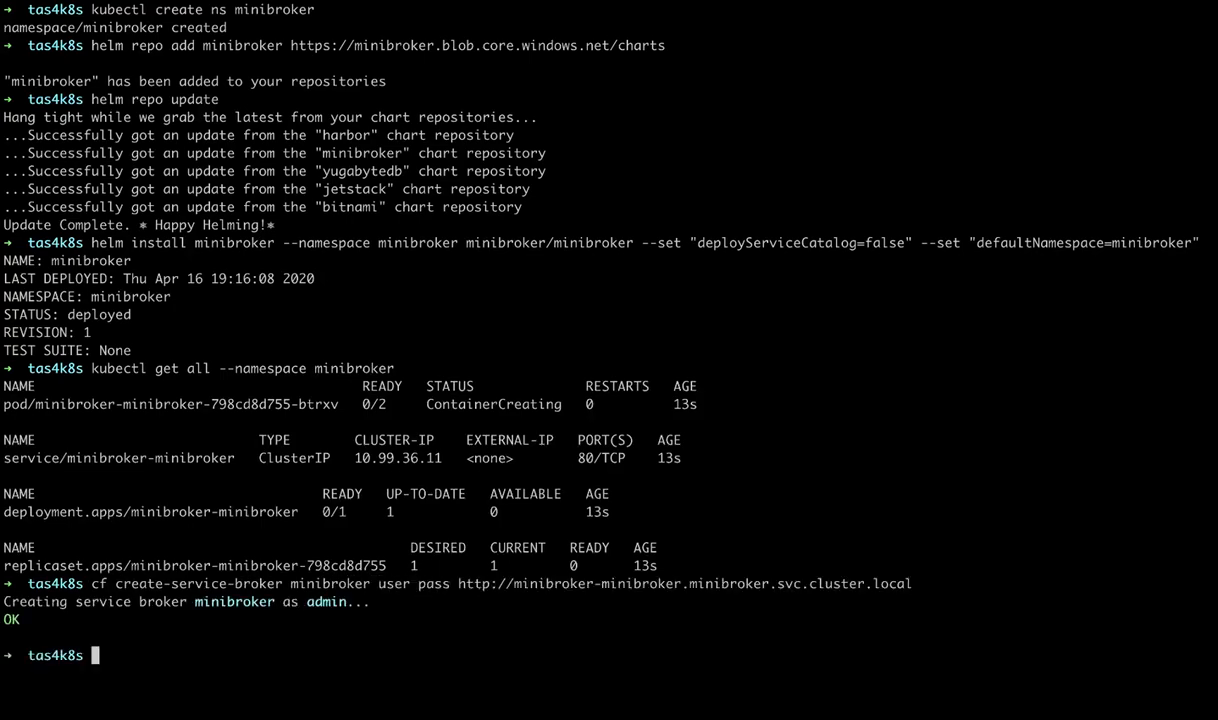
type("cf service-brokers")
type("cf service-access")
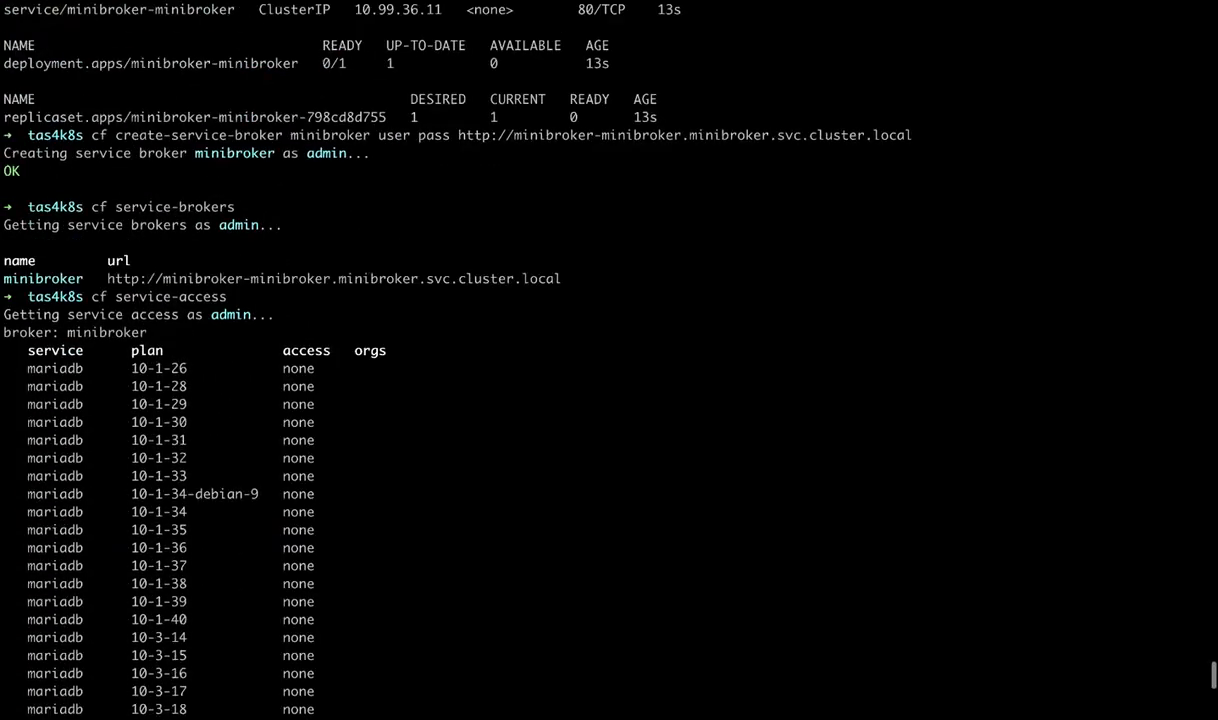
Enable cf service access for all redis plans
scroll("down", 3)
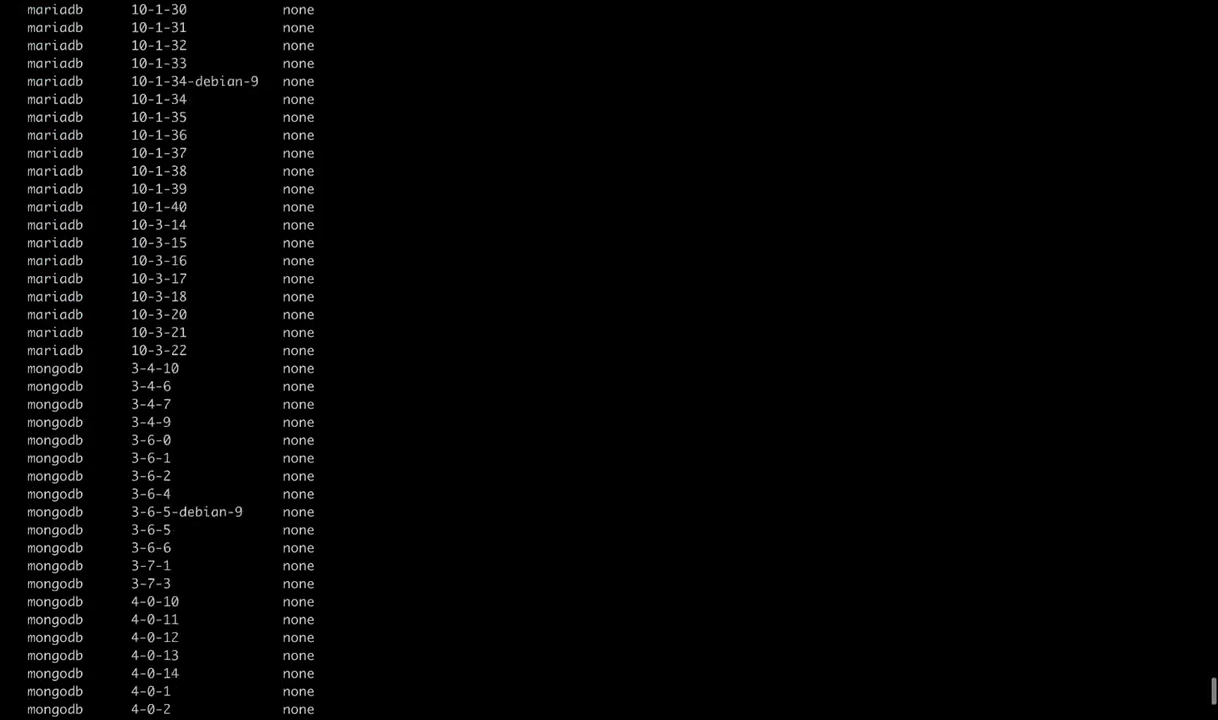
scroll("down", 3)
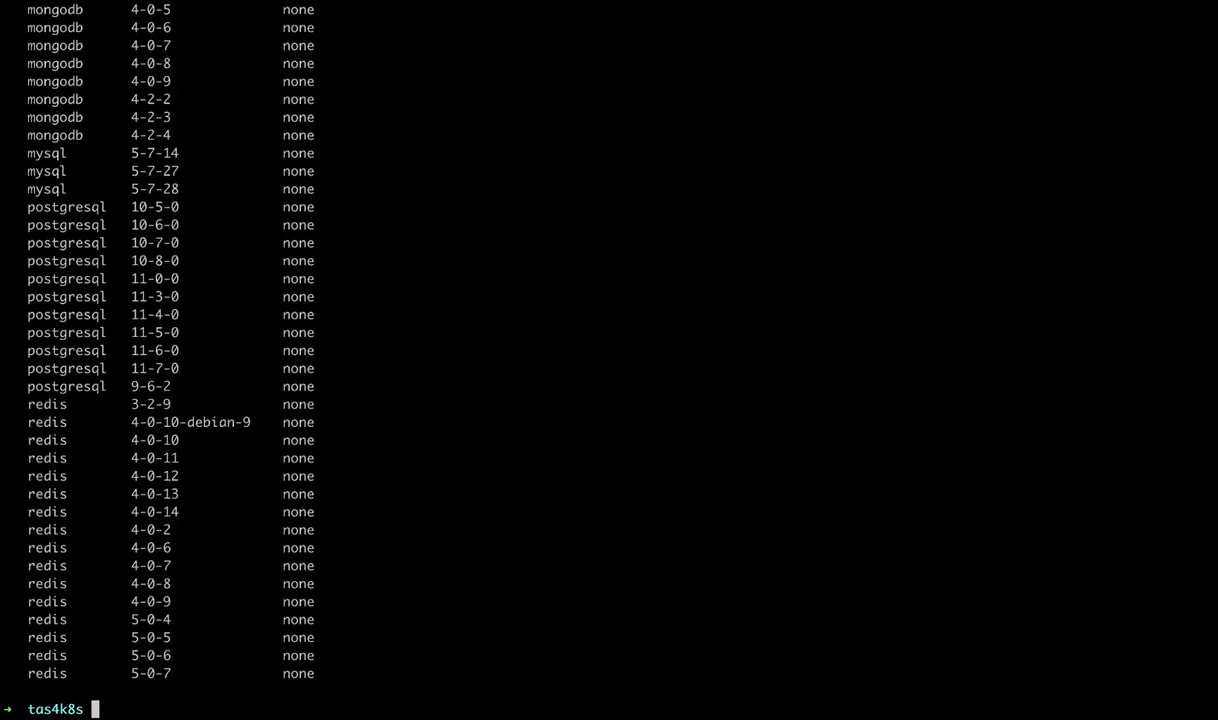
type("cf")
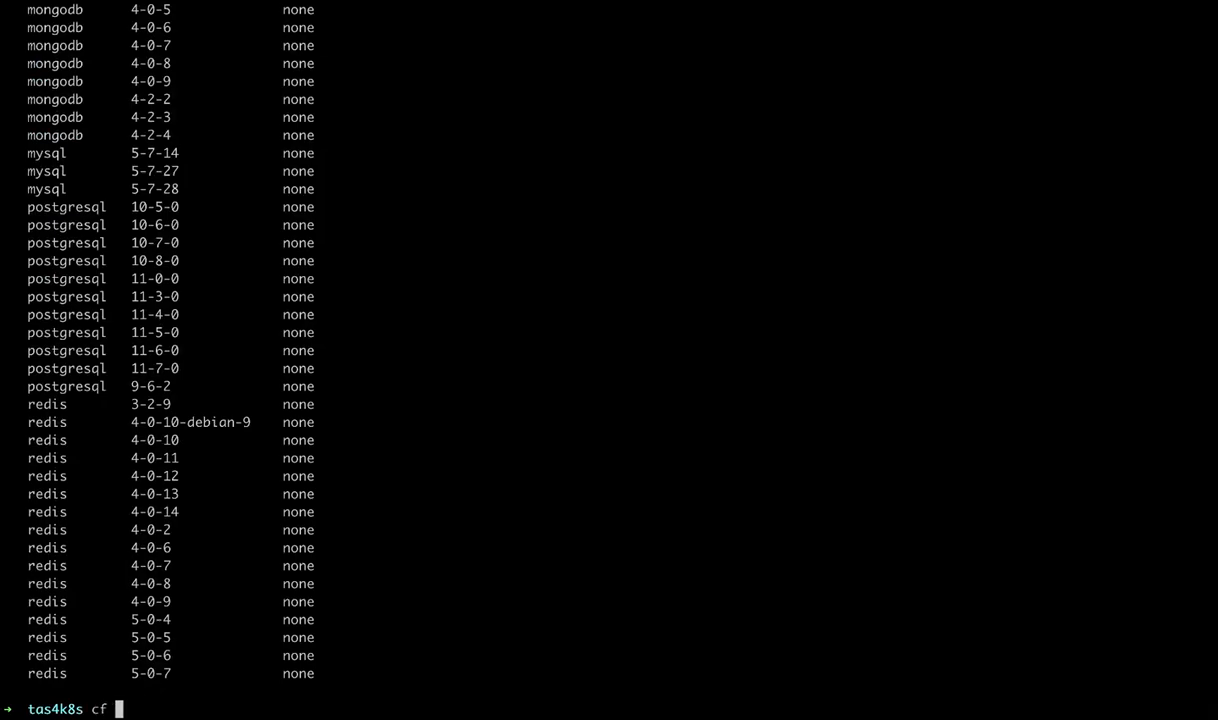
type("enable-servi")
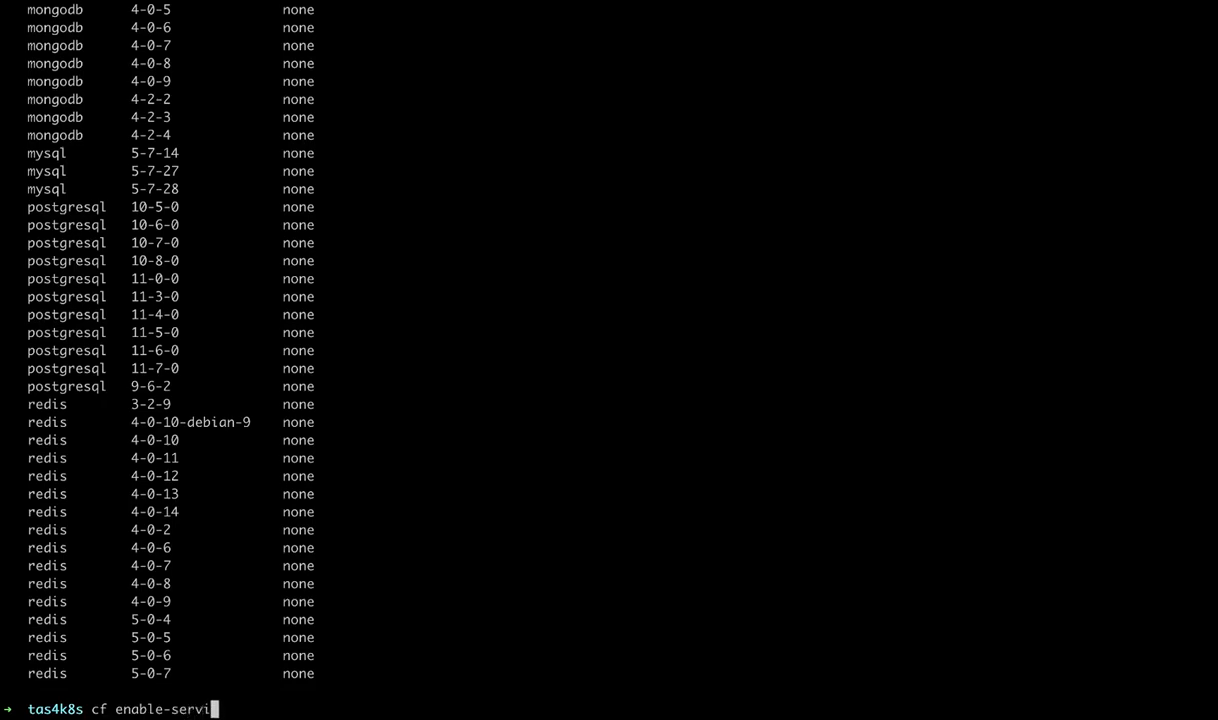
type("ce")
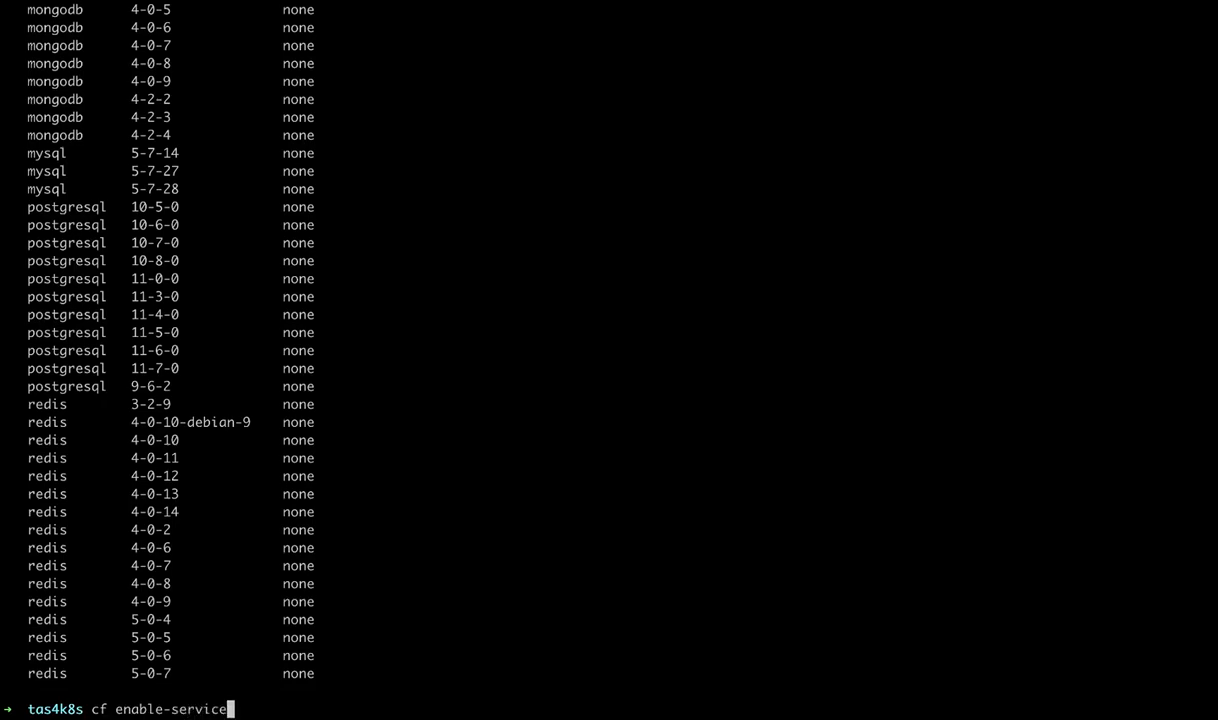
type("-access")
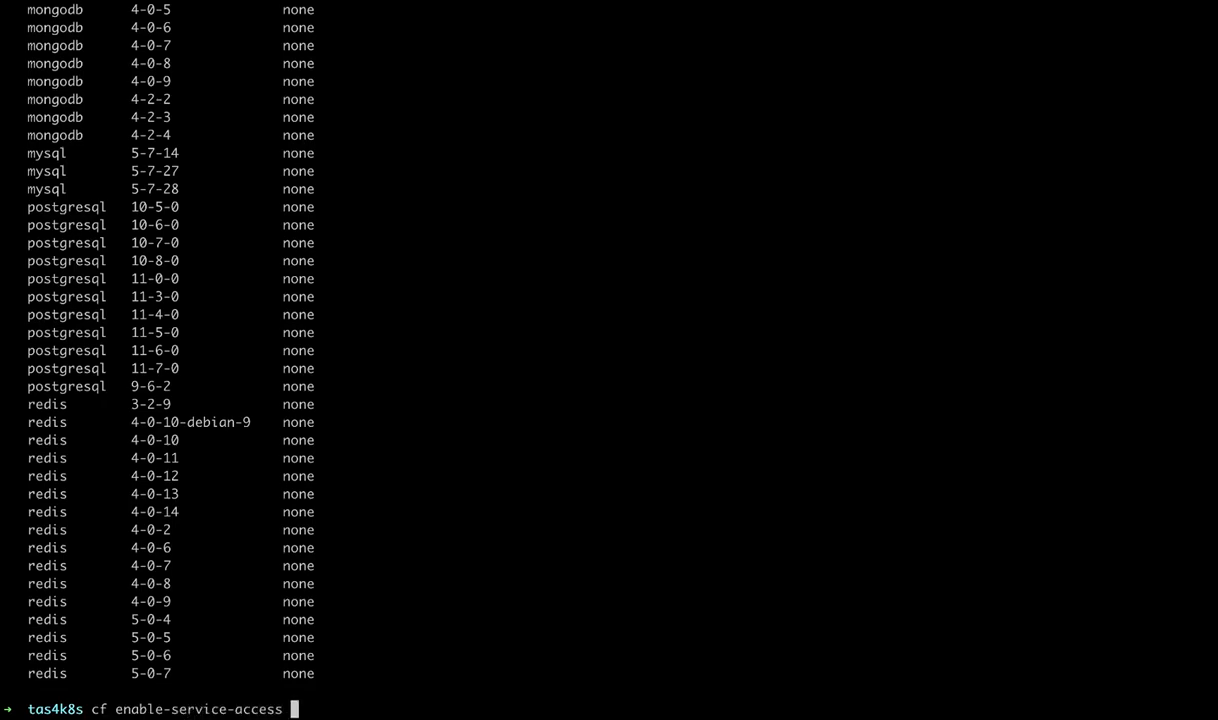
type("redis")
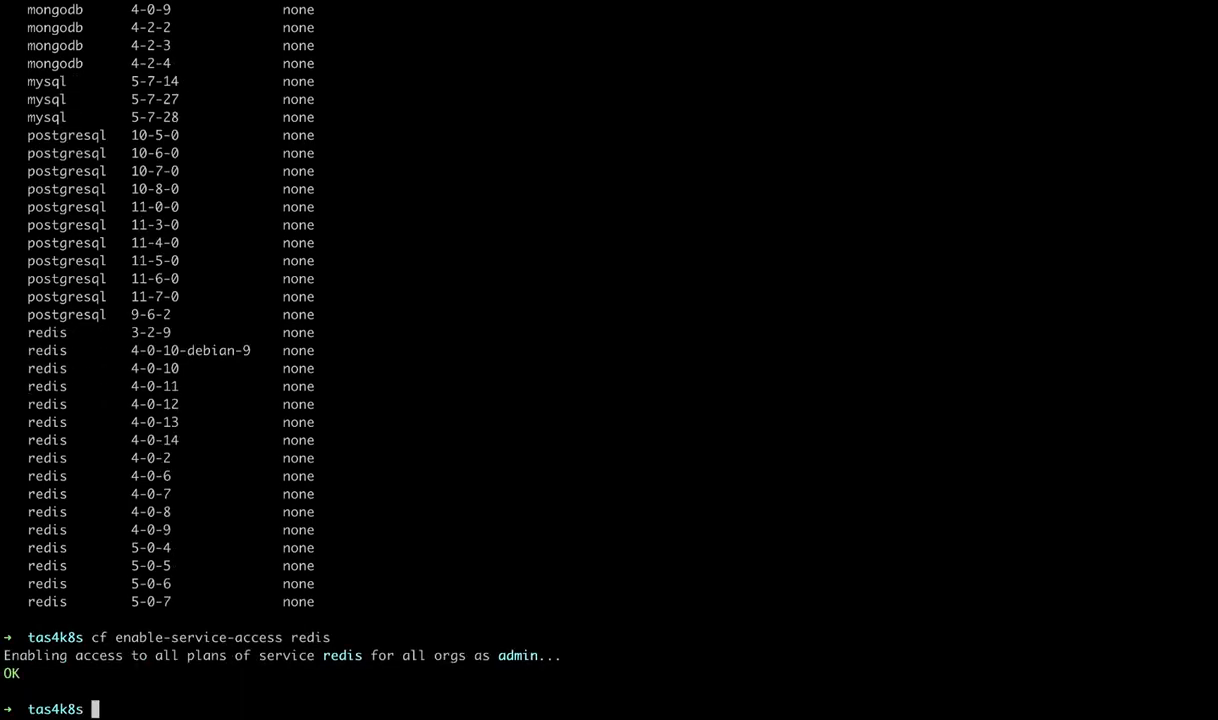
Enable cf service access for the mongodb and mariadb services
type("cf enable-service-access")
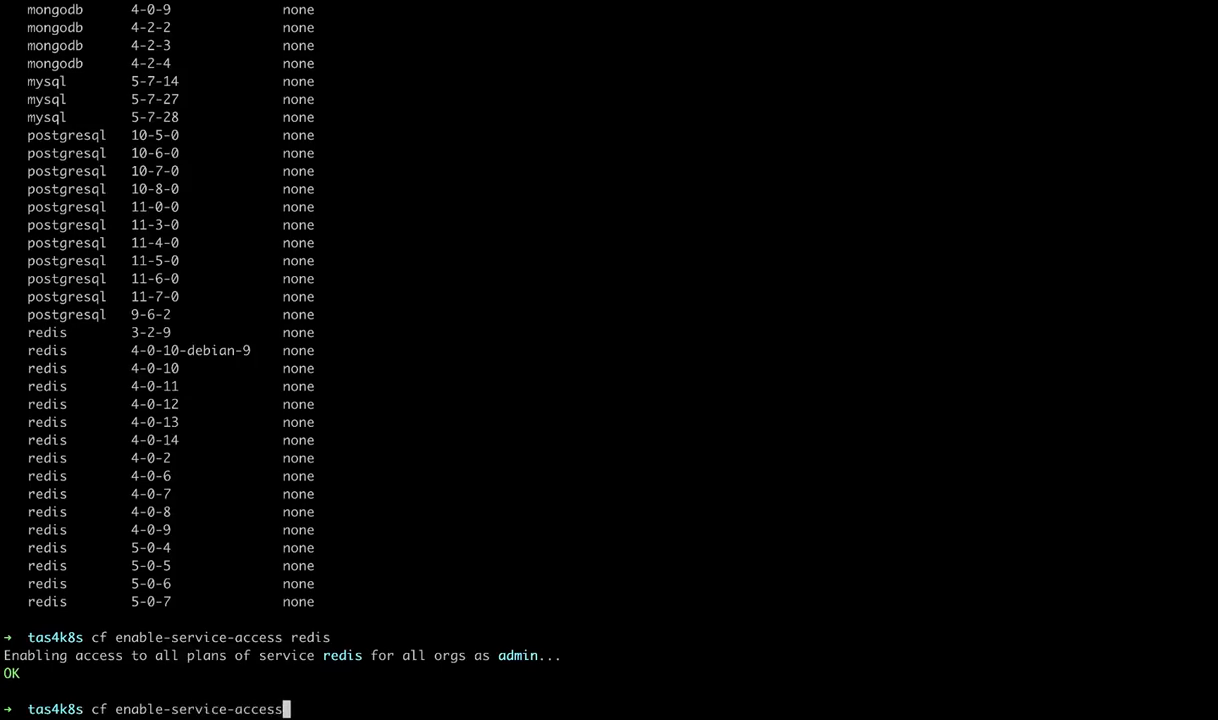
type("mongo")
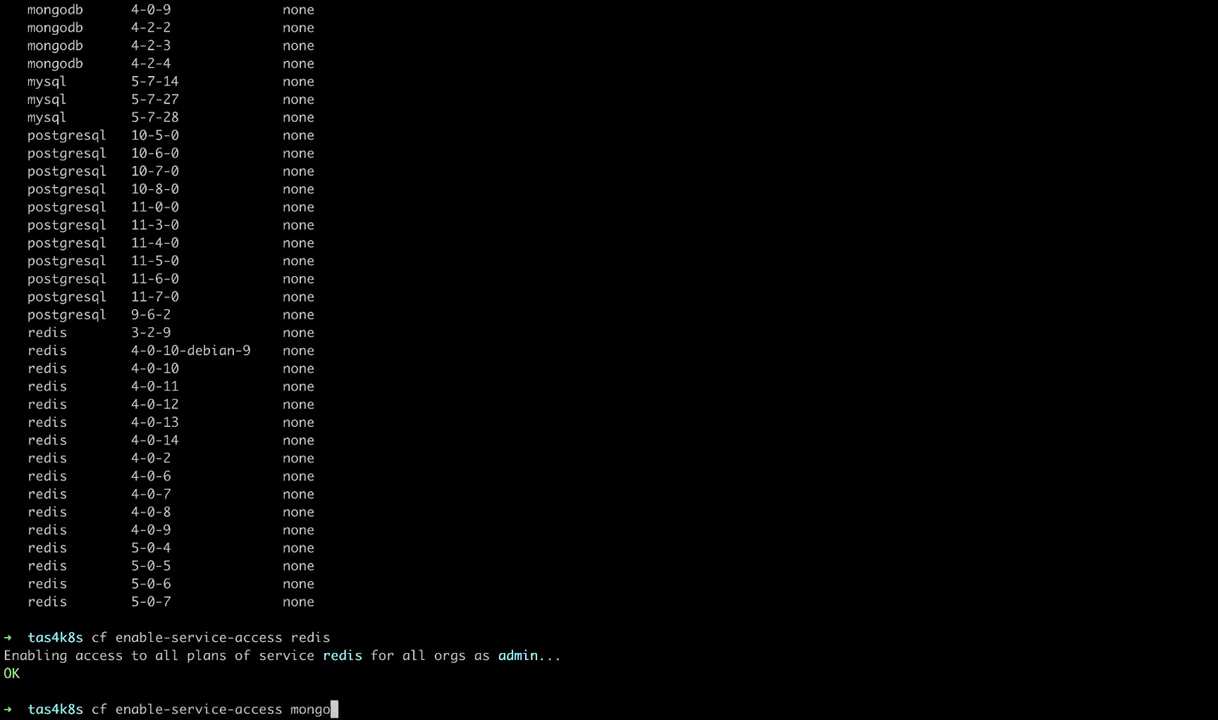
key("enter")
type("cf enable-")
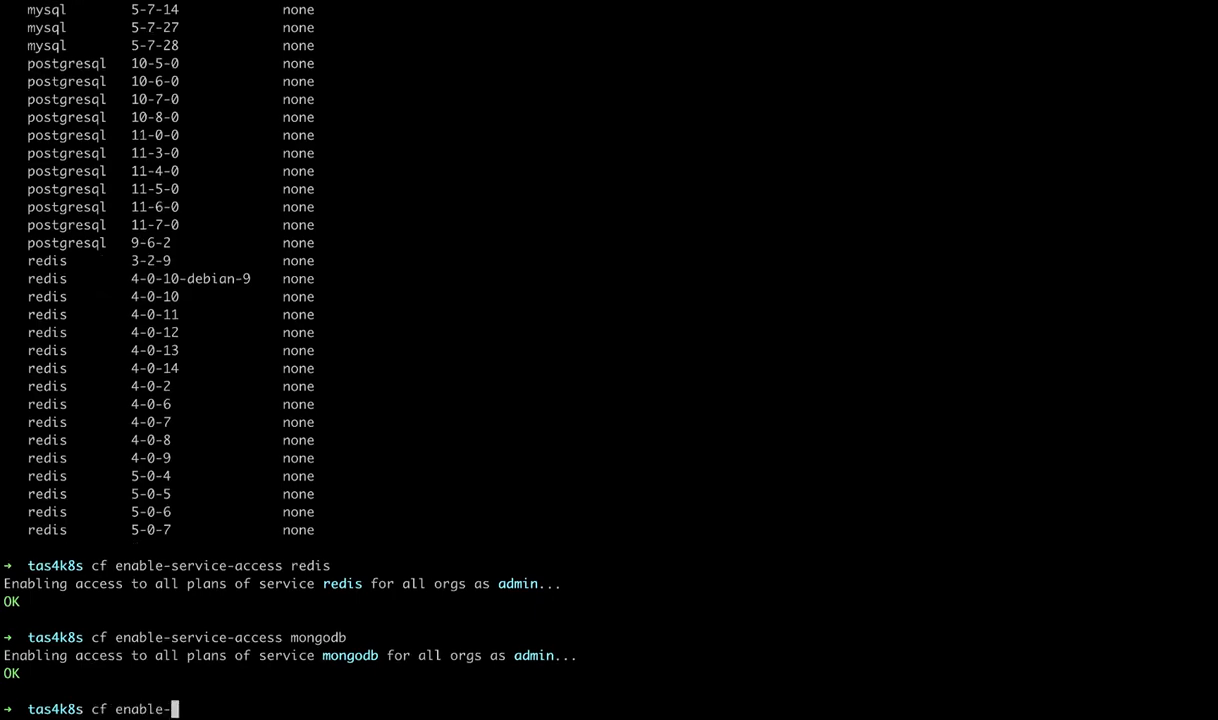
type("service-access")
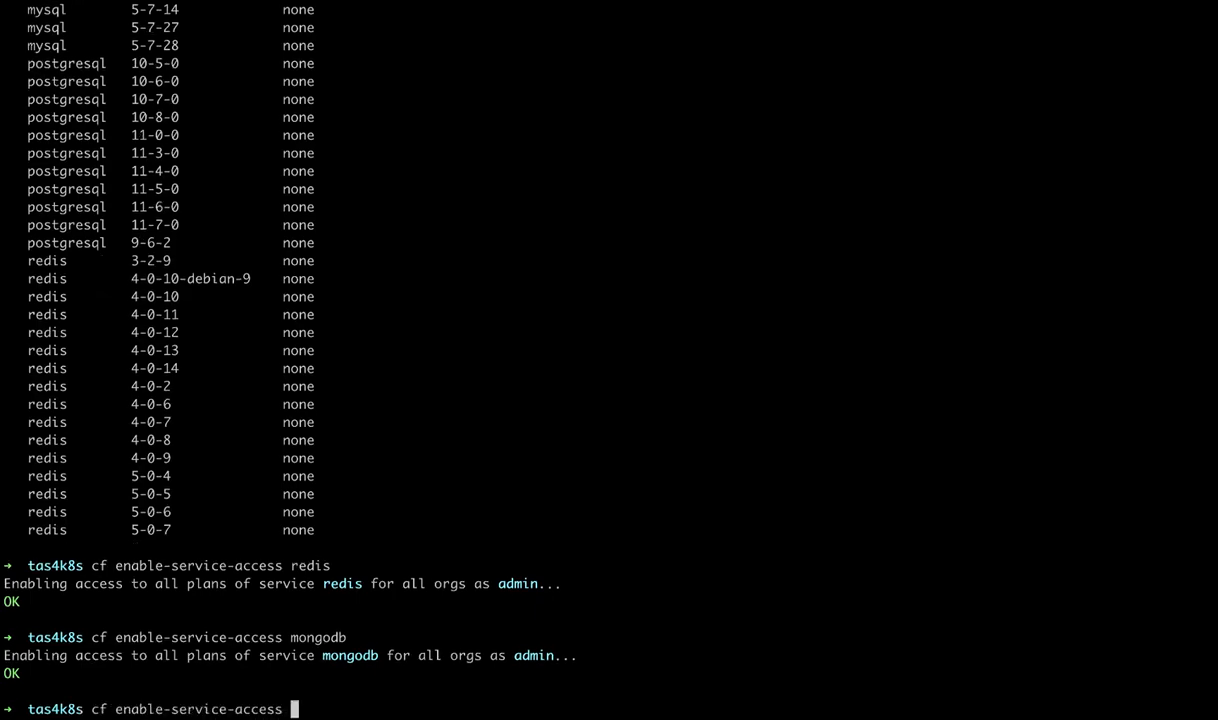
type("mariadb")
type("cf marketplace")
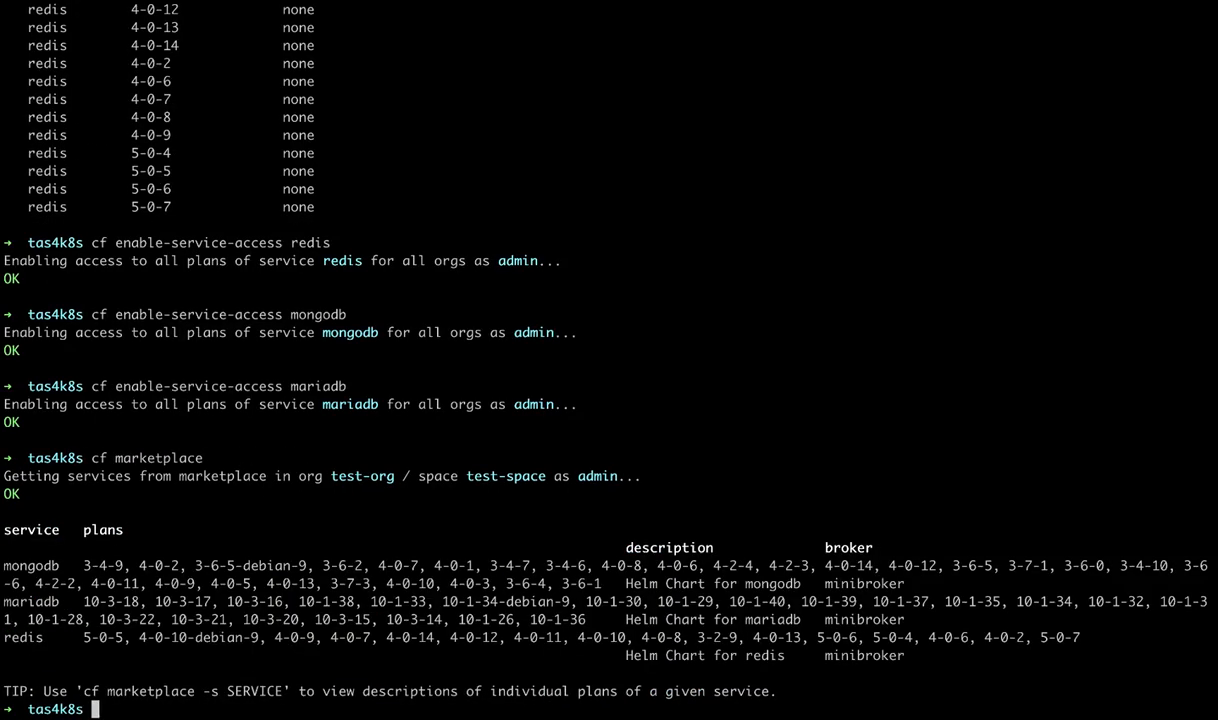
Create the redis-svc service instance on redis plan 5-0-7
type("cf create-")
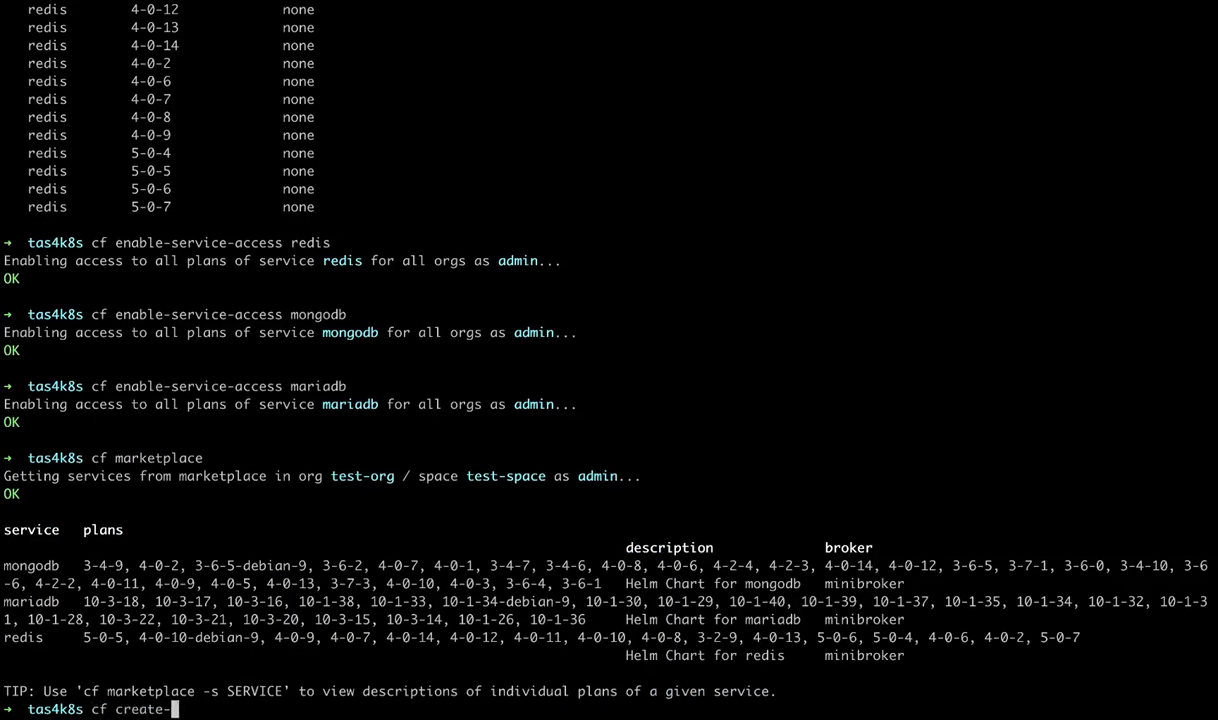
type("service")
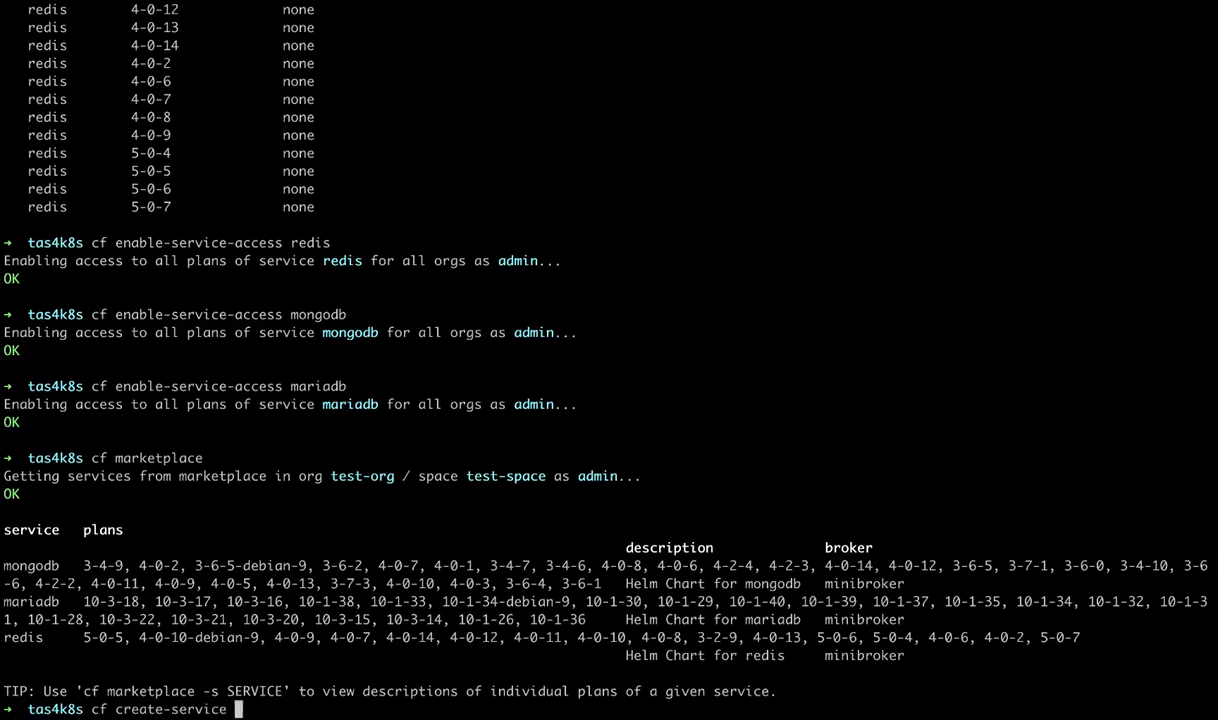
type("redis")
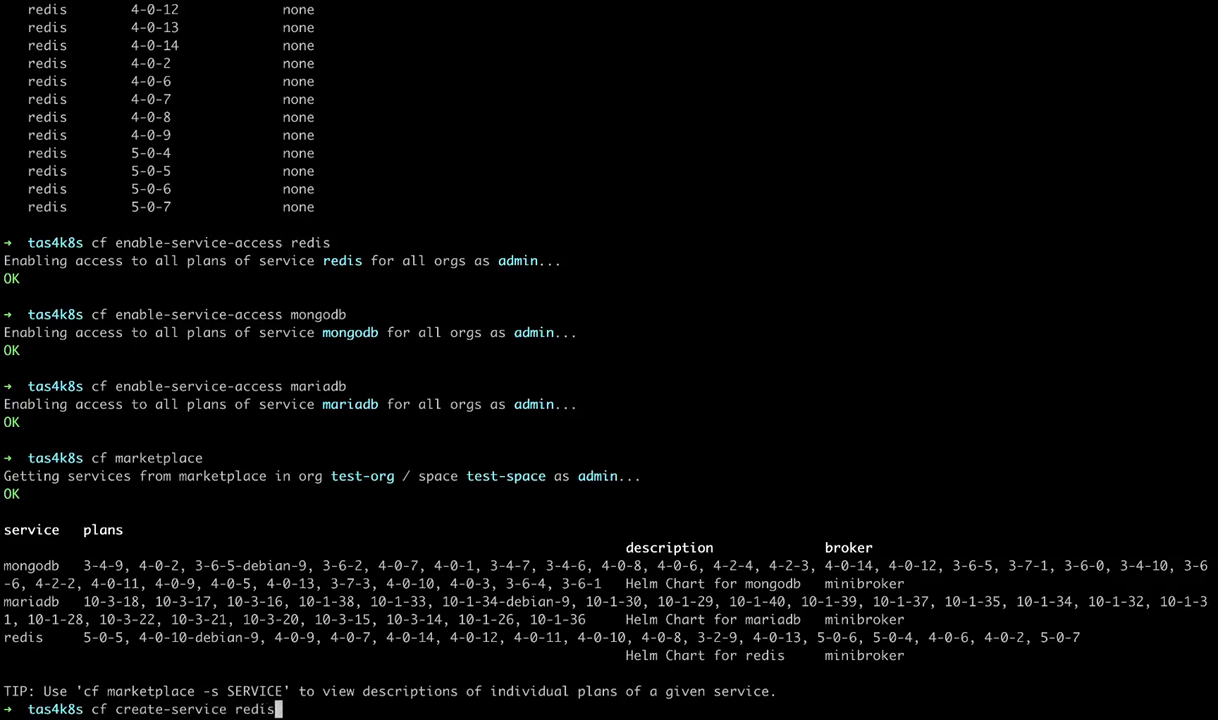
type("5-0-7 r")
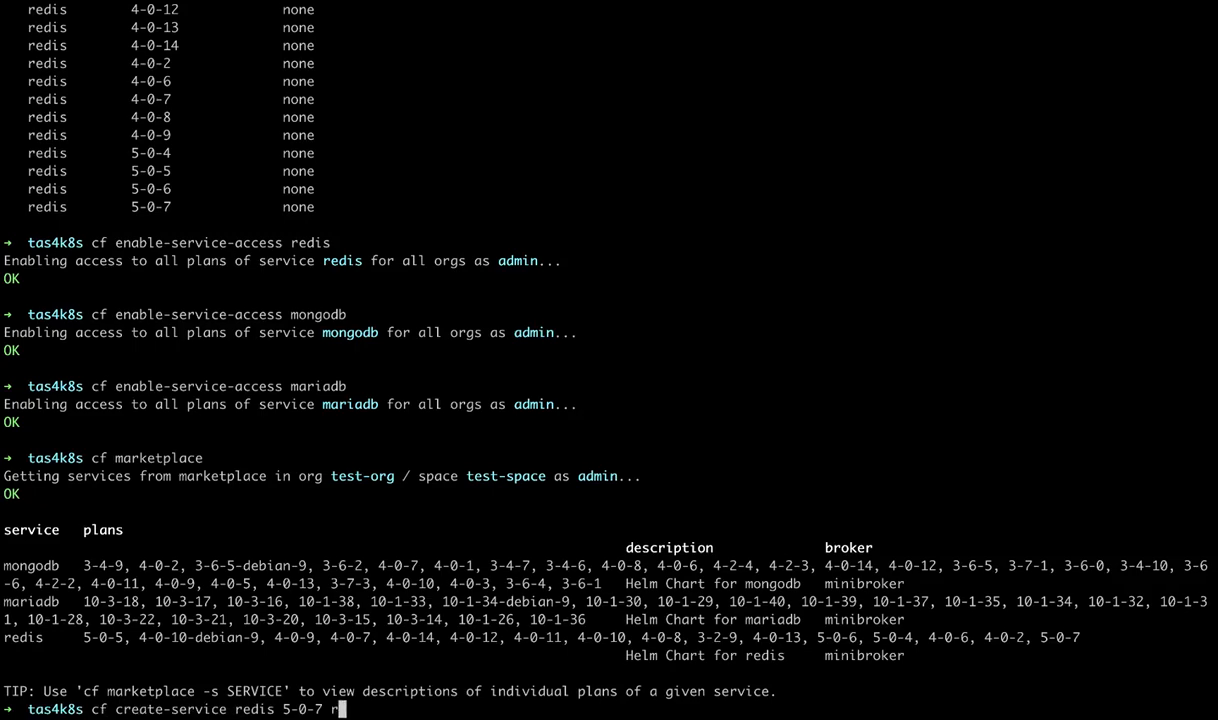
type("edis-sv")
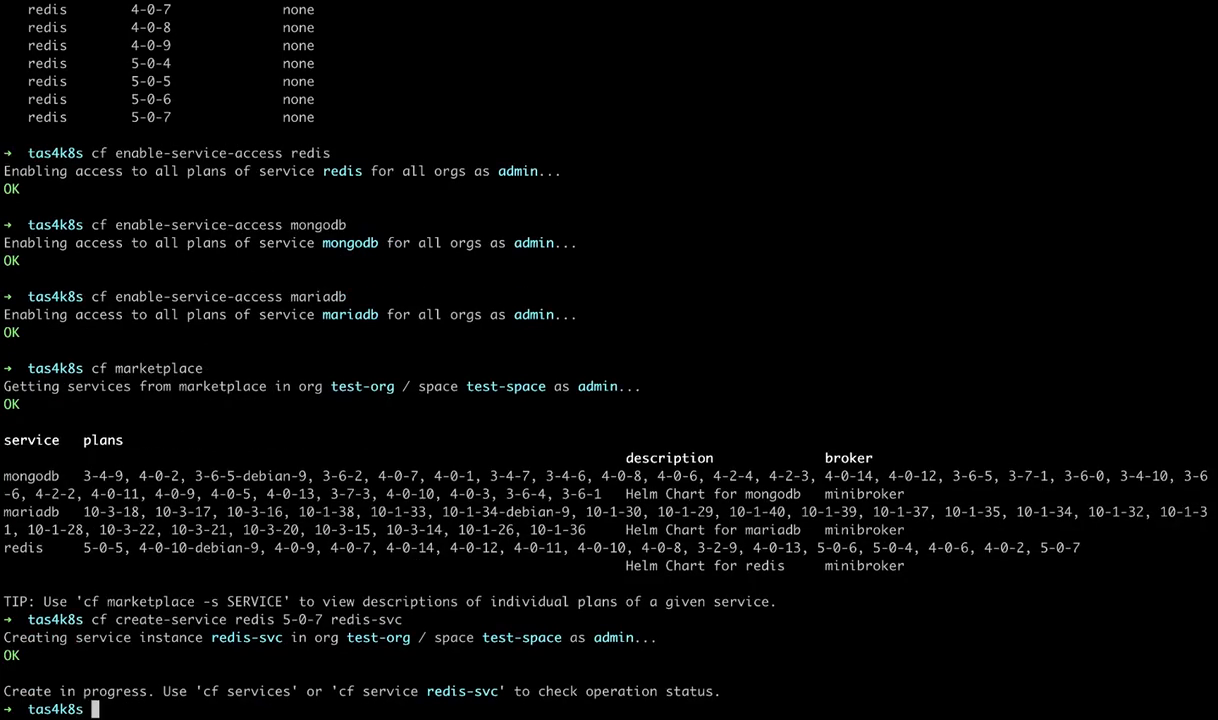
Create the mariadb-svc instance on mariadb 10-3-22 with a db name, then check services
type("cf create-service maria")
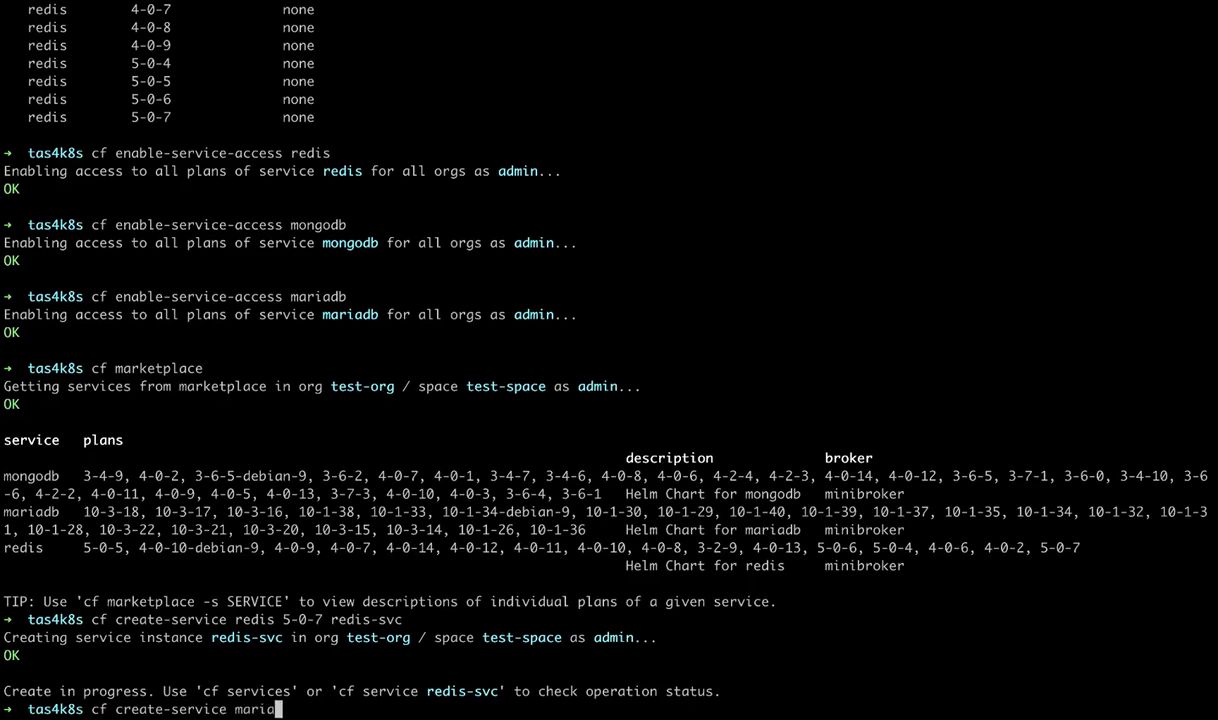
type("db")
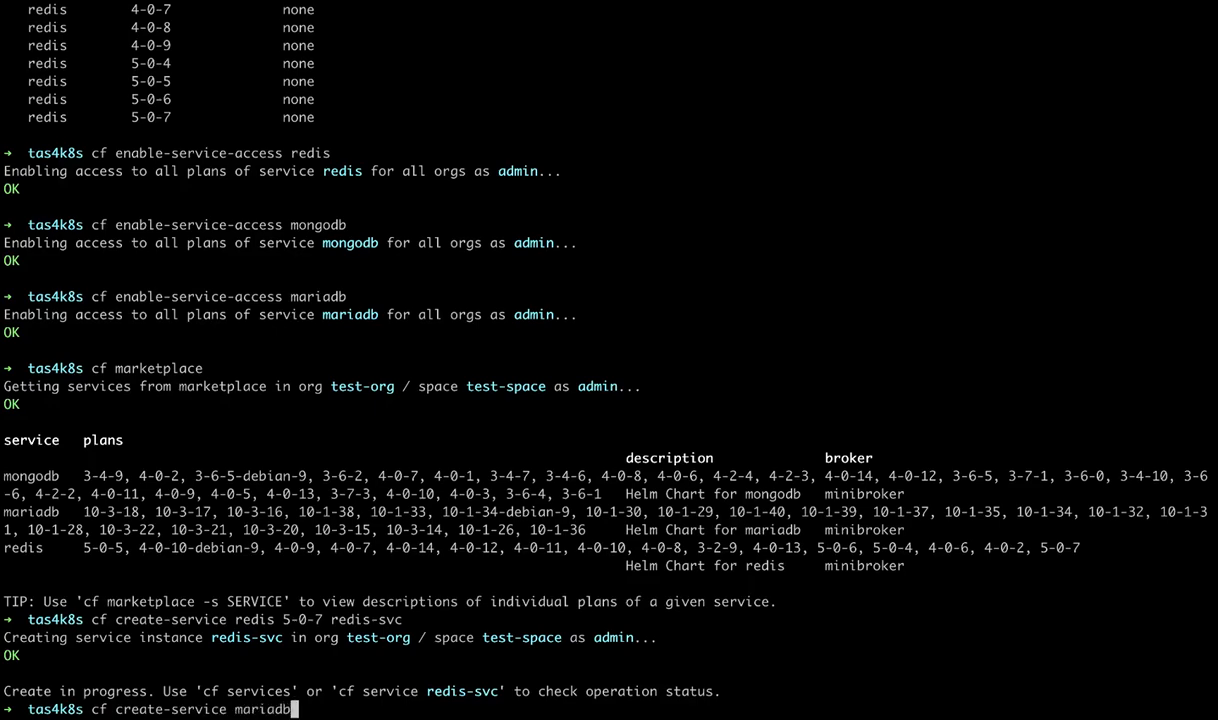
type("10-3-22")
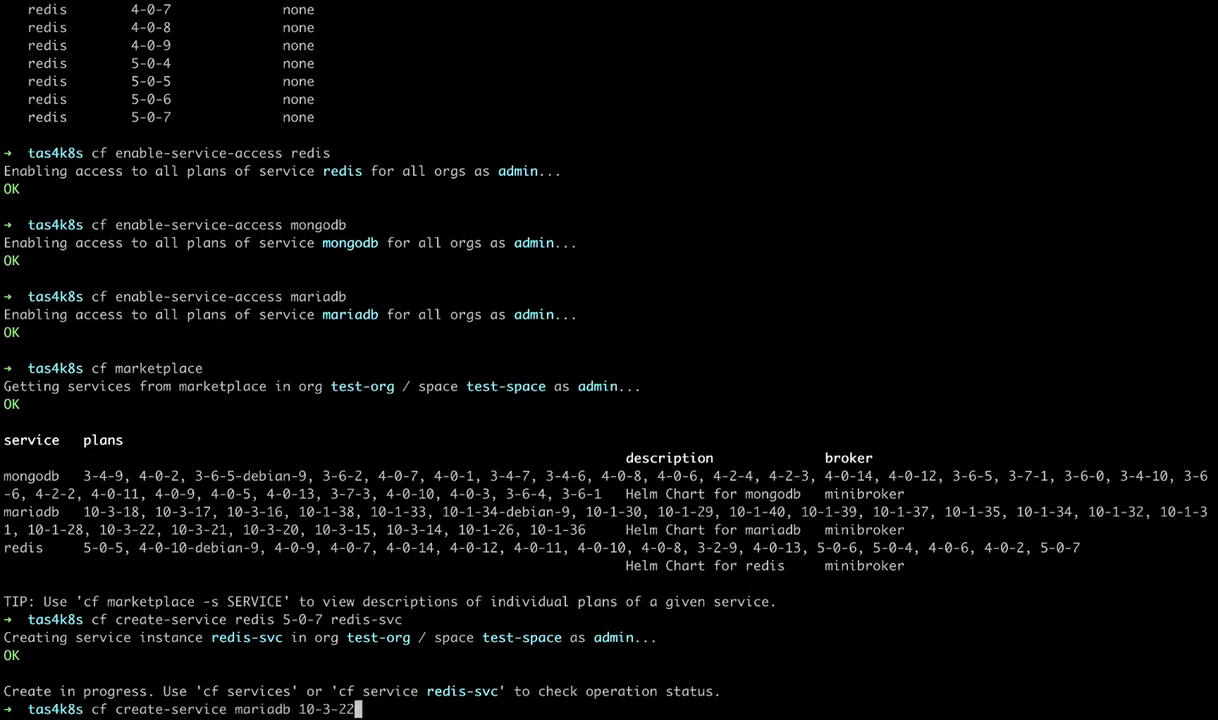
type("mariad")
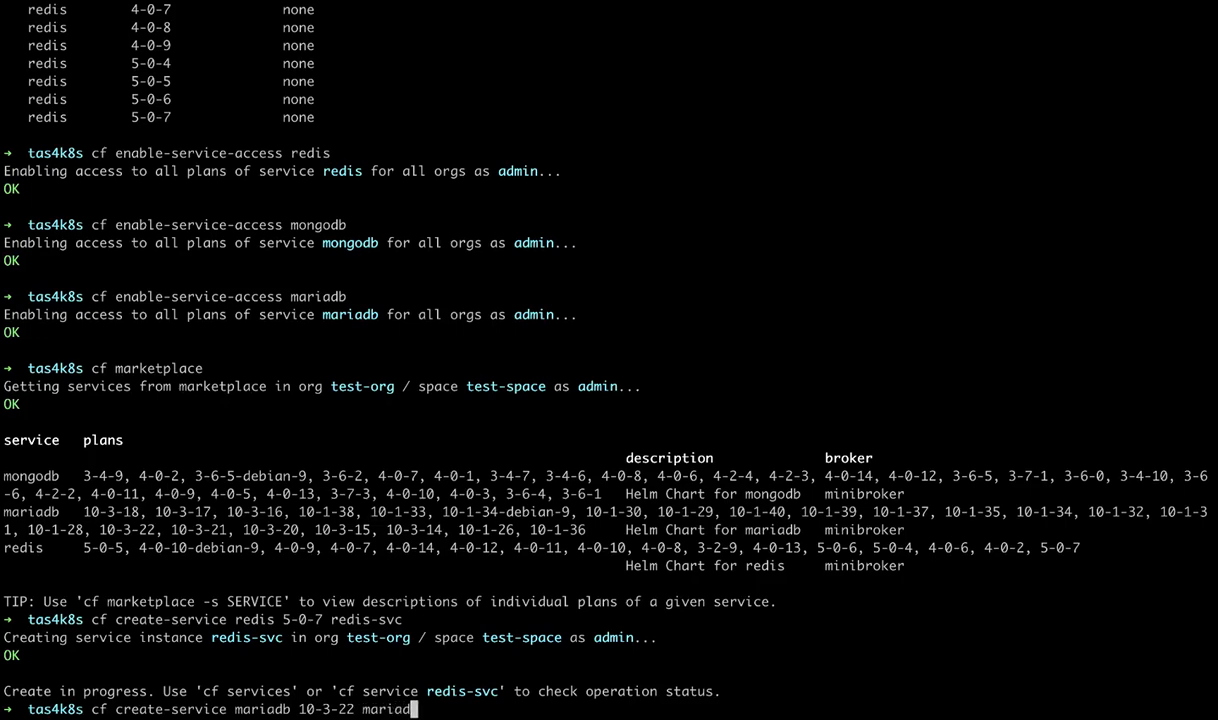
type("-svc")
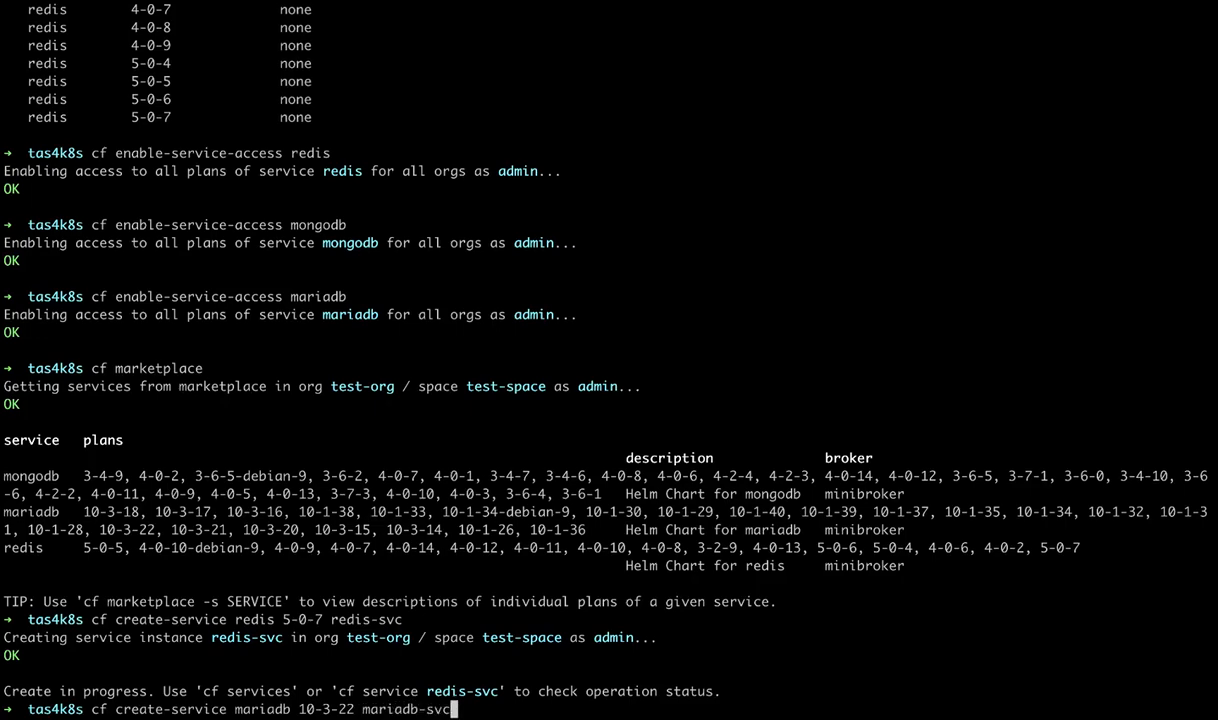
type("-c '{\"db\": {\"name\": \"my_database")
type("k")
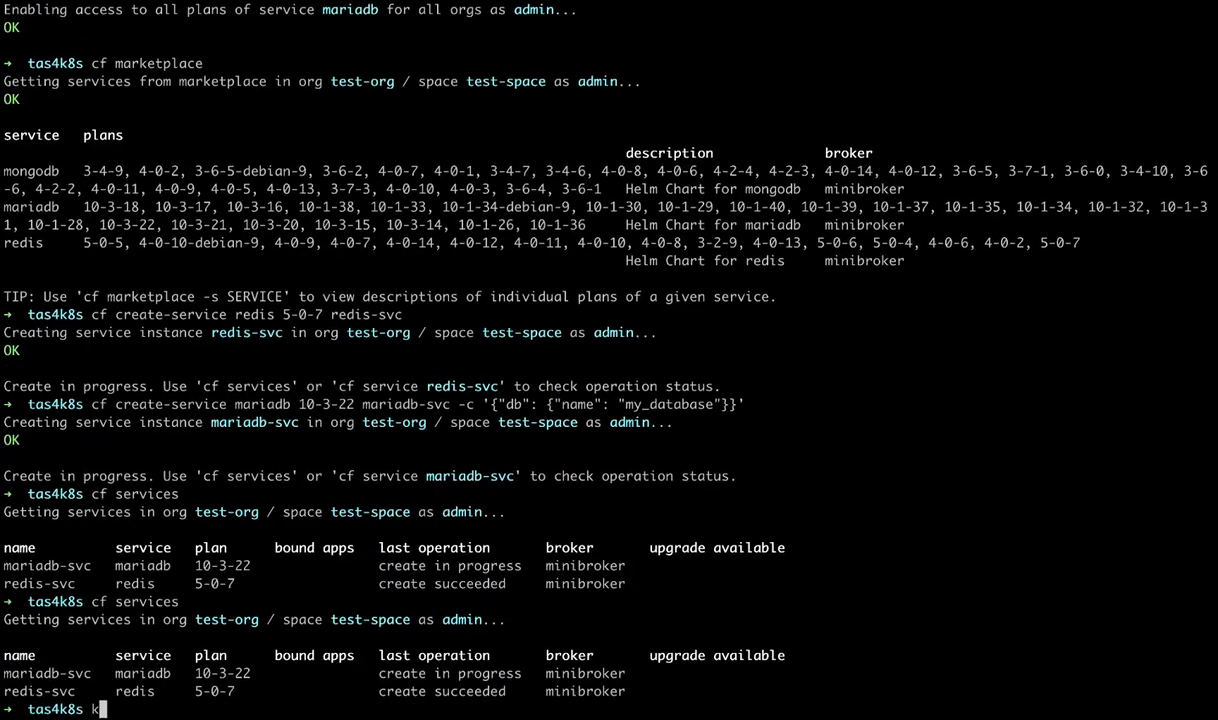
Browse the cluster services in k9s to find mysql exposed on port 3306
type("ubectl get p")
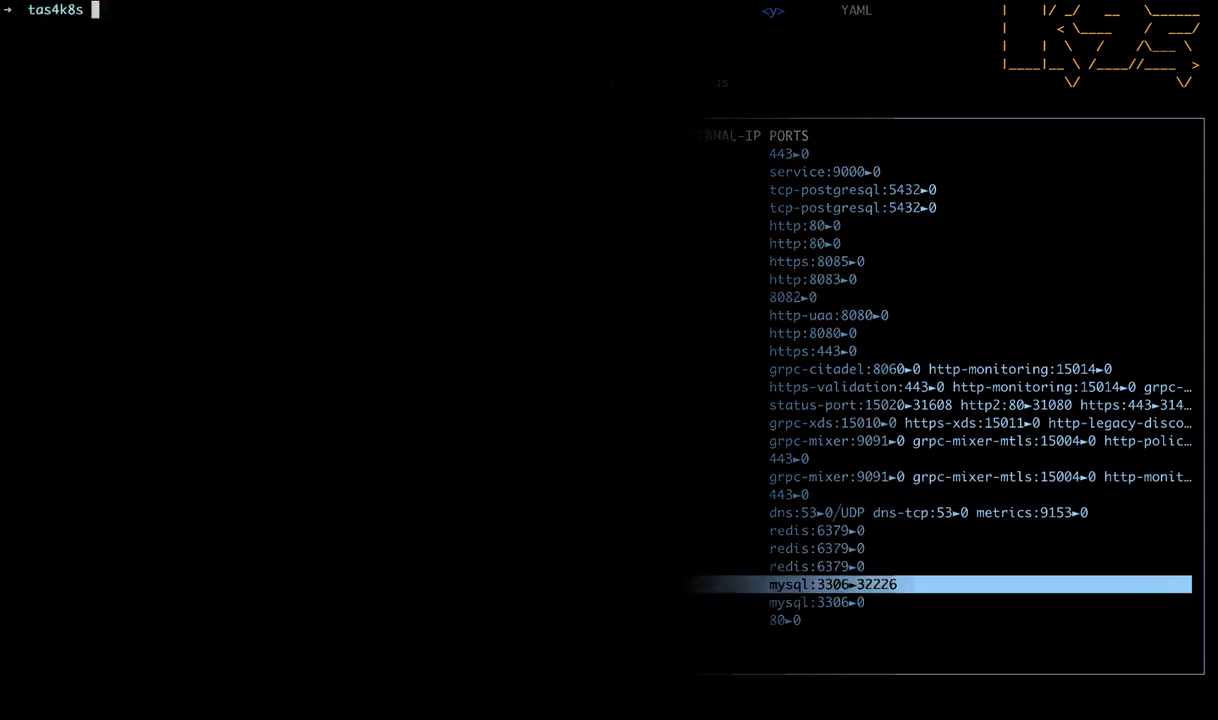
List minibroker pods, forward port 3306 to mean-toad-mariadb-master-0, and create a mariadb-svc service key
type("kubectl get po")
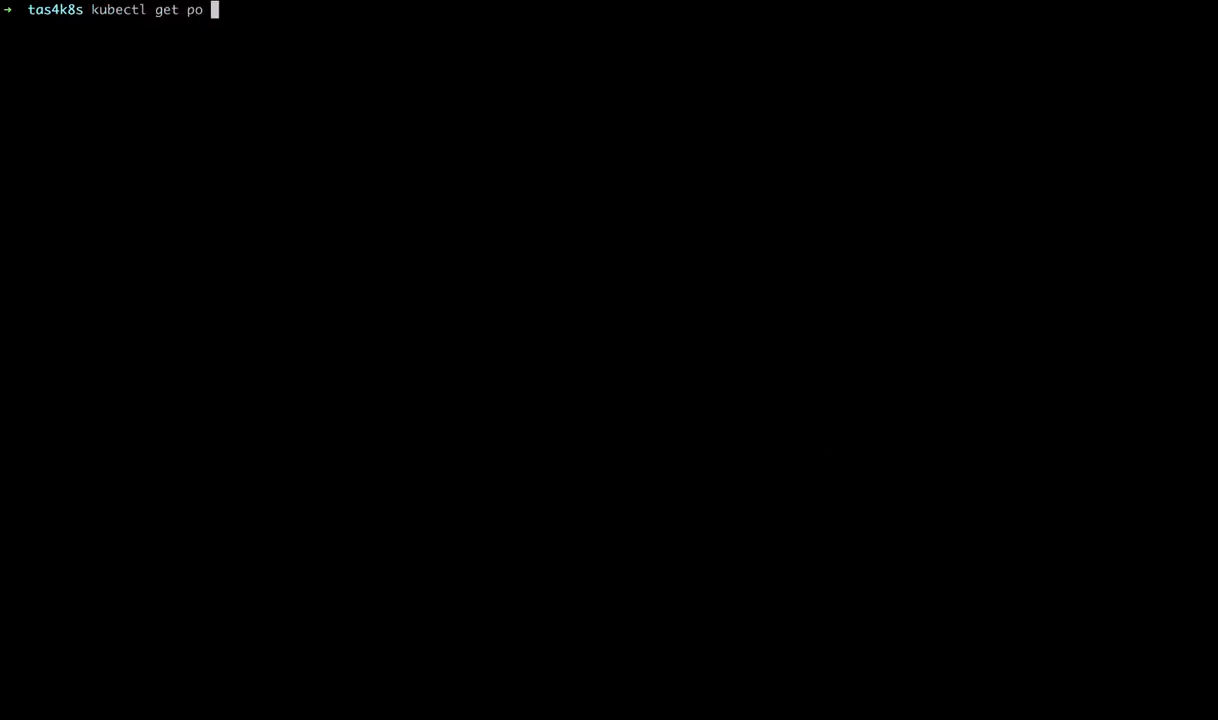
type("--namespace minibroker")
type("kubectl port-forward mean-toad-mariadb-master-0")
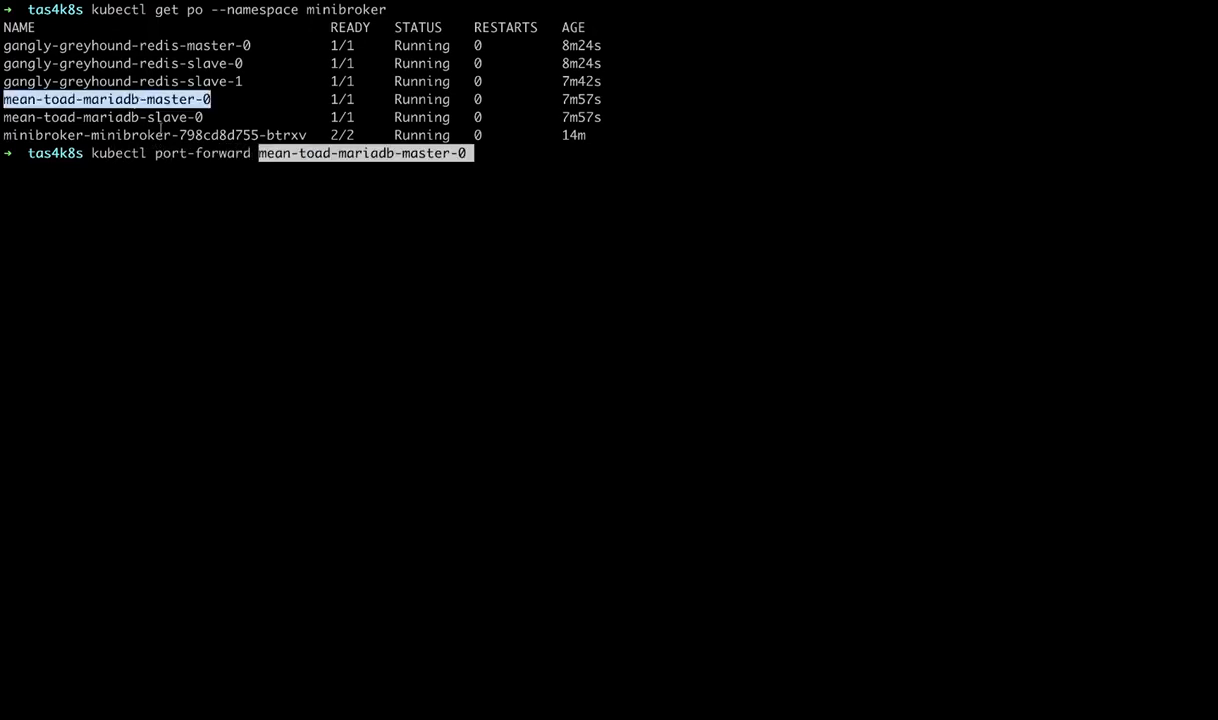
type("3306")
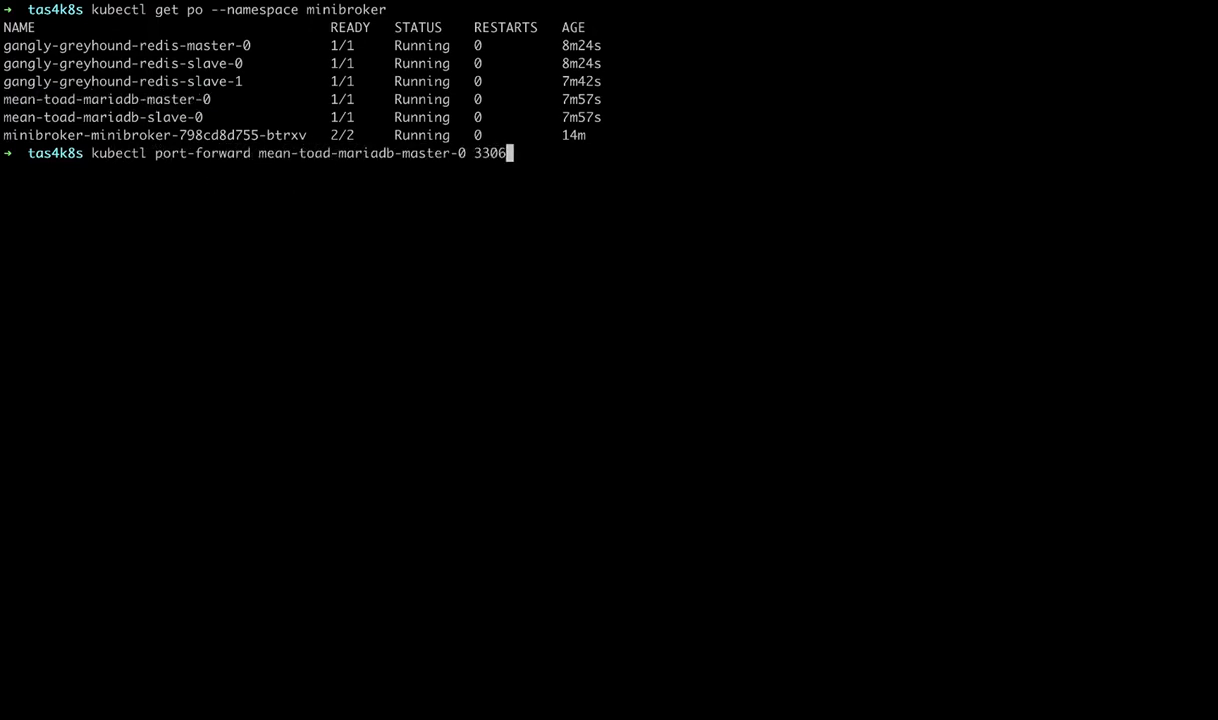
type(":3306 --namespace minibroker &")
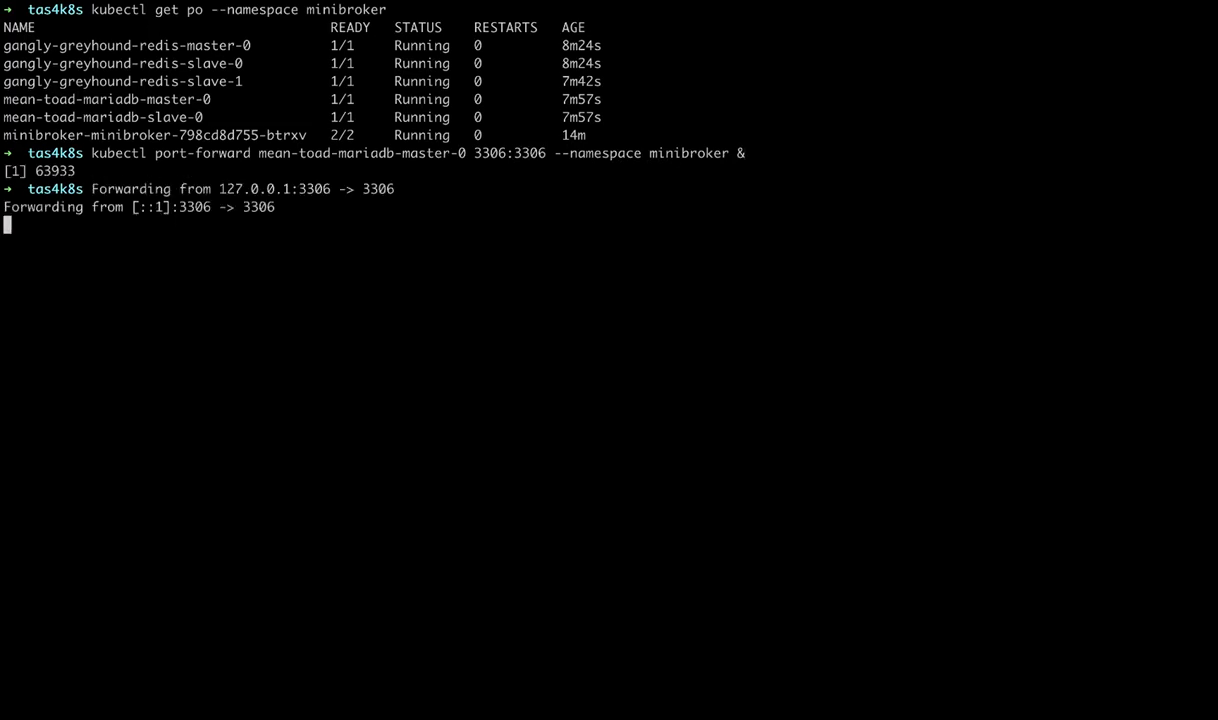
type("cf create-ser")
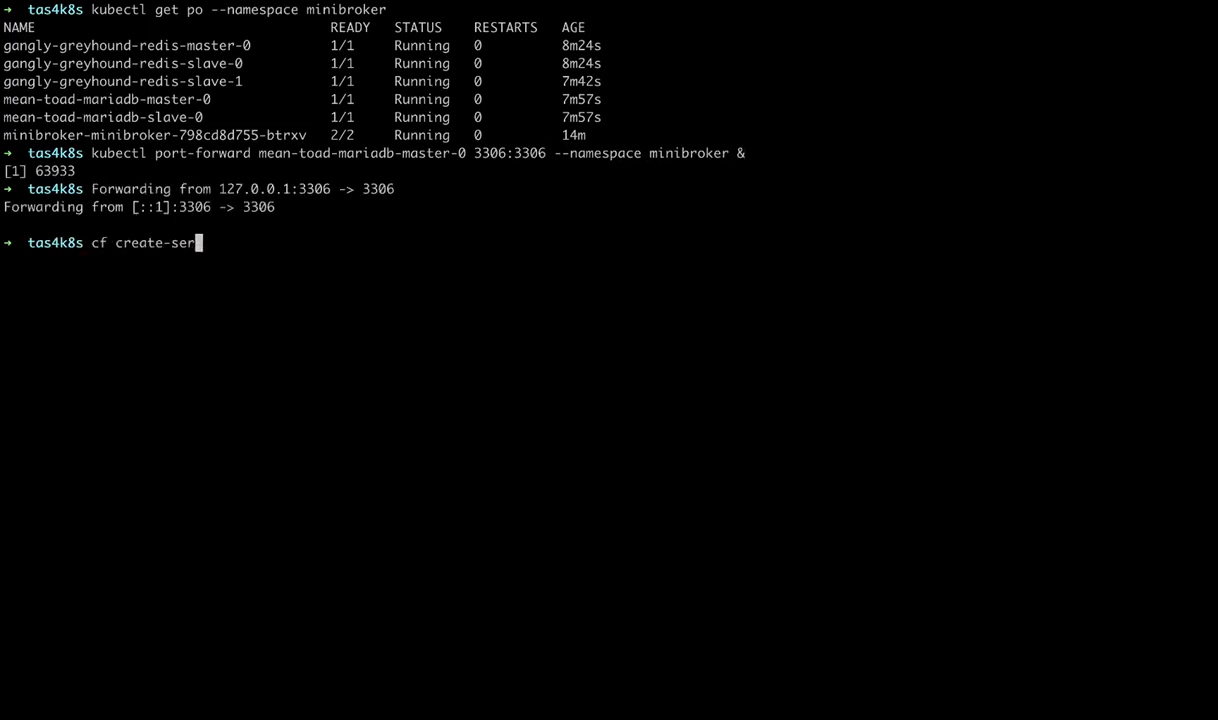
type("vice-key mariadb-svc key")
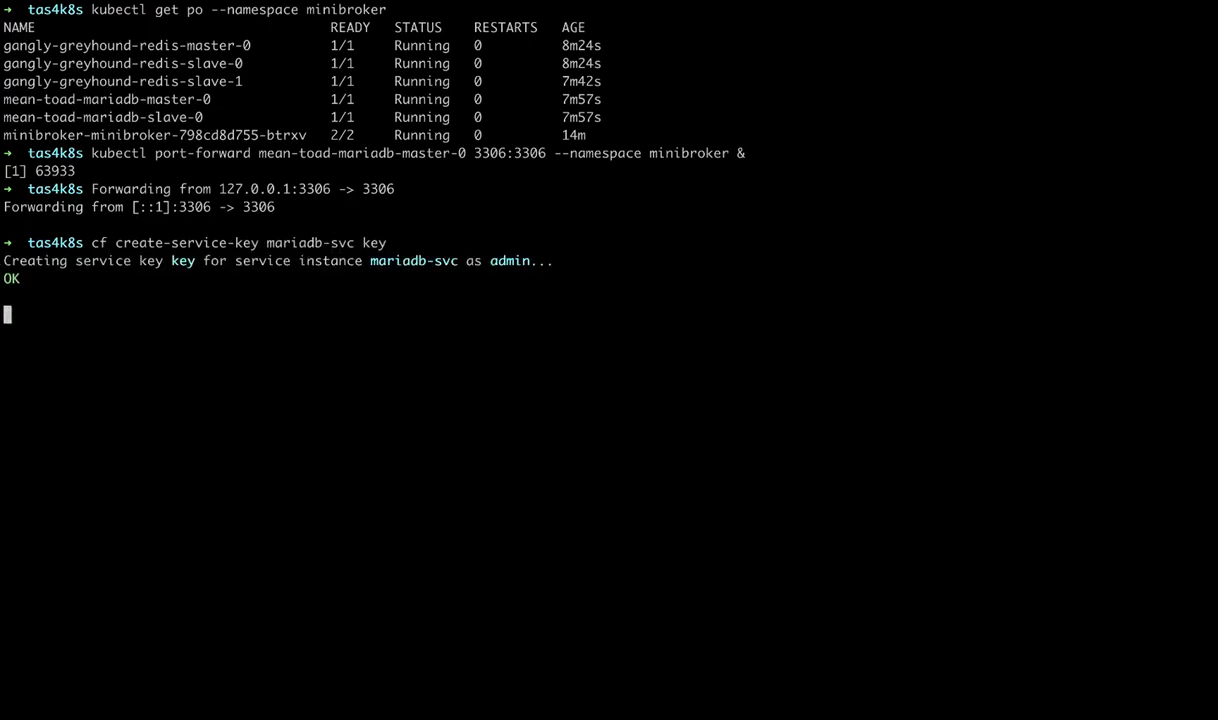
Show the credentials of the mariadb-svc service key 'key'
type("cf service")
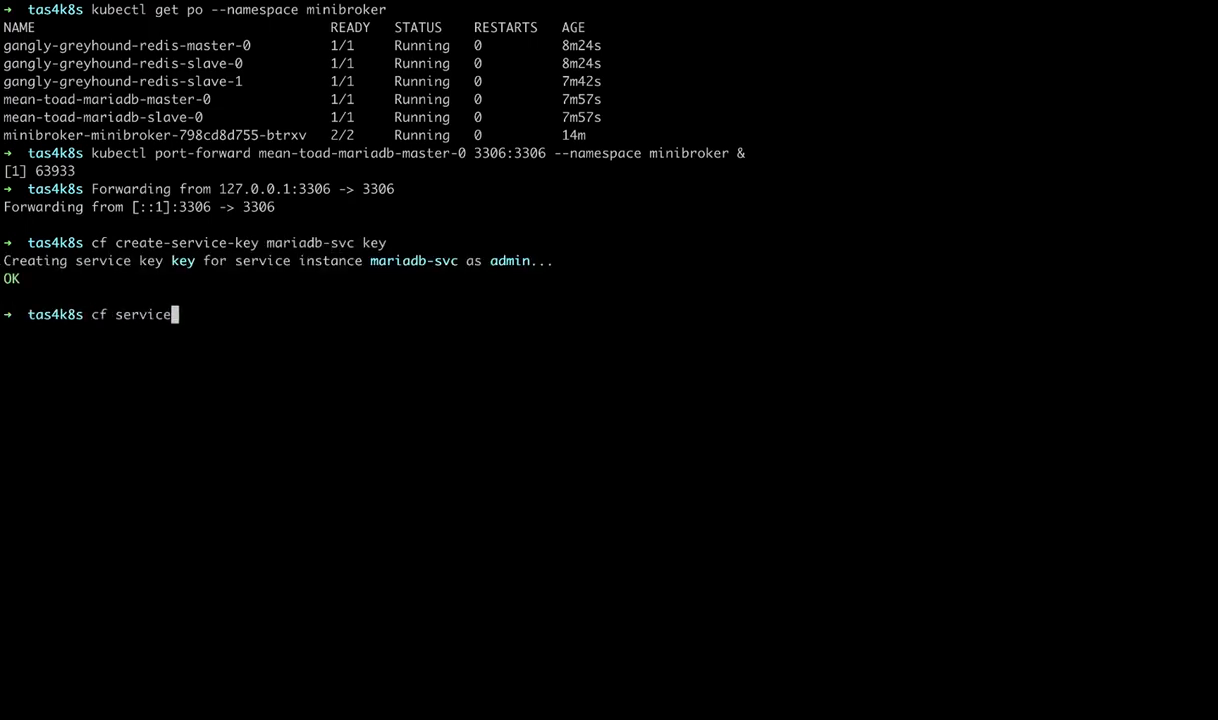
type("-key ma")
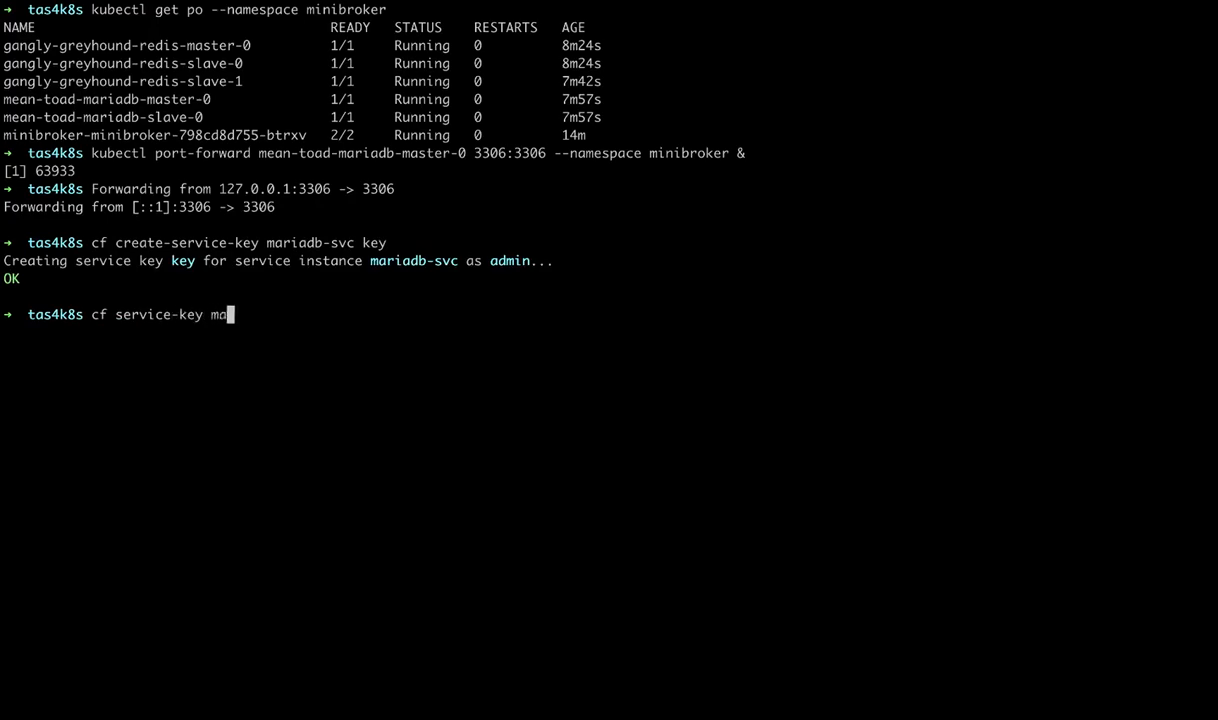
type("riadb-svc key")
type("mysql")
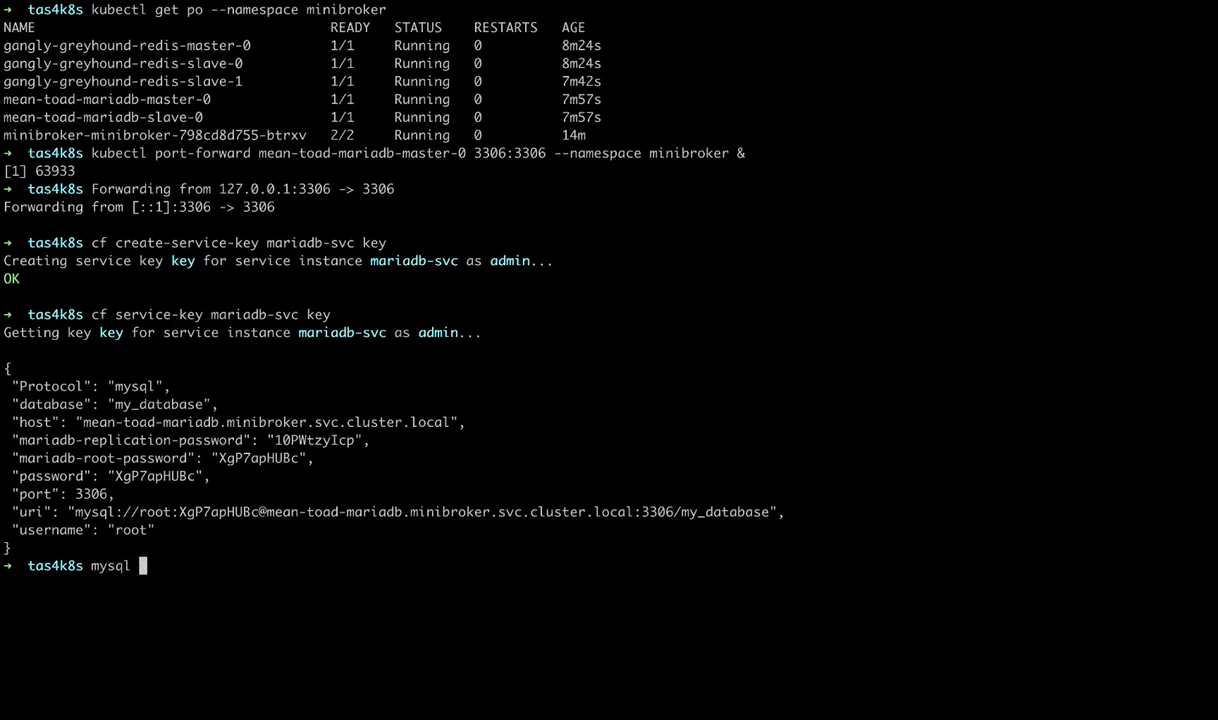
Connect to mean-toad-mariadb-master-0.vcap.me as root and run show databases
type("-h")
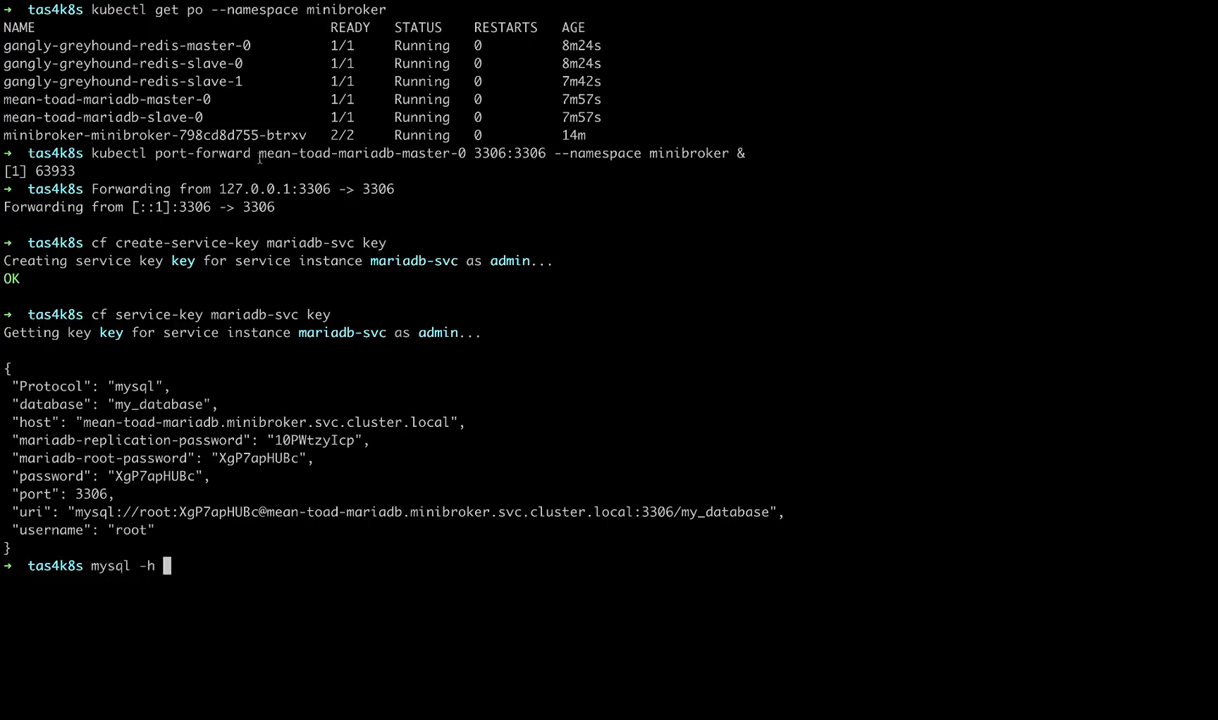
double_click(360, 153)
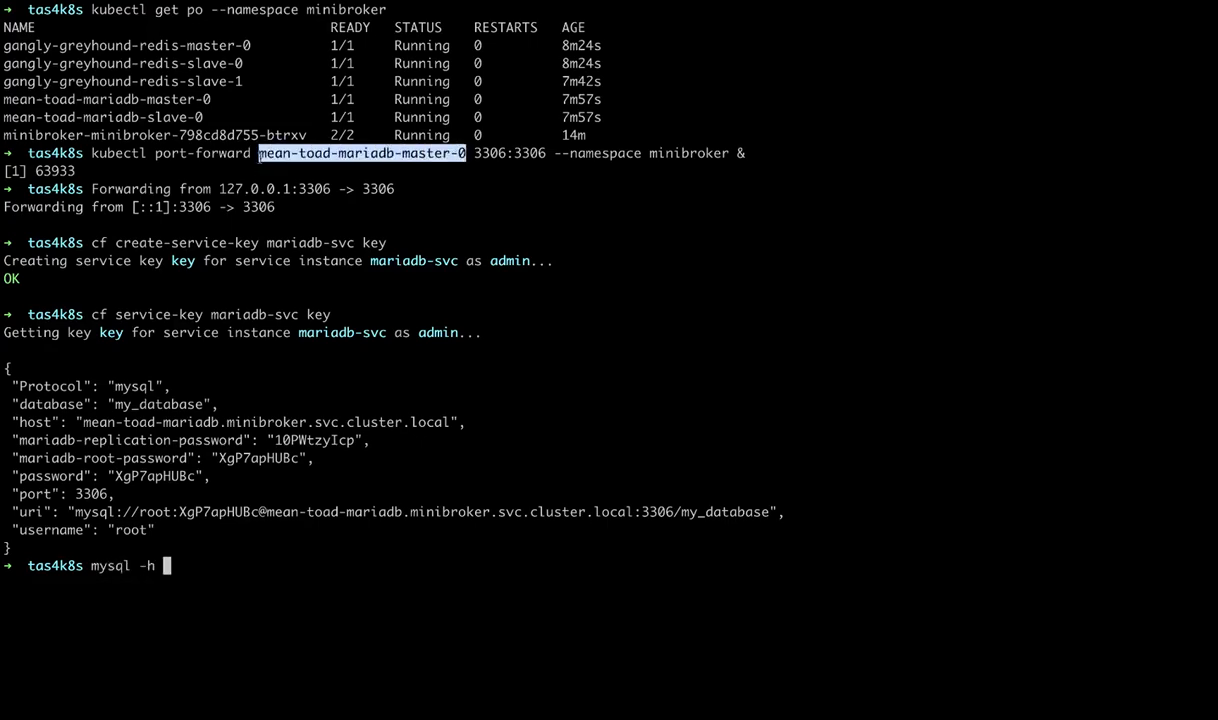
type("mean-toad-mariadb-master-0.v")
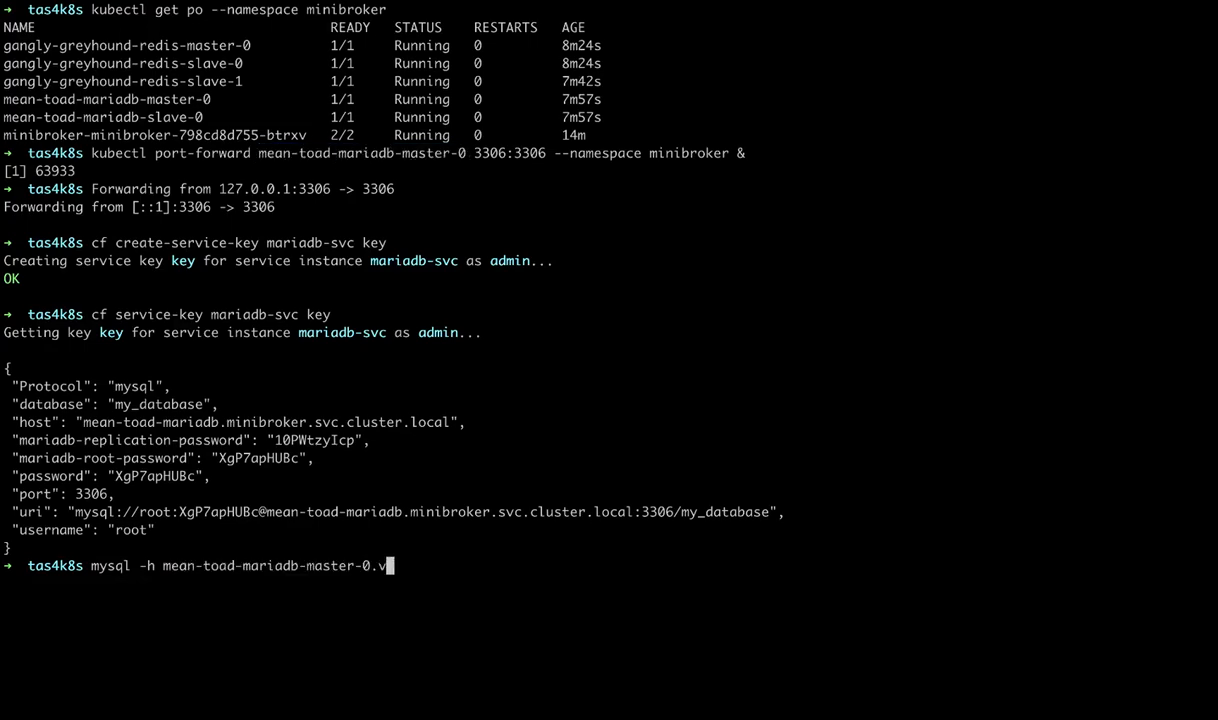
type("cap.me")
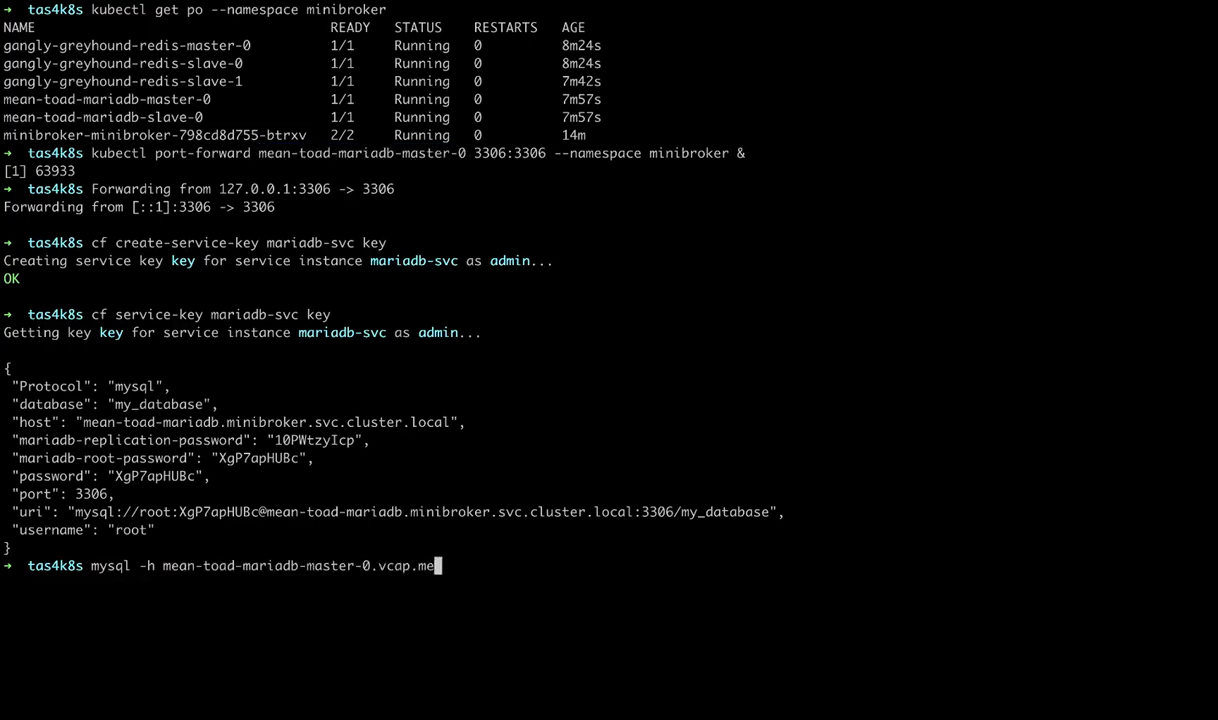
type("-u root -p")
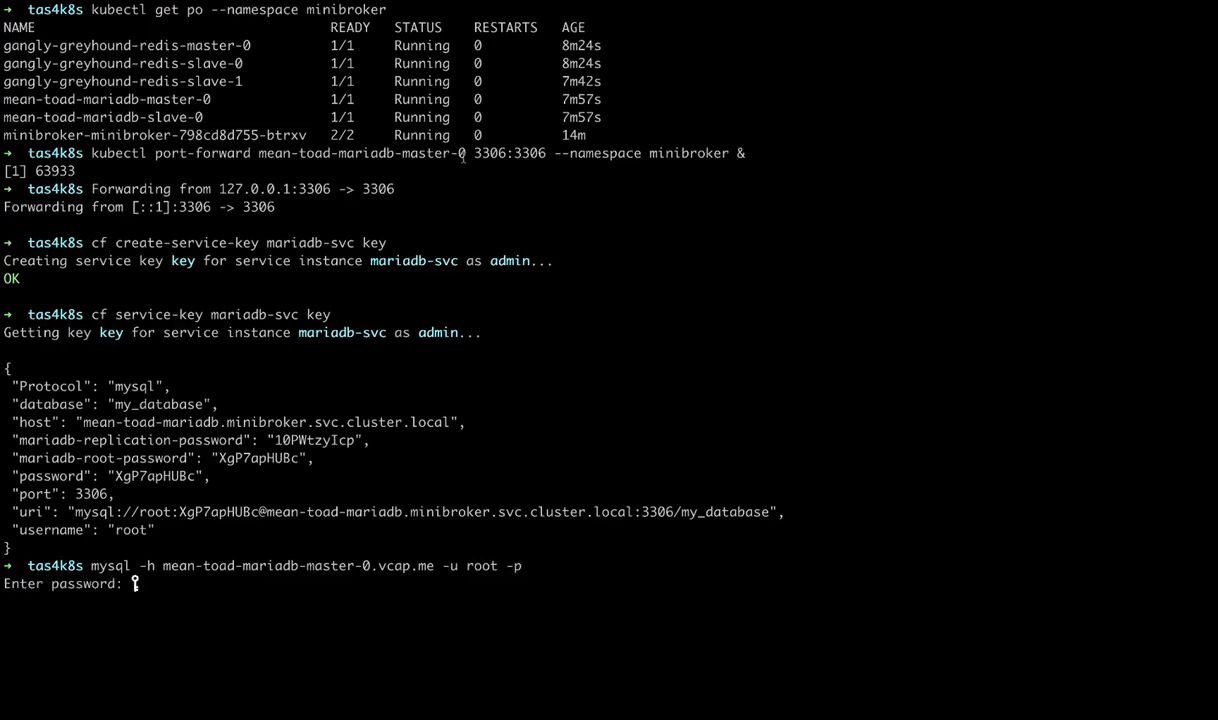
double_click(258, 458)
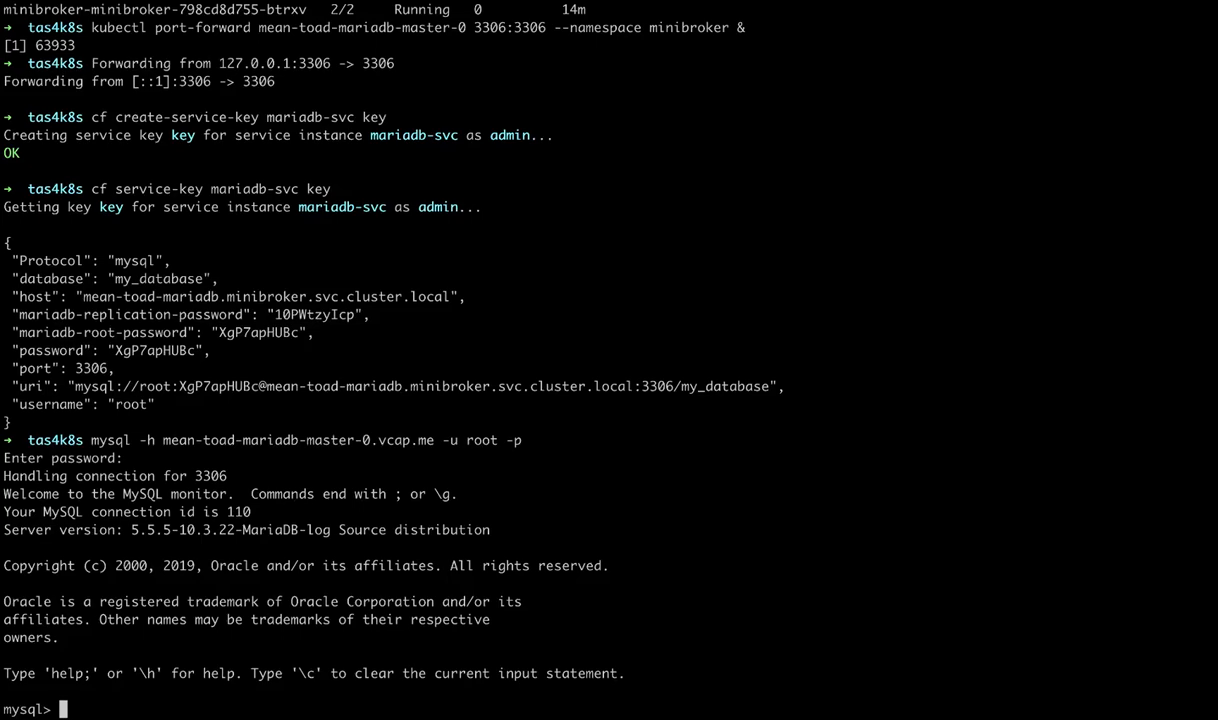
type("show databases;")
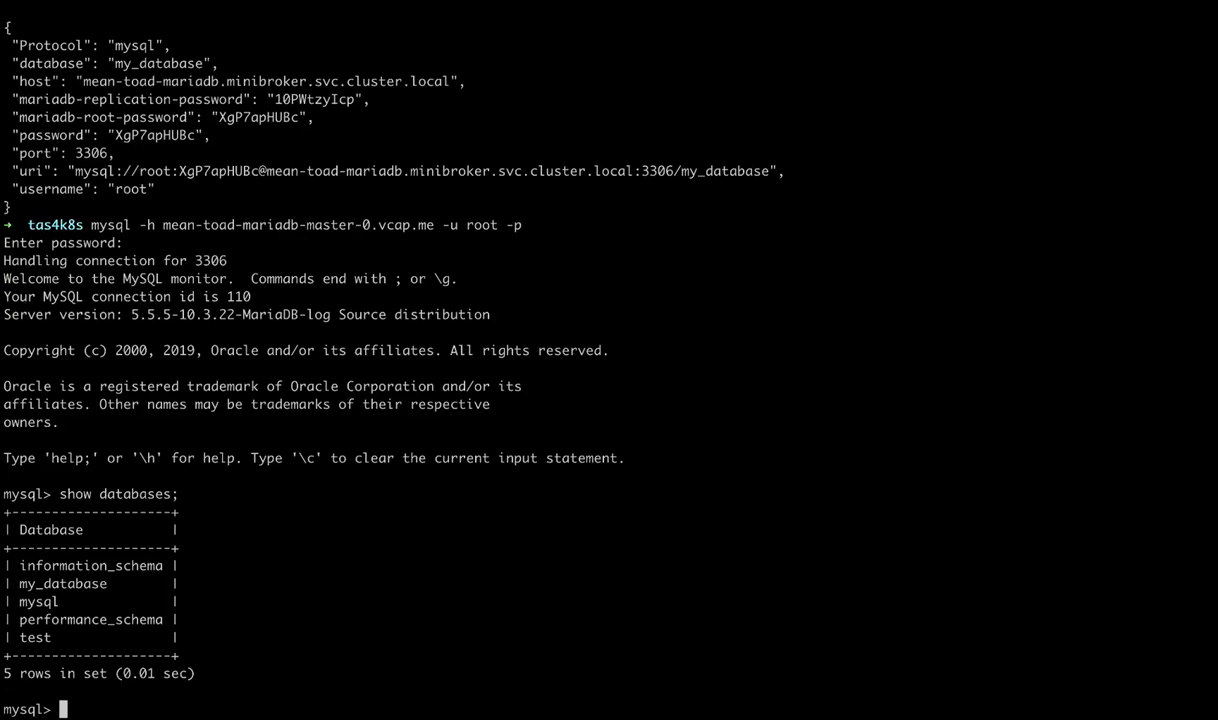
type("\\")
type("cd")
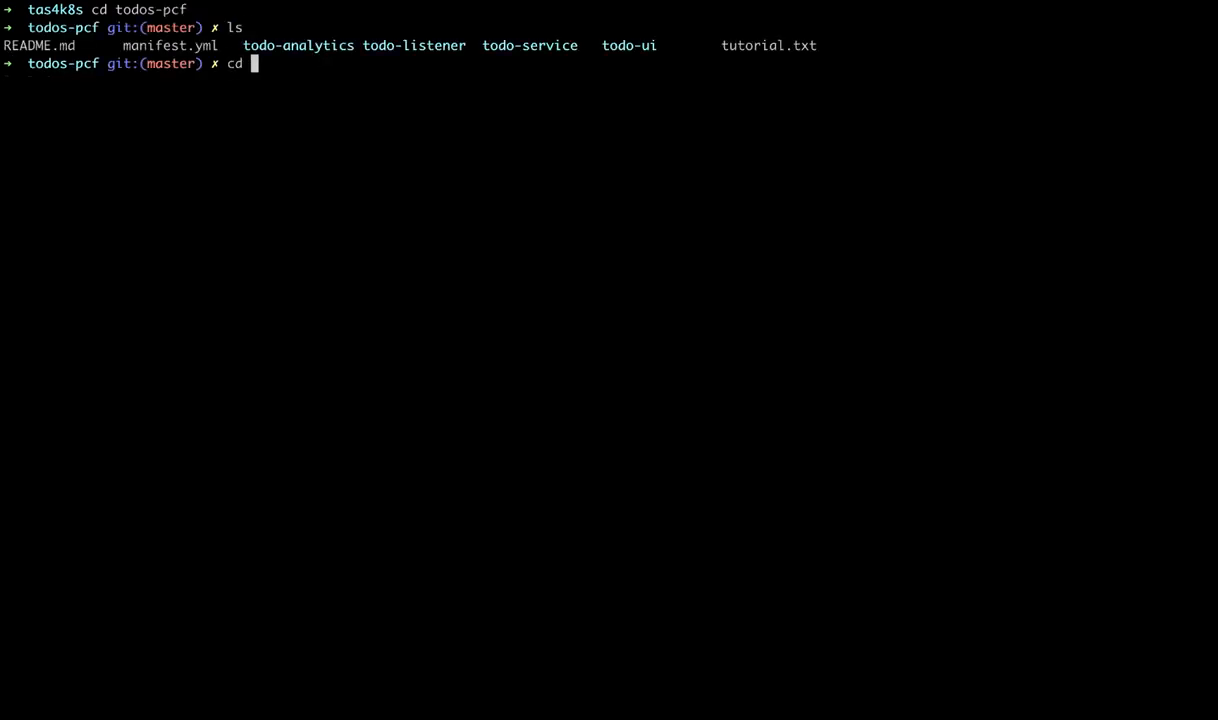
In todo-ui, open the manifest and build the dbbaskette/todos-ui Docker image
type("todo-ui")
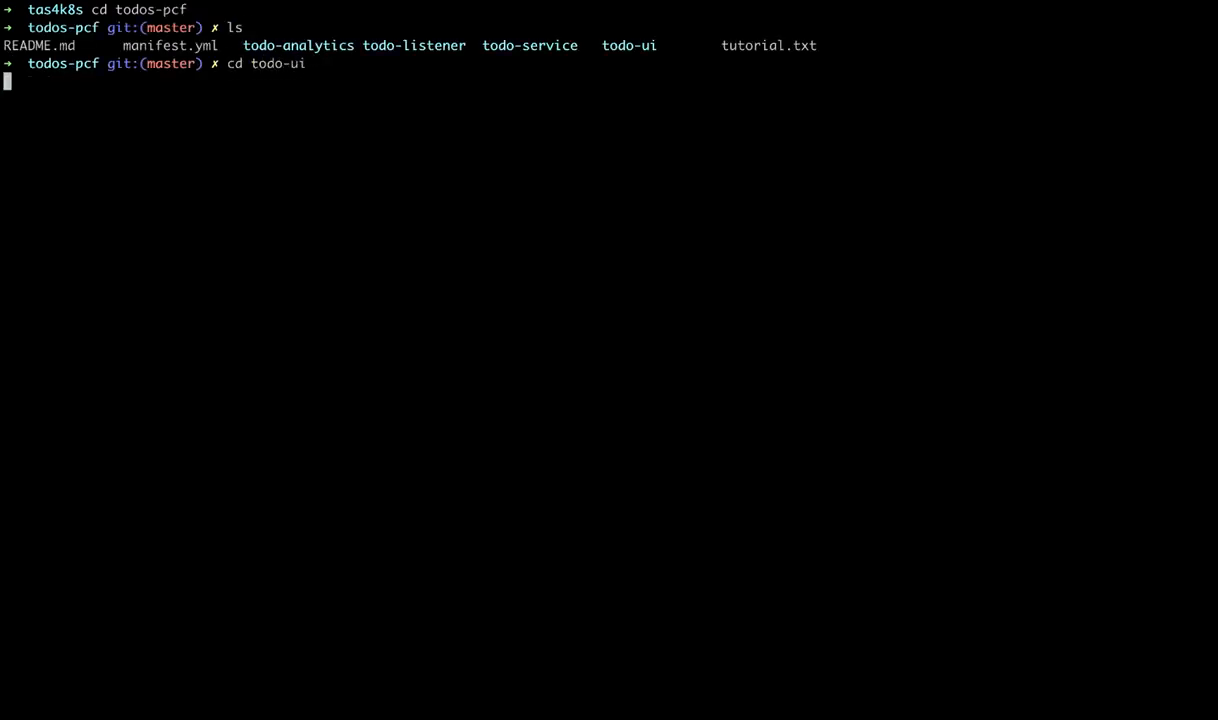
type("code manifest.yml")
type("docker")
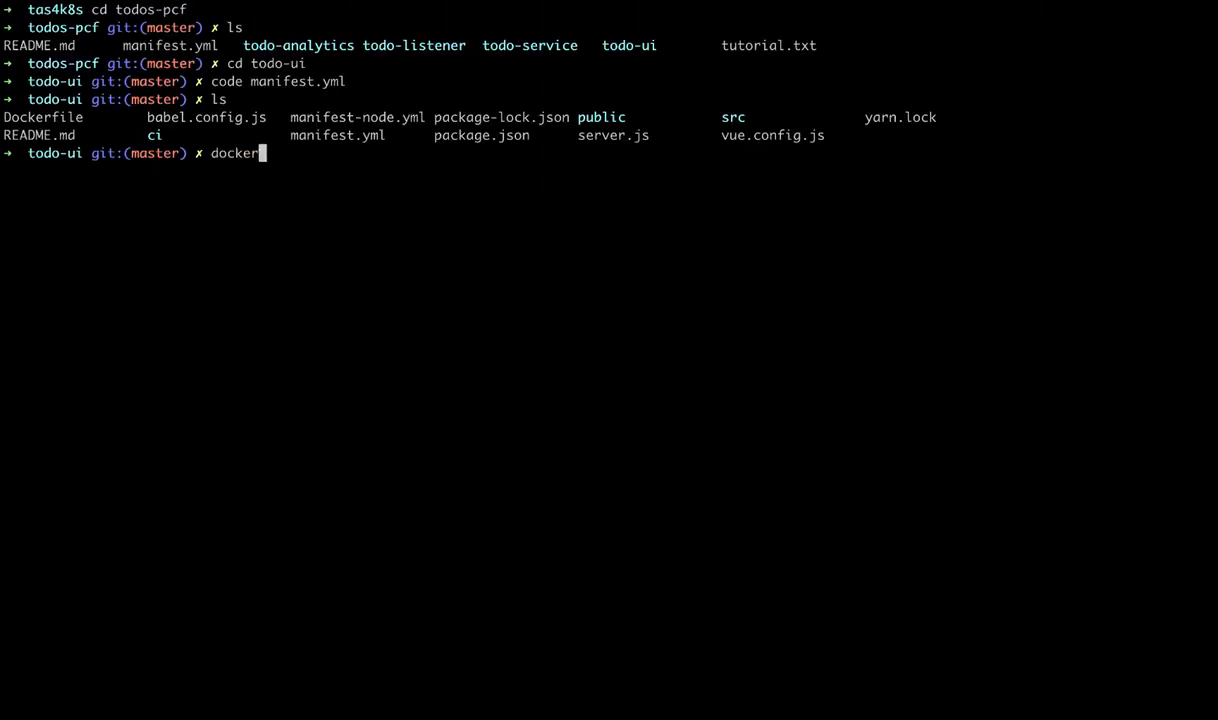
type("build")
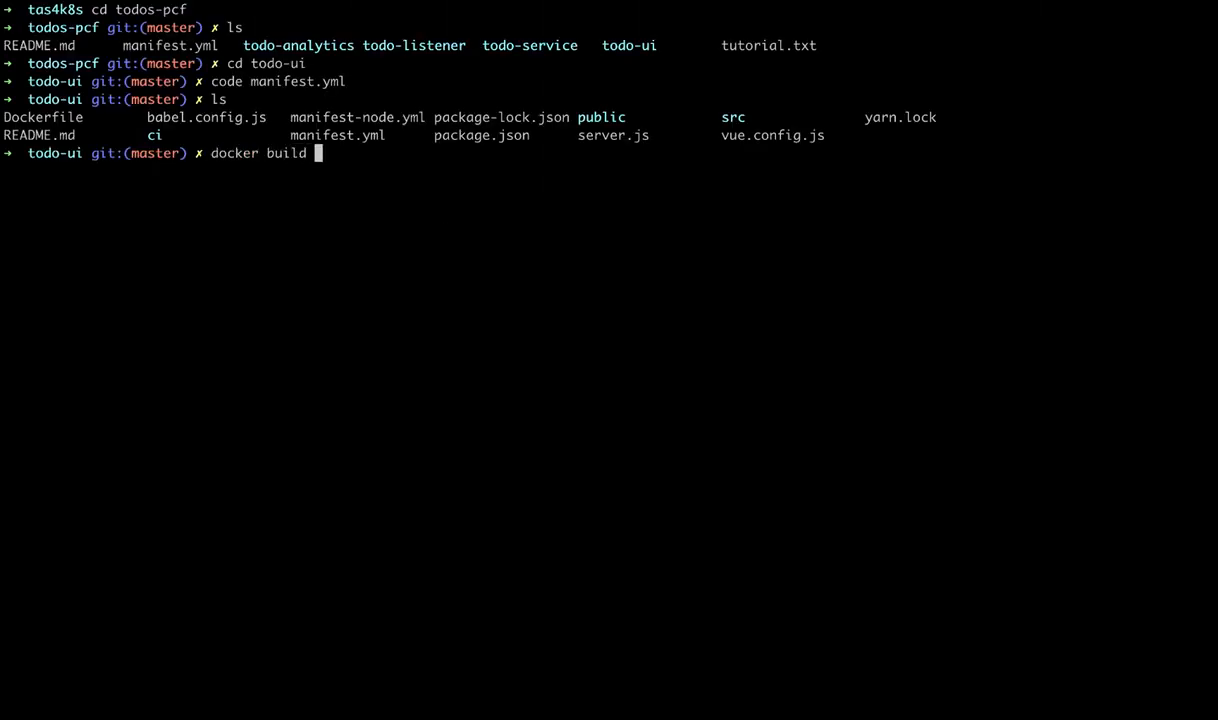
type("-t dbbaskette/todos-ui .")
type("docker push dbbaskette/todos-ui")
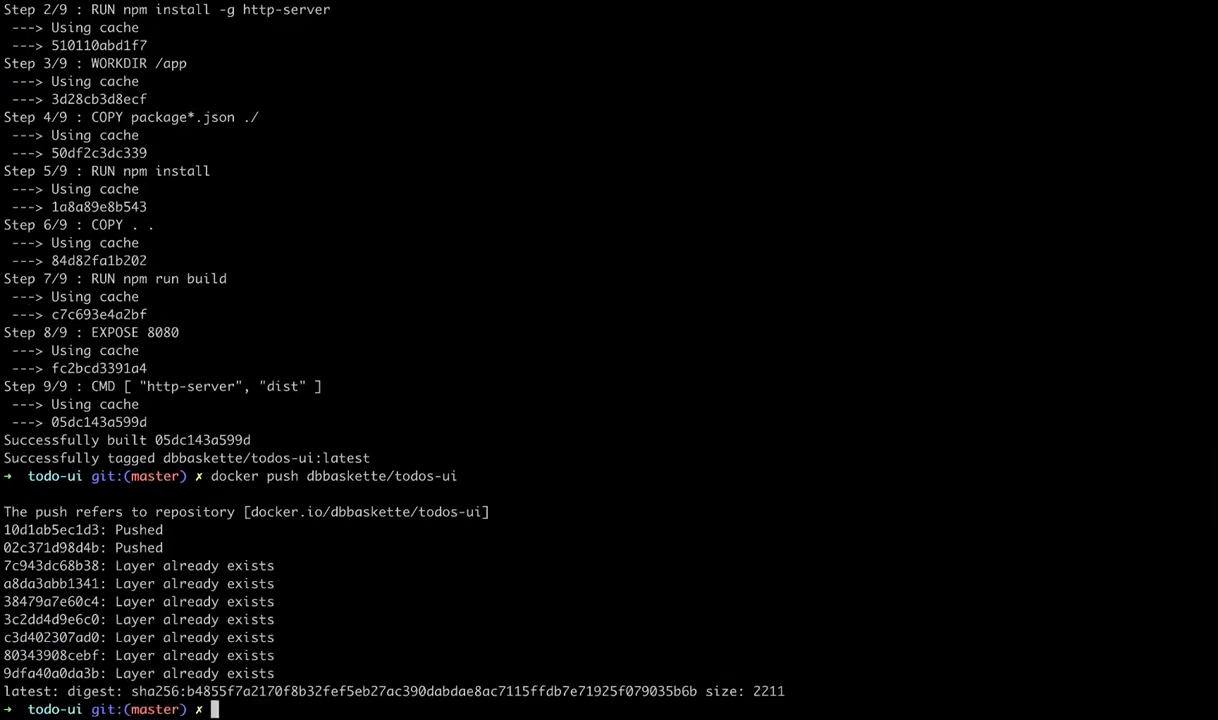
Deploy todos-ui with cf push, running at todos-ui.vcap.me
type("cf push")
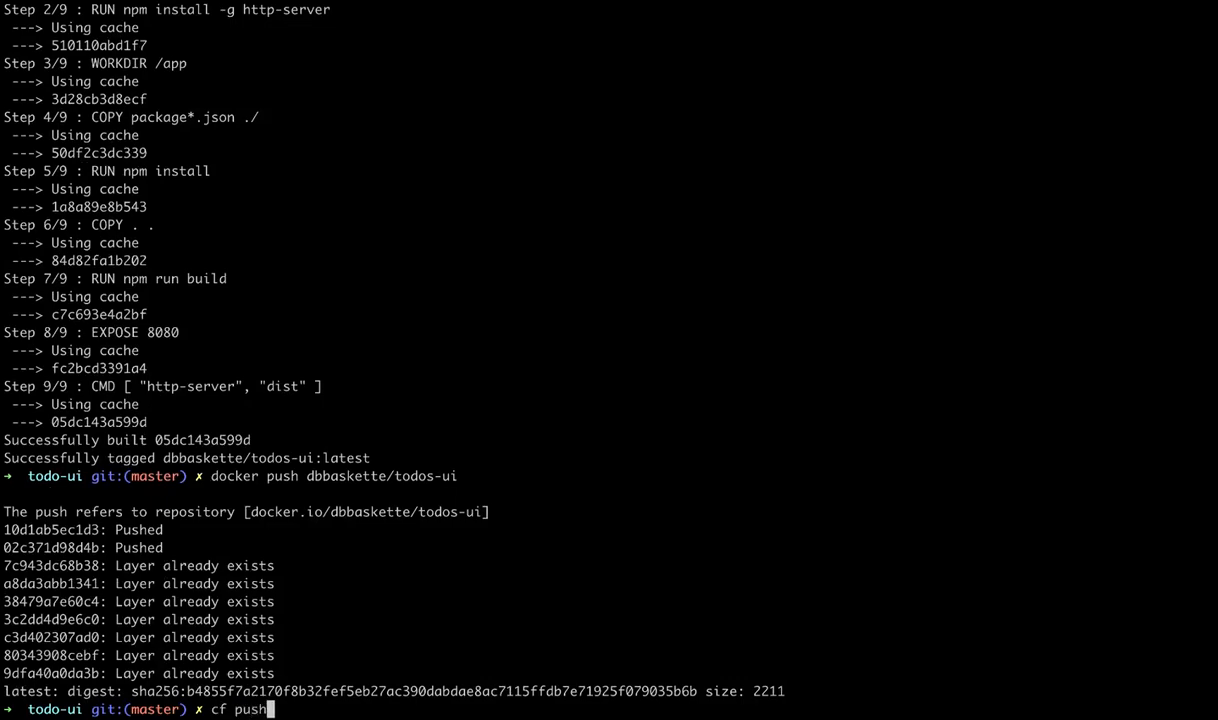
key("Return")
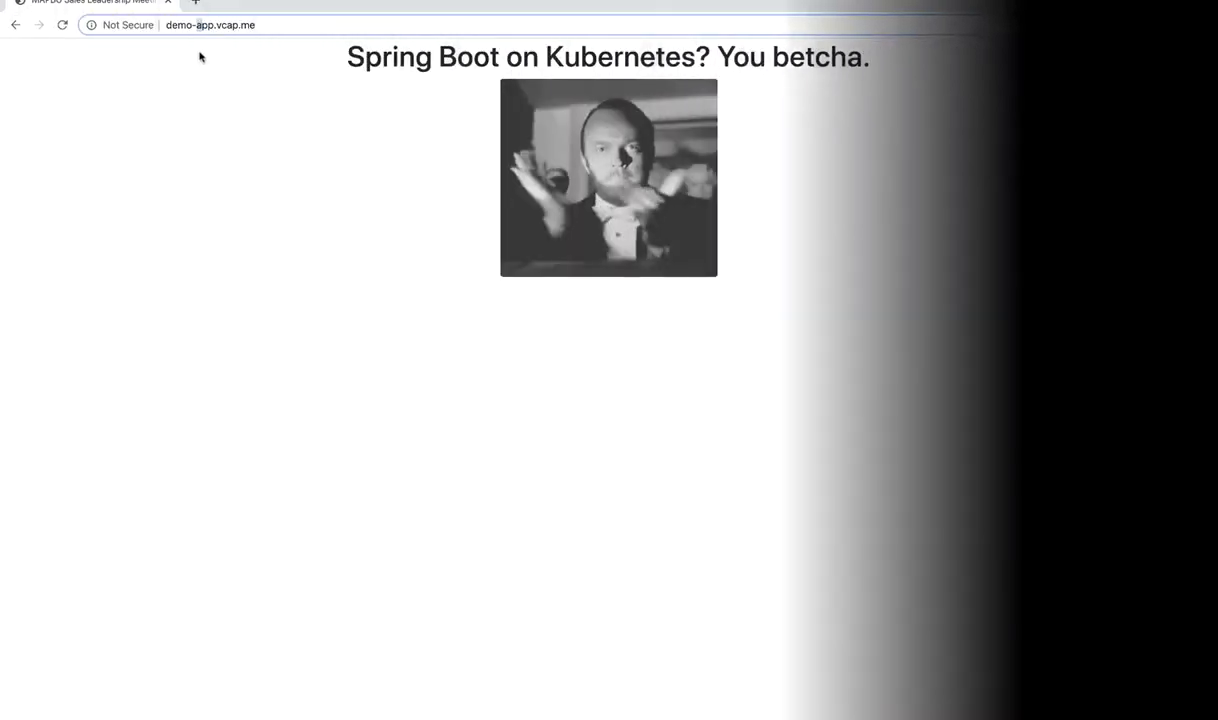
type("todos-ui.vcap.me")
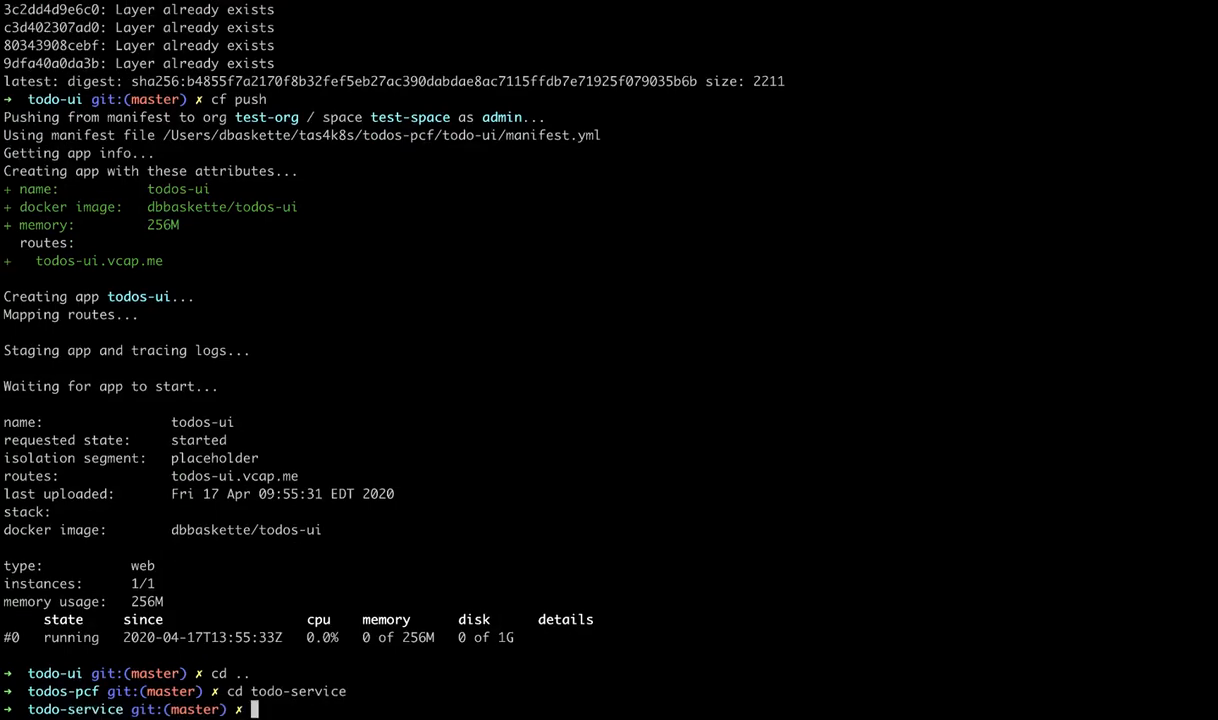
Review manifest.yml in VS Code for the /api route and mariadb-svc, then cf push todos-service
type("code manifest.")
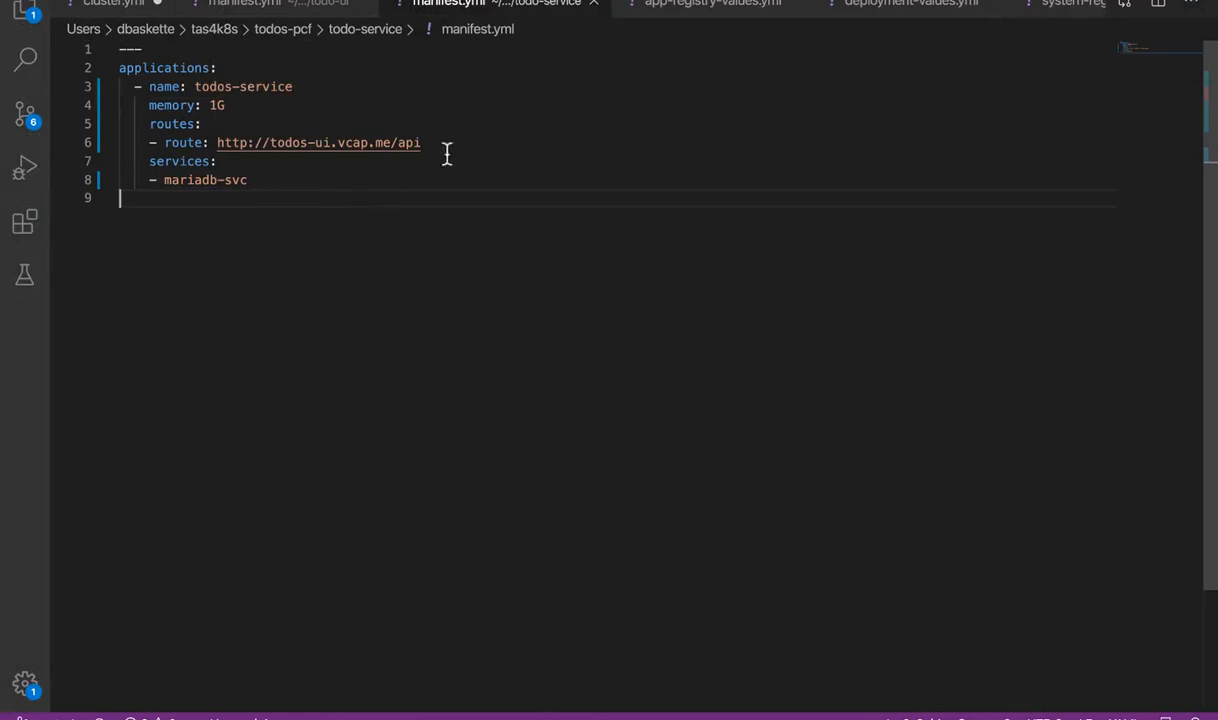
mouse_move(472, 142)
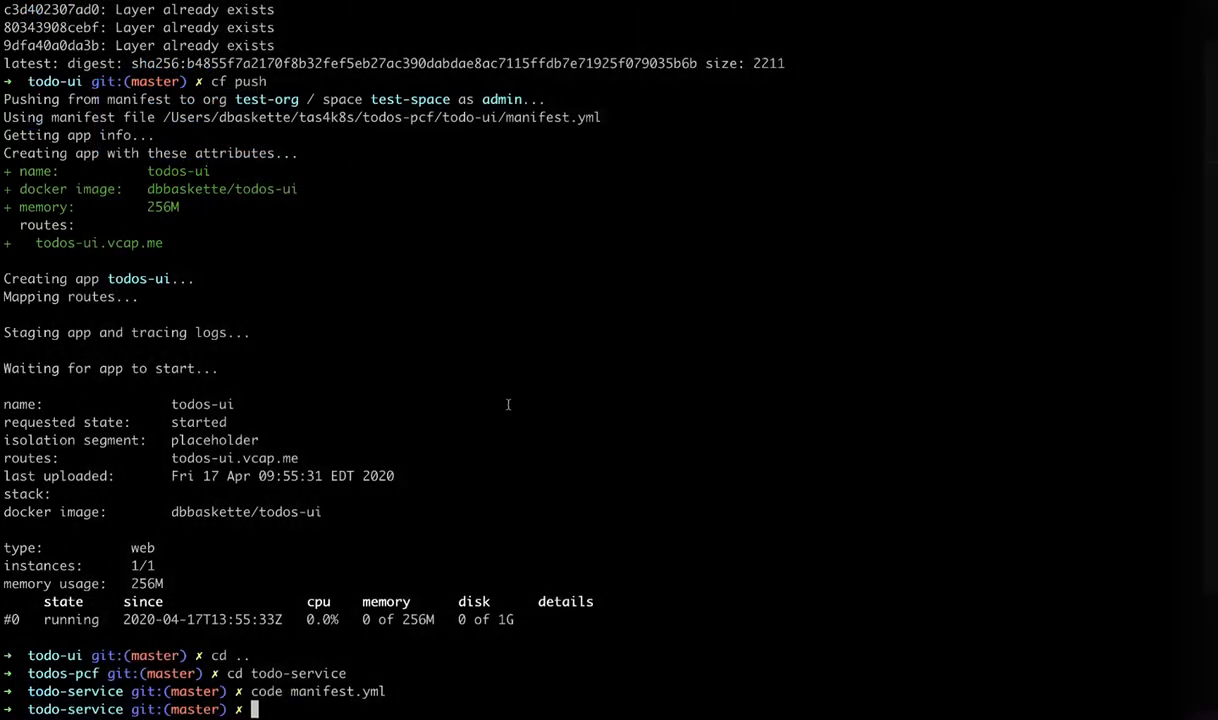
type("cf push")
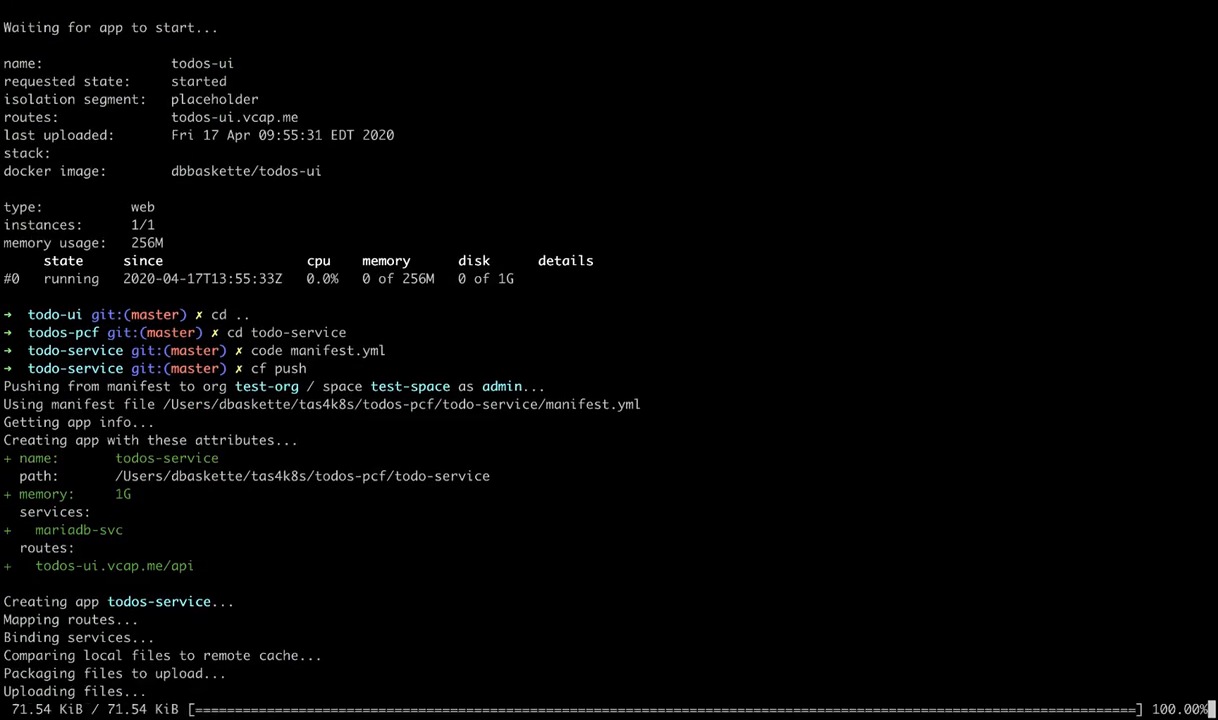
Follow the staging build logs, then the todos-service pod logs until Spring Boot starts
scroll("down", 3)
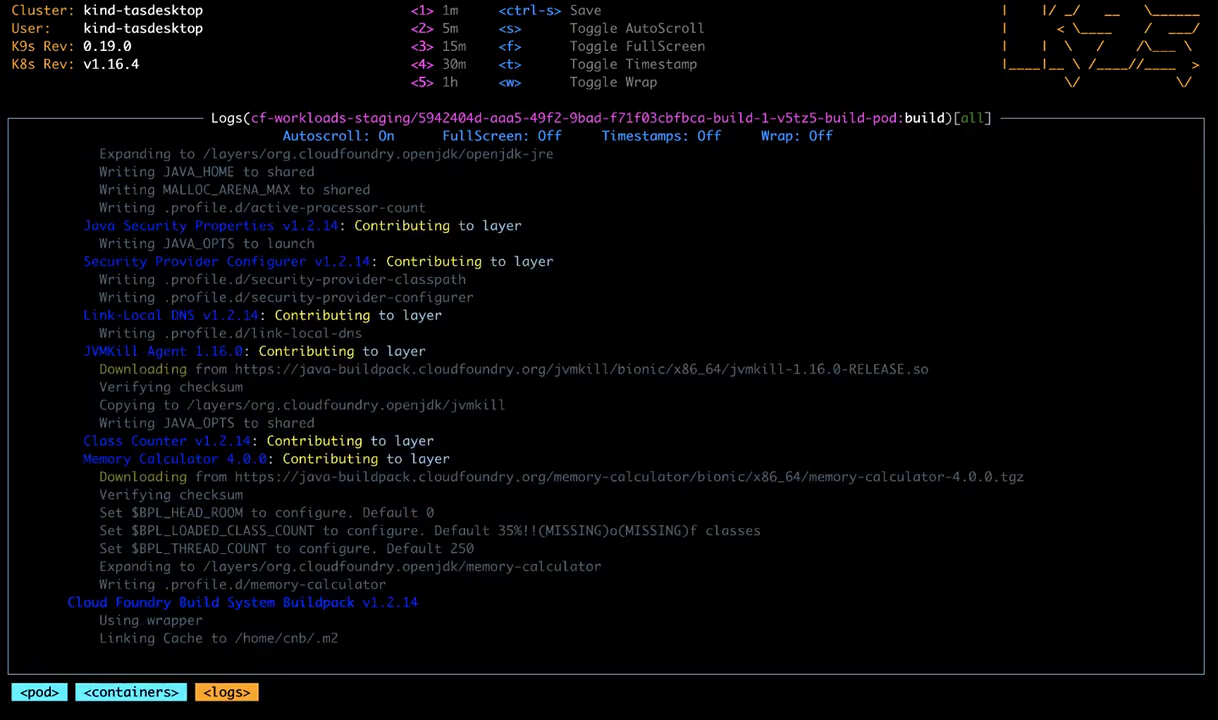
scroll("down", 3)
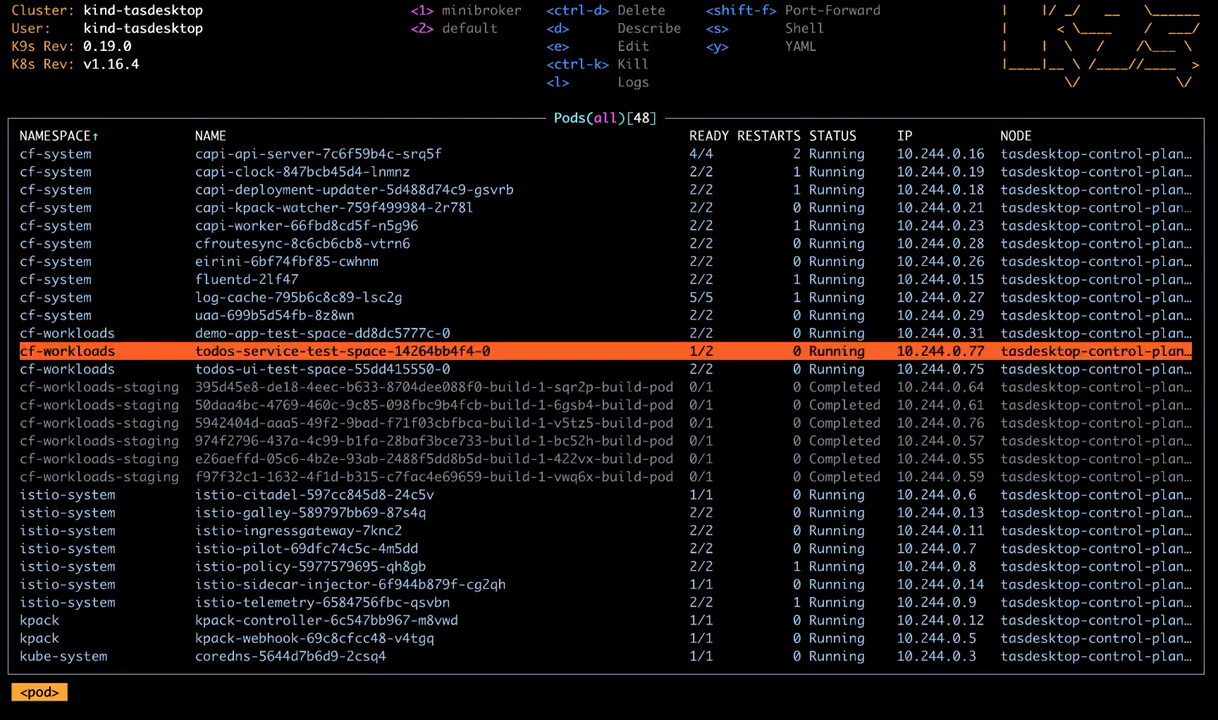
key("l")
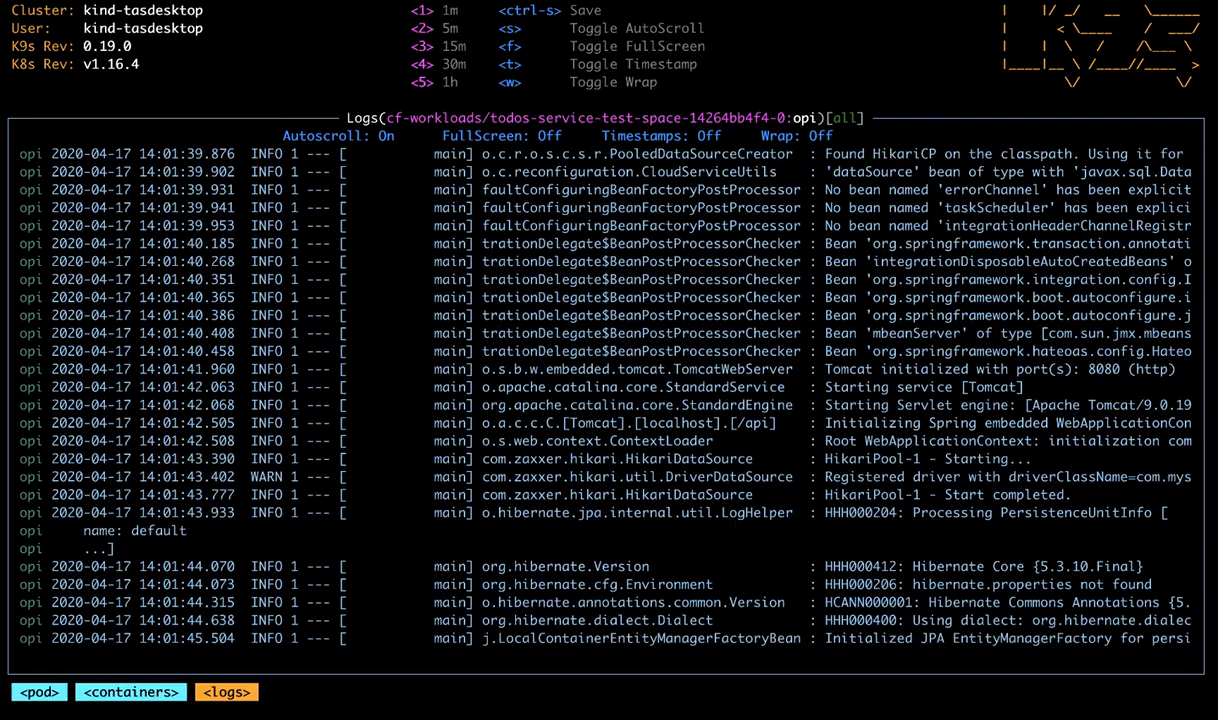
scroll("down", 3)
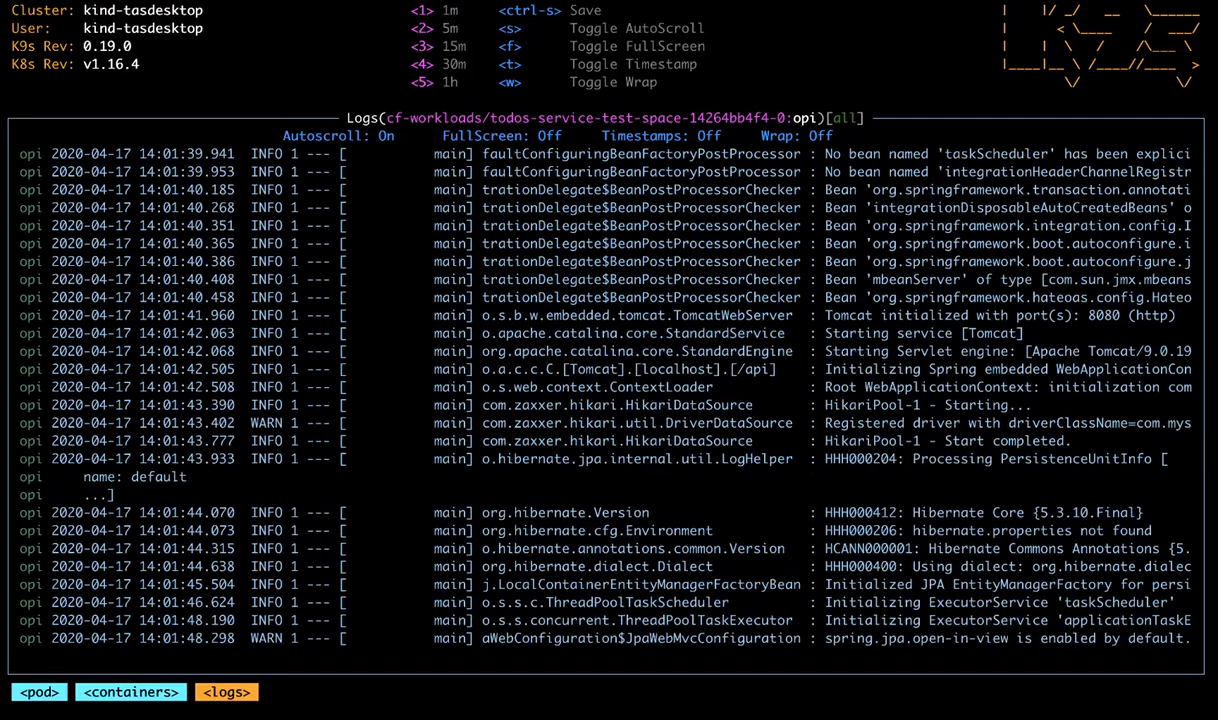
scroll("down", 3)
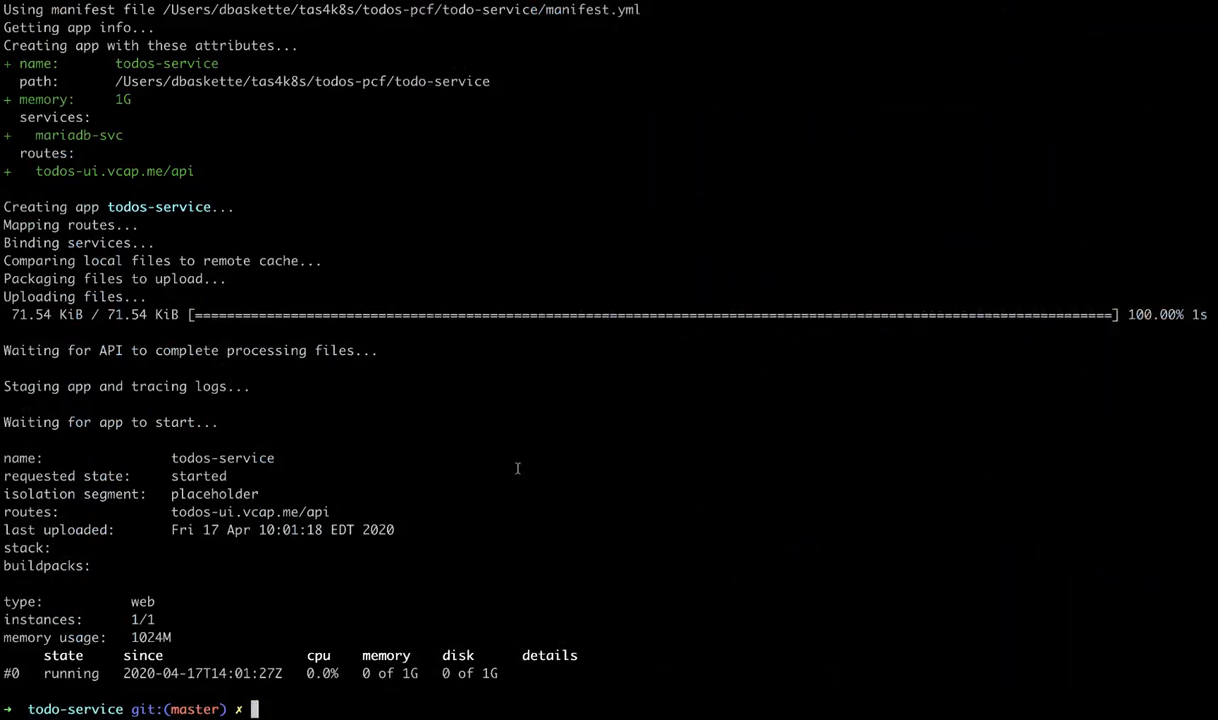
Drop the todo table, then list cf apps, routes and the todos-service environment
type("cf apps")
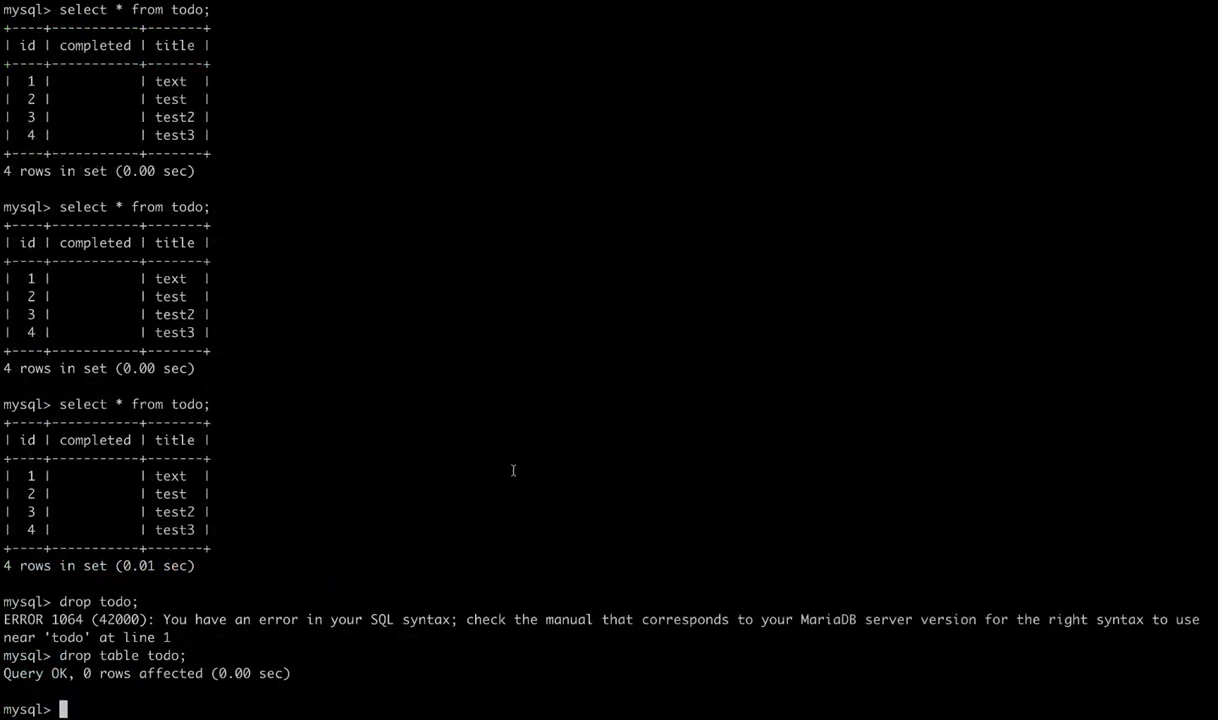
type("show")
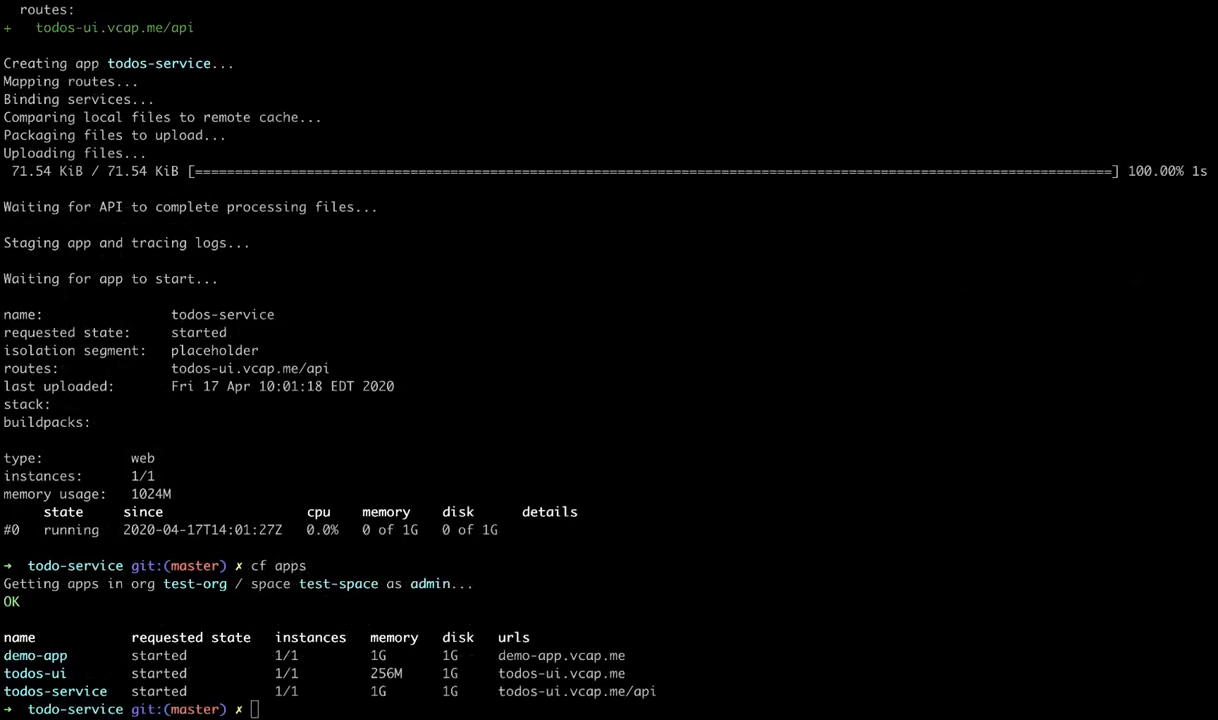
type("cf routes")
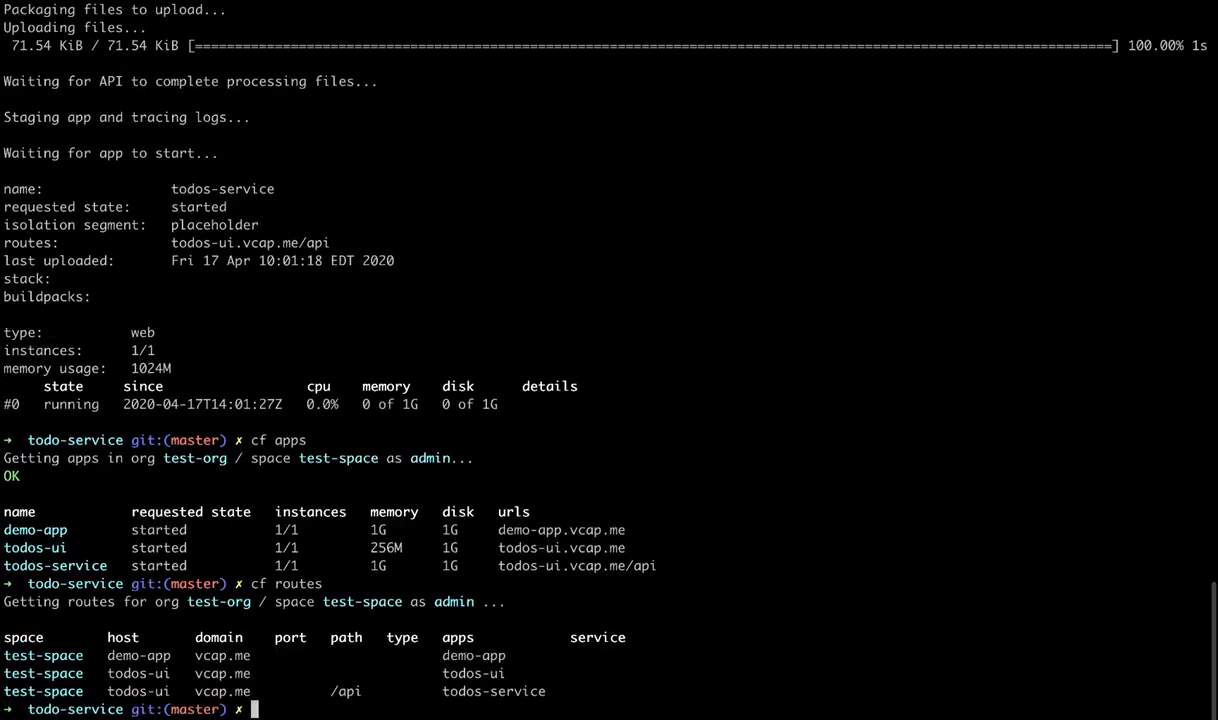
type("cf env to")
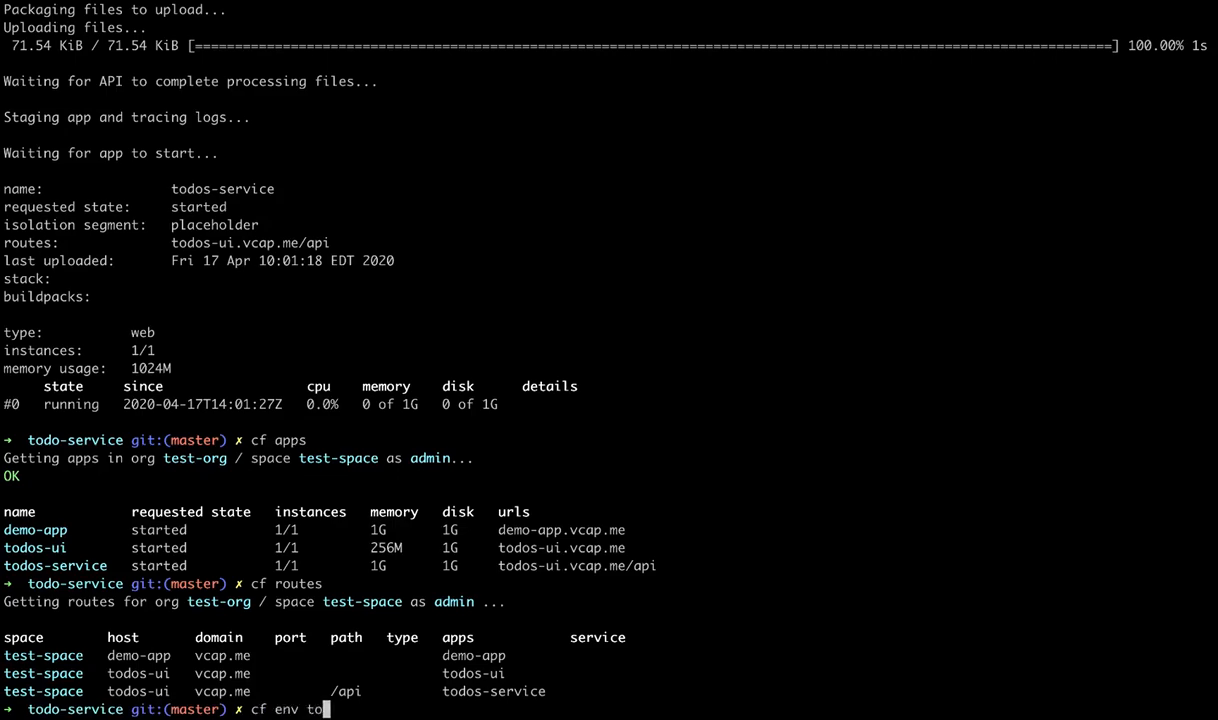
type("dos-se")
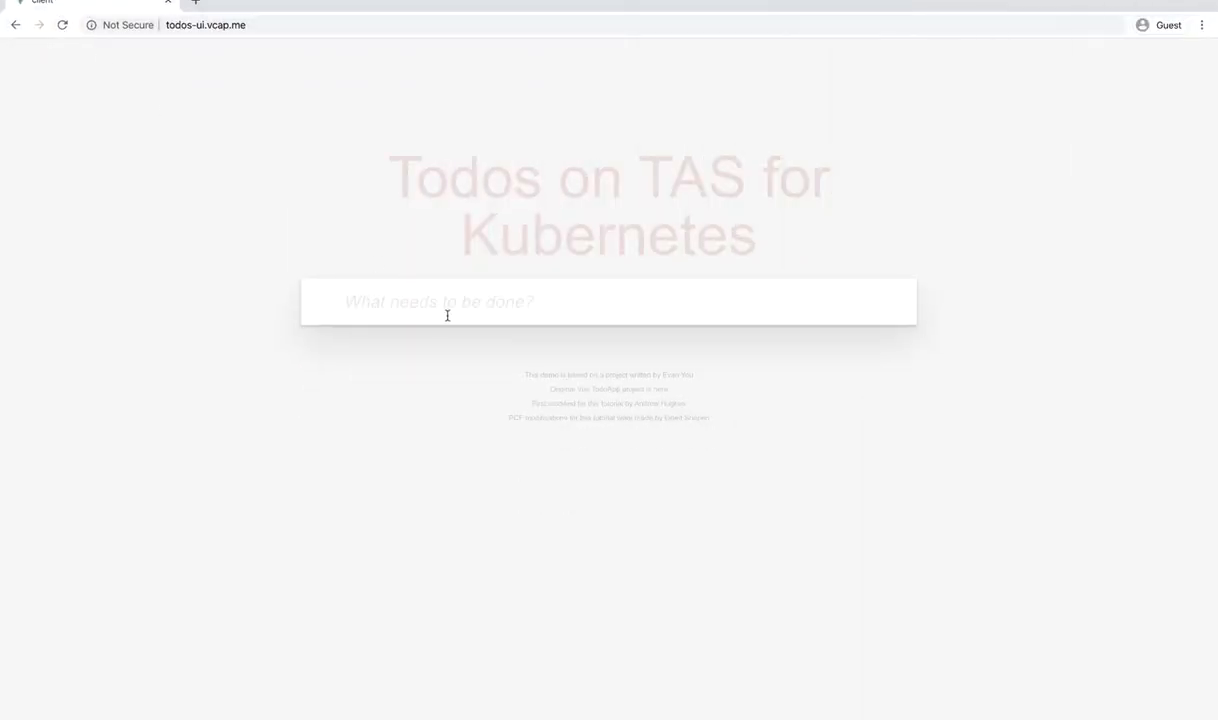
Add the todo 'Record a Video about TAS for K8S' to the Todos list
type("Record a Video")
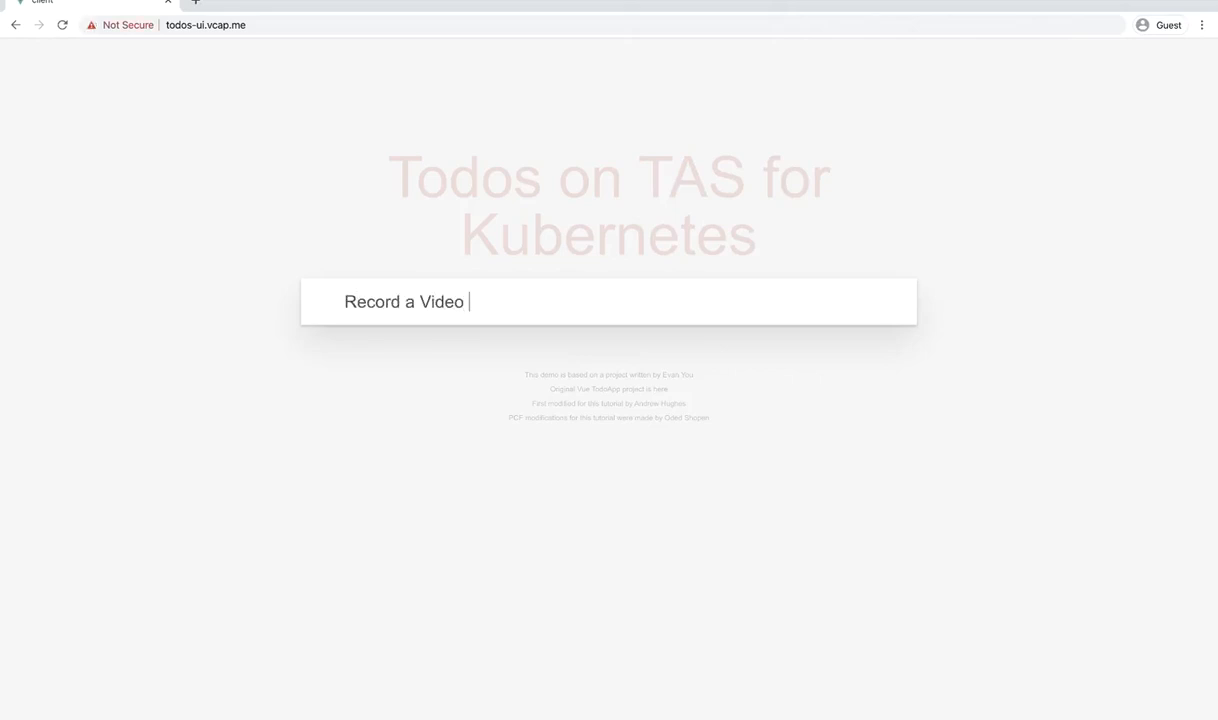
type("about TAS for")
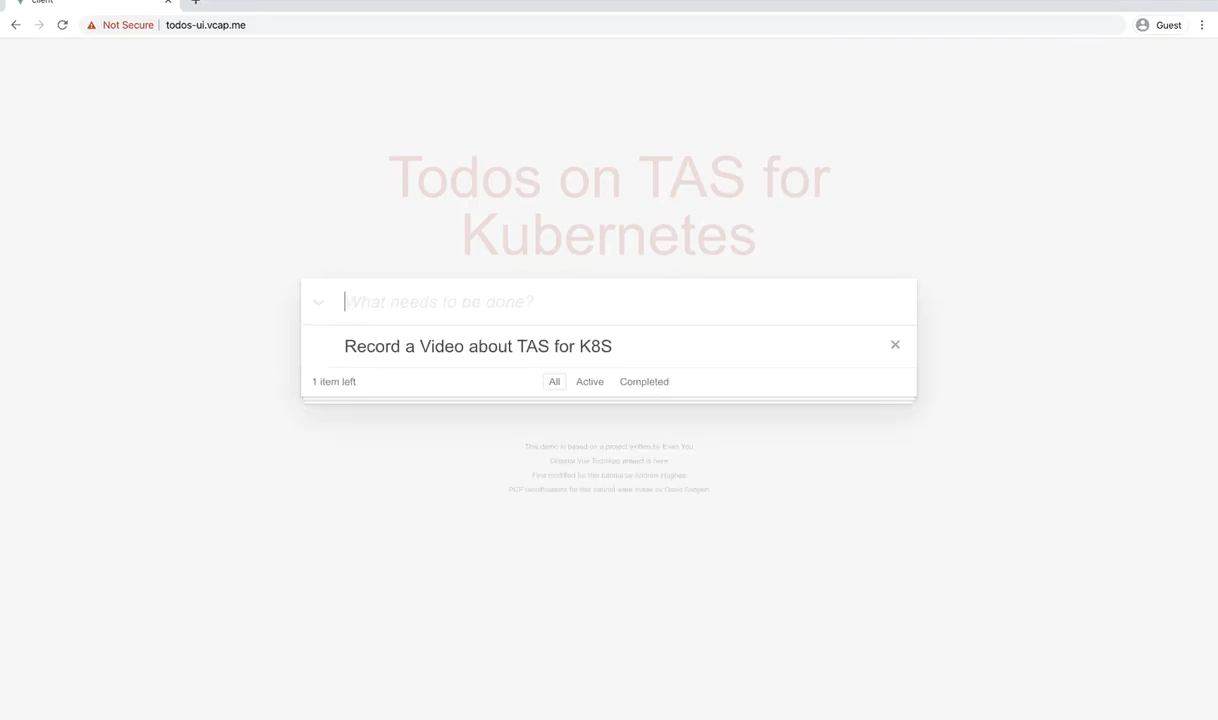
mouse_move(446, 315)
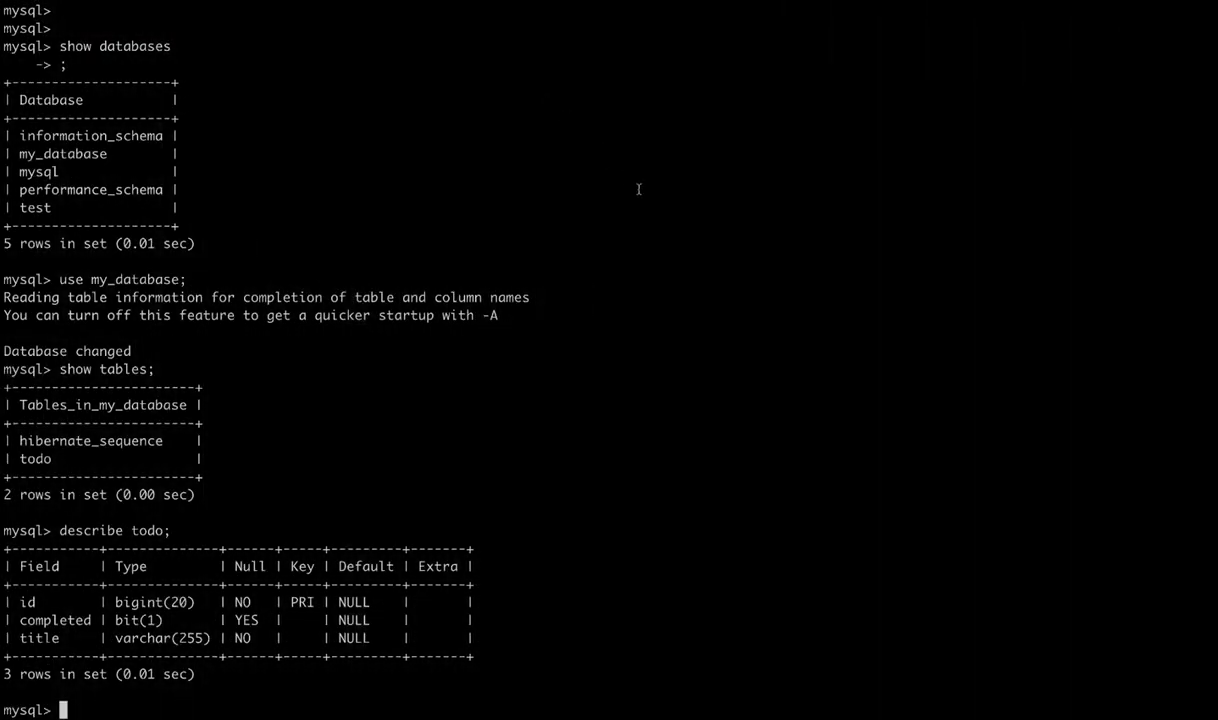
Describe the todo table in my_database and start typing select * from todo
type("select *")
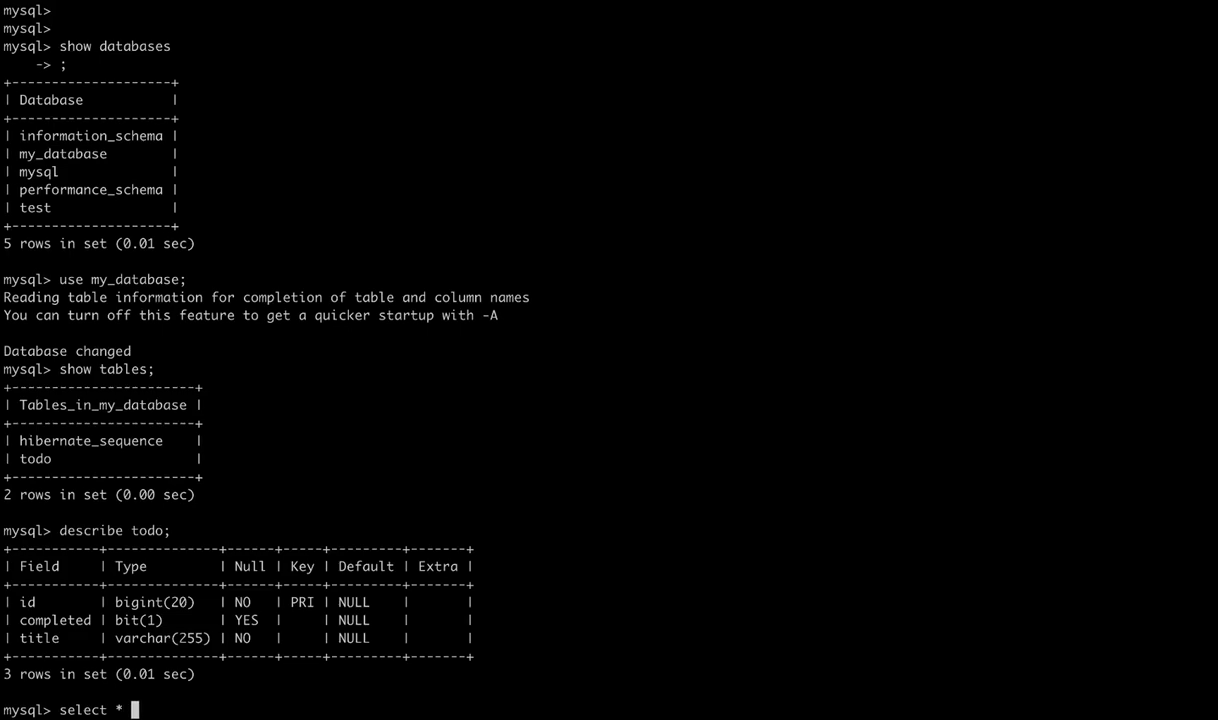
type("from")
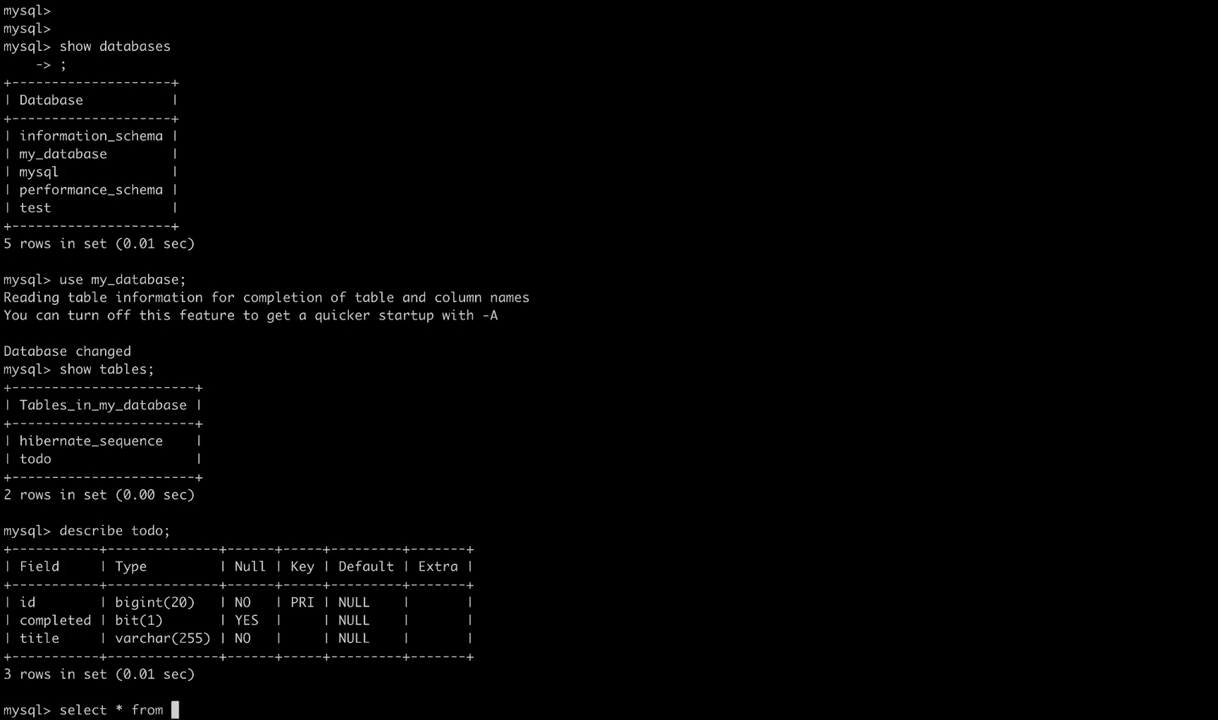